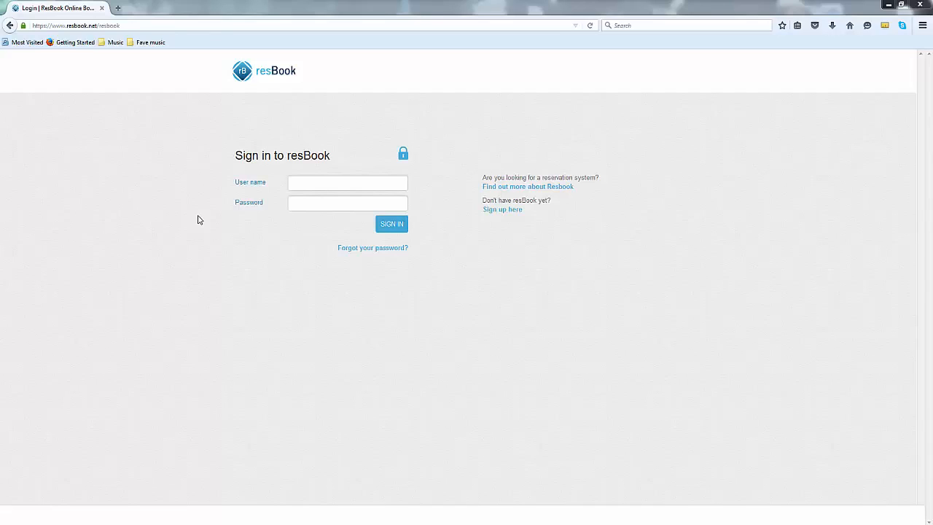
mouse_move(189, 219)
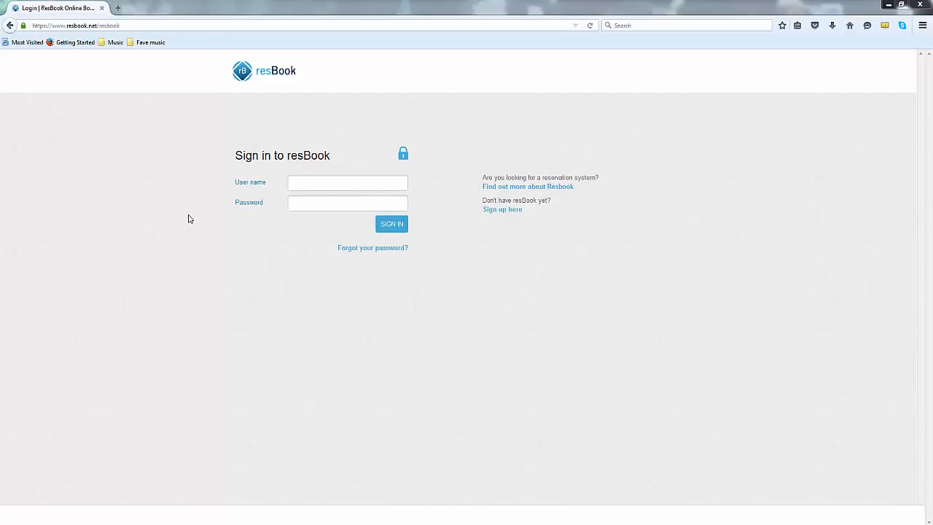
mouse_move(194, 34)
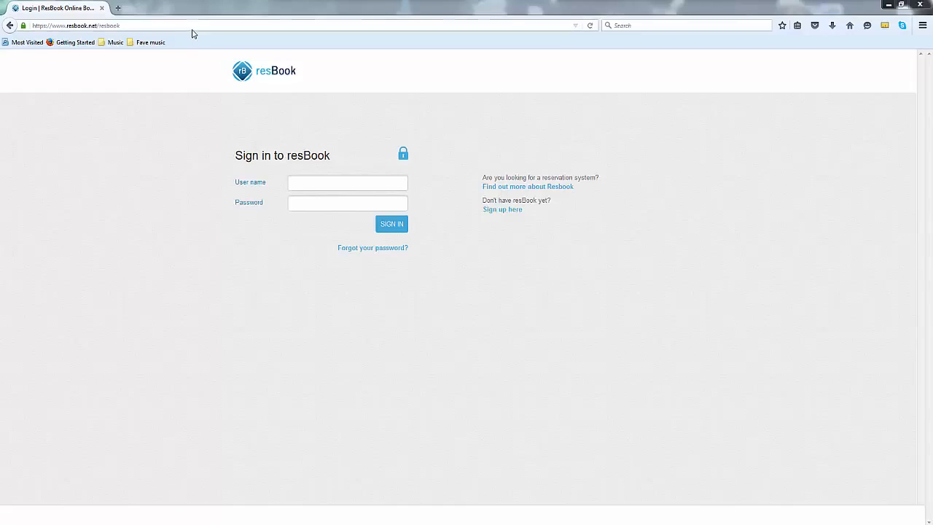
Sign in with the user name and password to reach the November 2015 booking calendar.
click(77, 25)
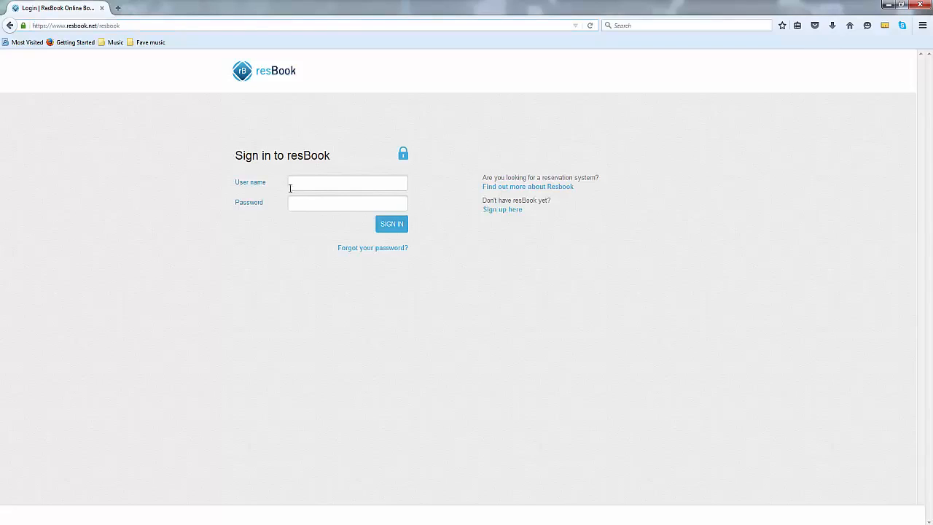
click(391, 224)
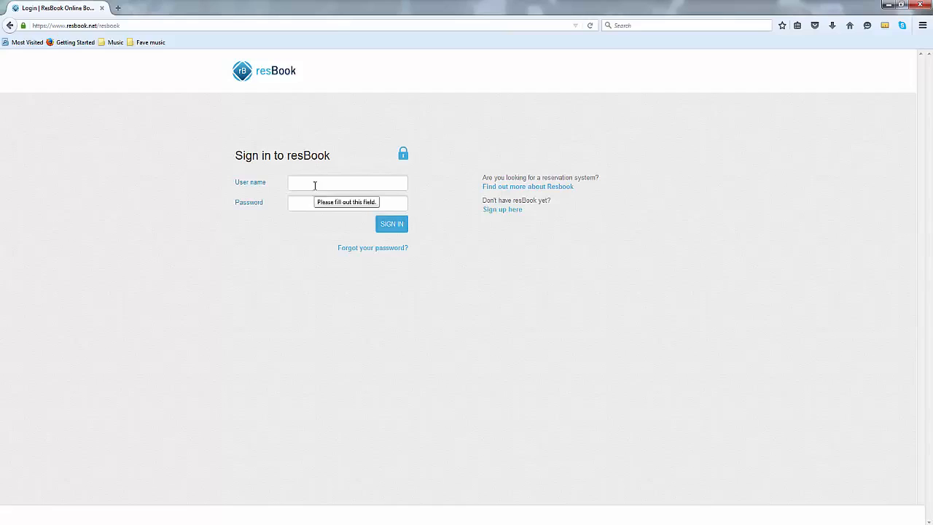
click(391, 224)
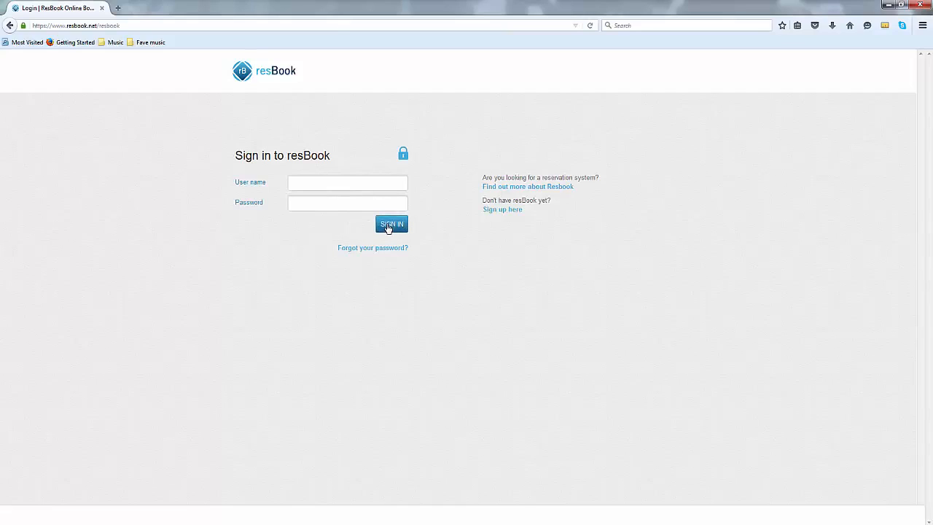
mouse_move(391, 253)
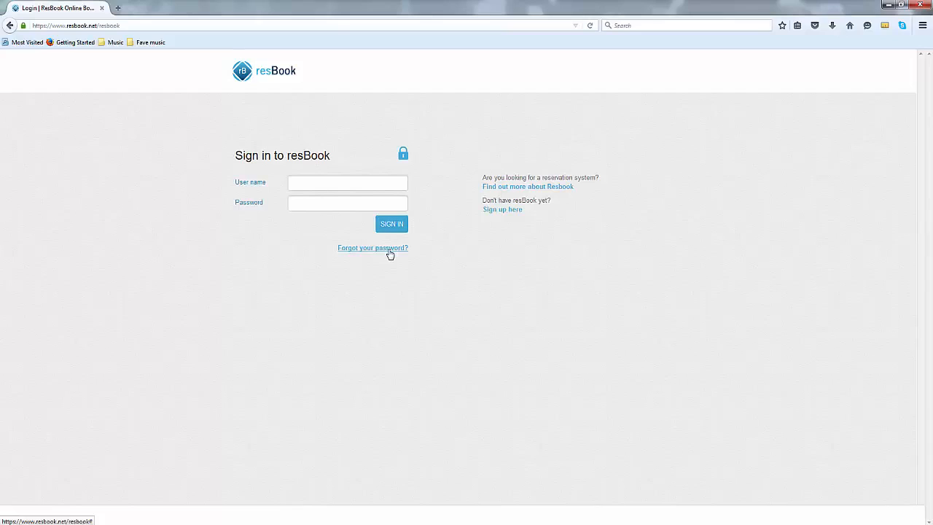
click(373, 248)
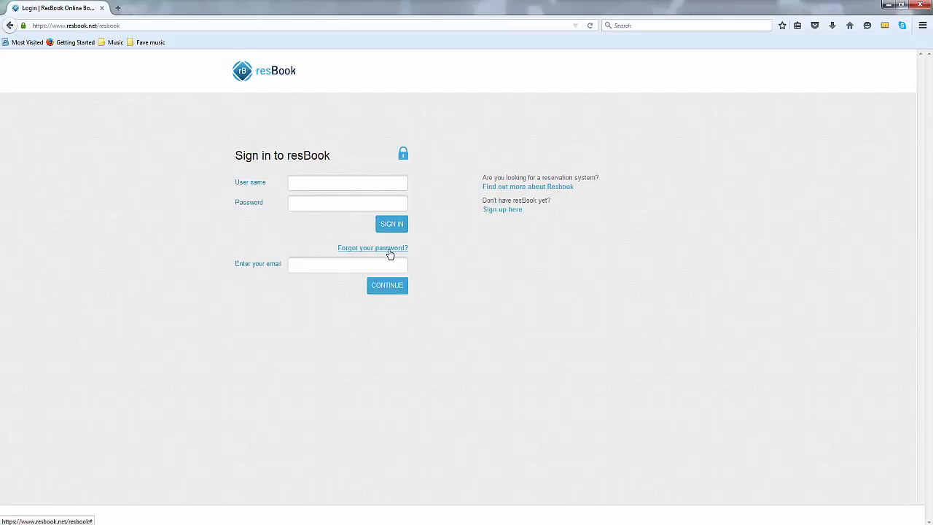
click(348, 264)
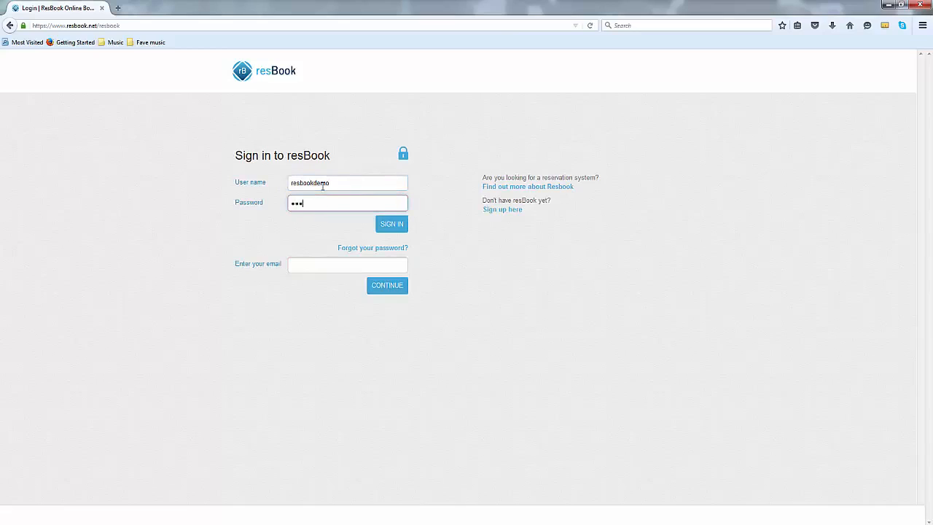
click(392, 224)
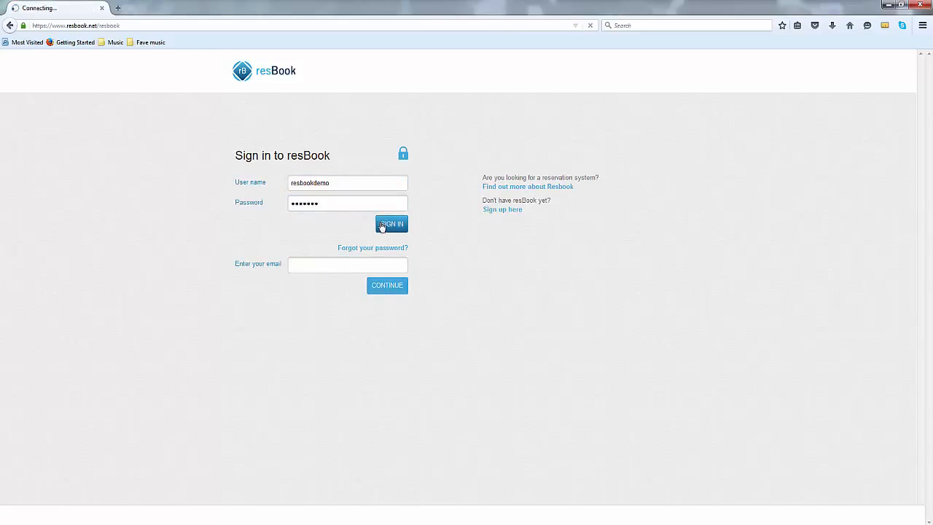
click(391, 223)
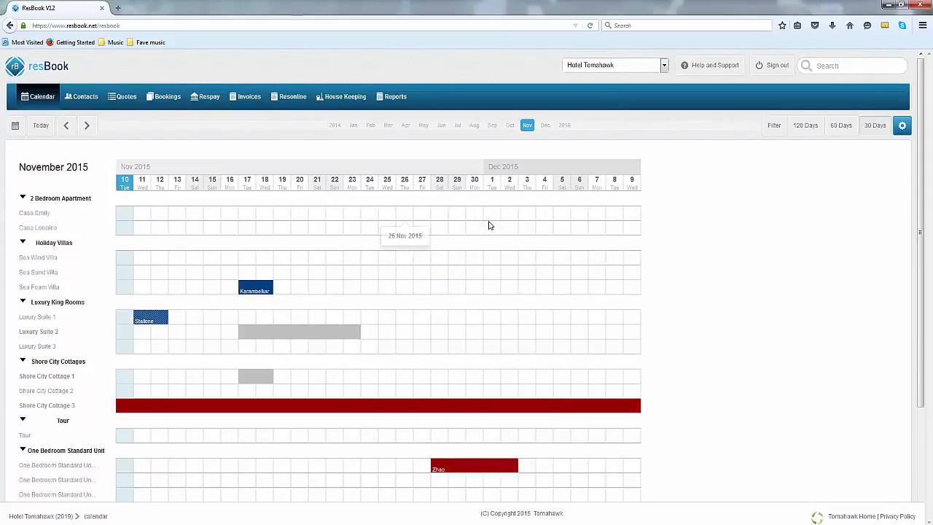
mouse_move(663, 227)
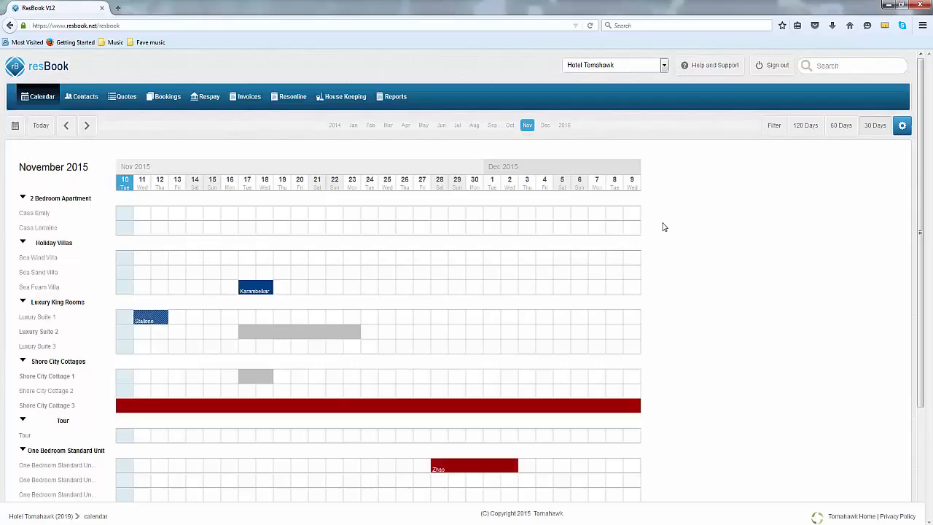
mouse_move(646, 231)
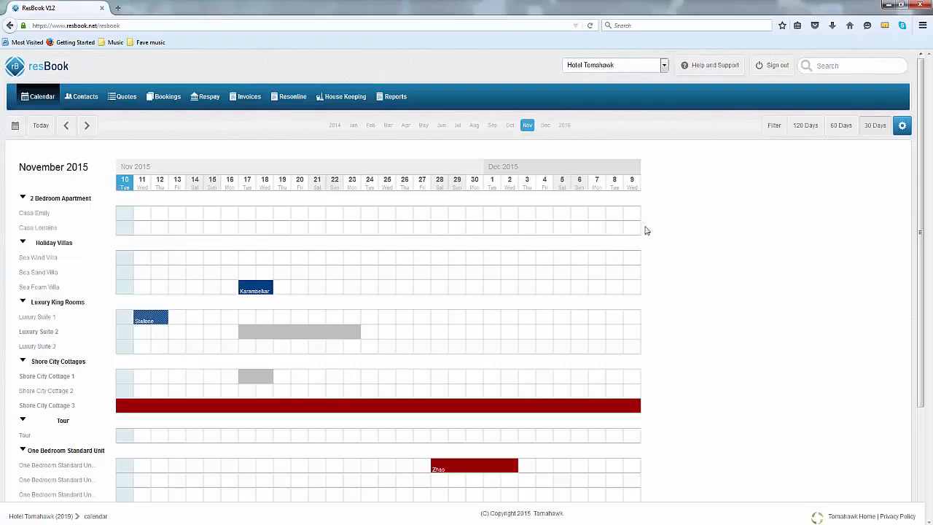
mouse_move(126, 200)
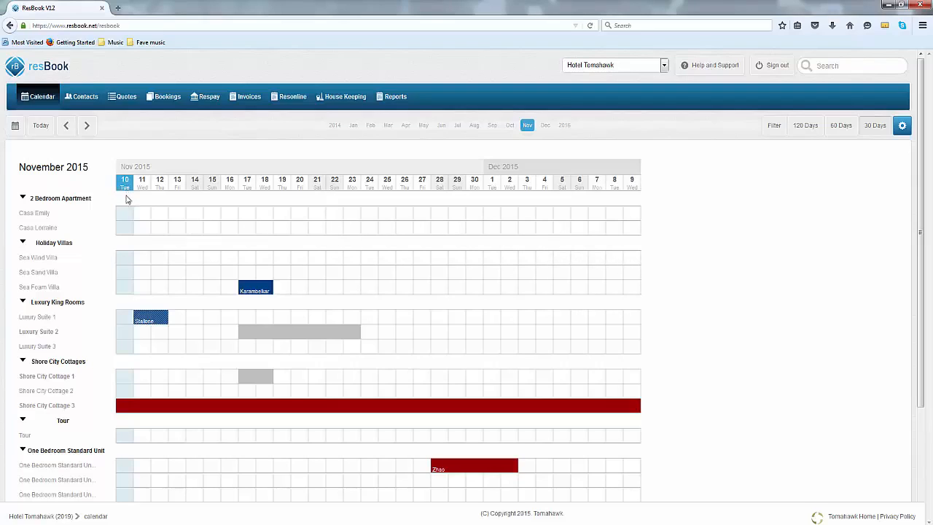
mouse_move(146, 156)
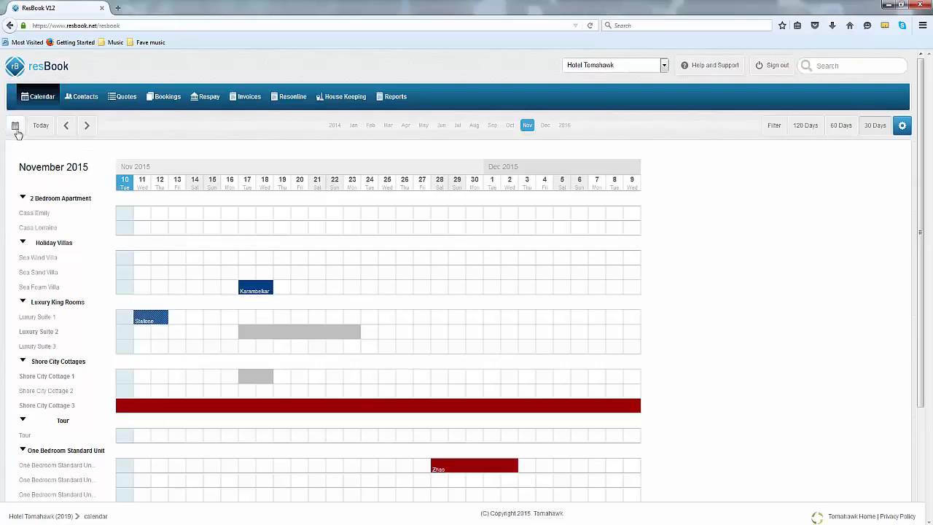
click(15, 125)
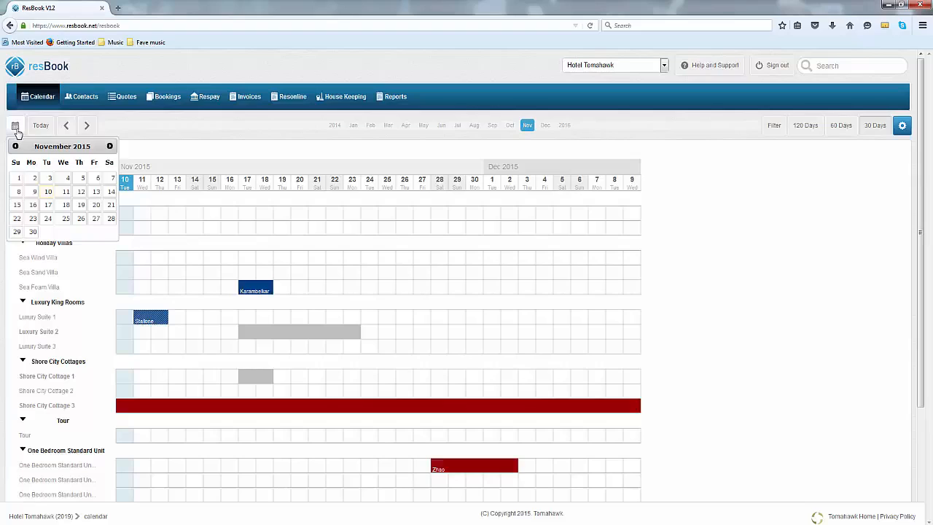
click(110, 146)
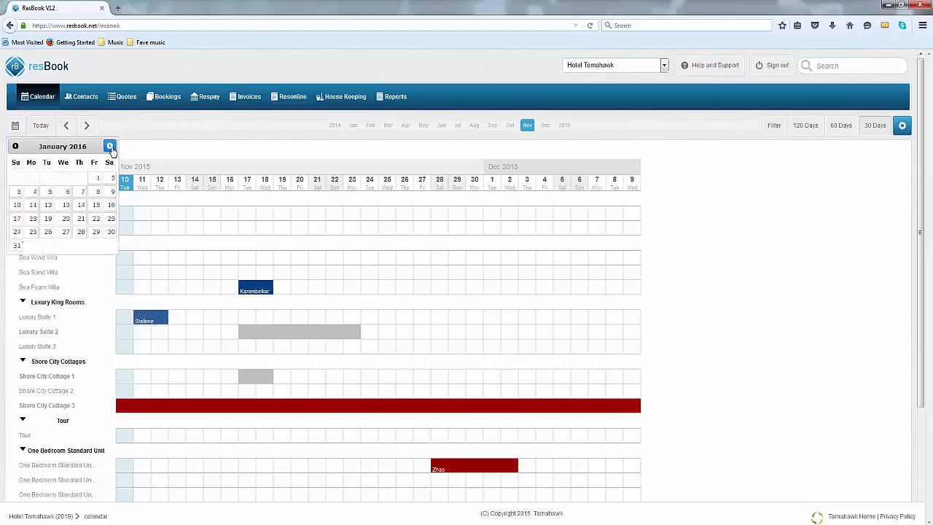
click(110, 146)
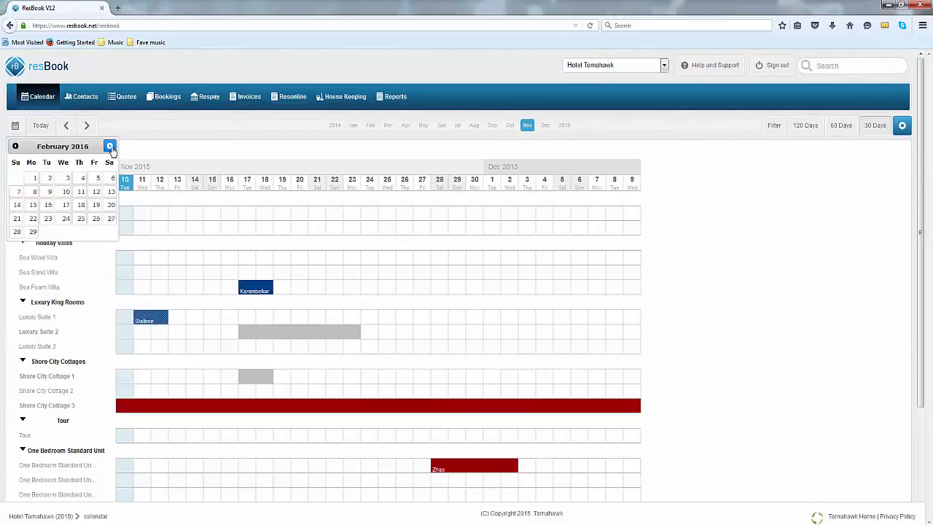
click(110, 146)
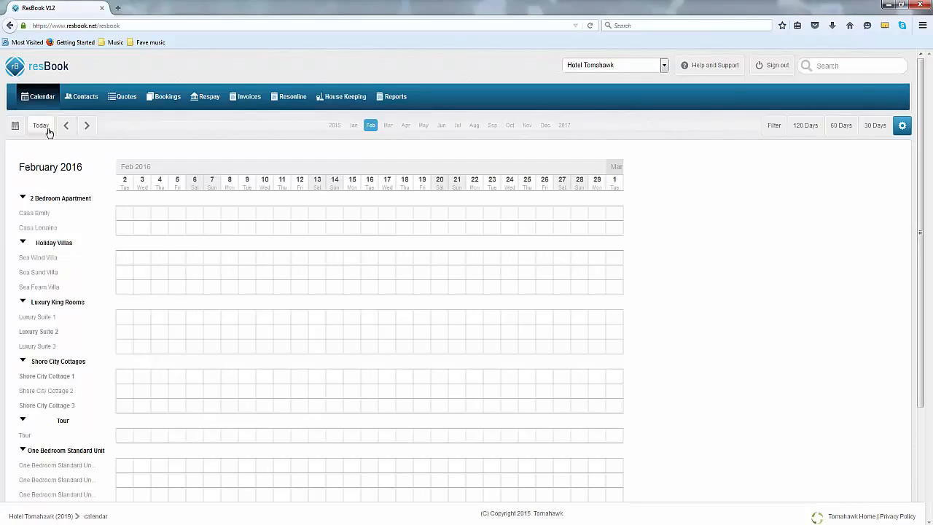
click(40, 125)
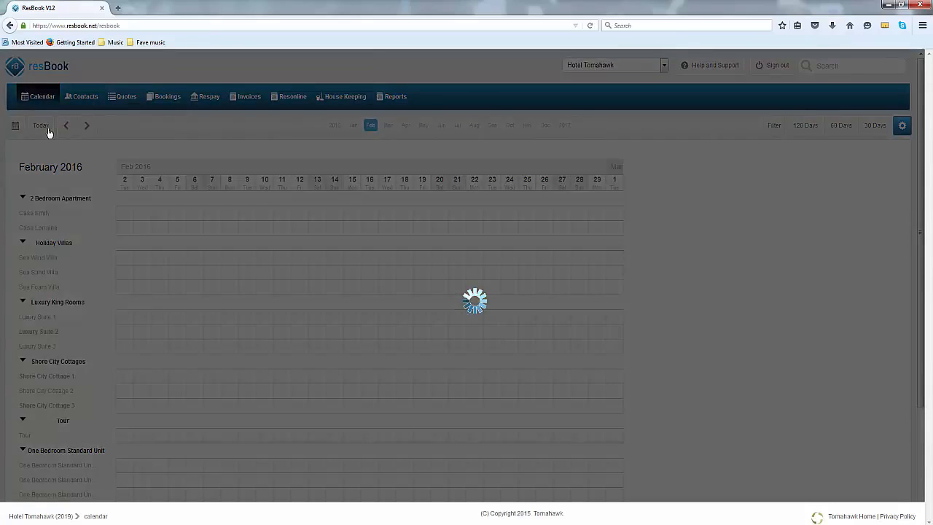
click(66, 125)
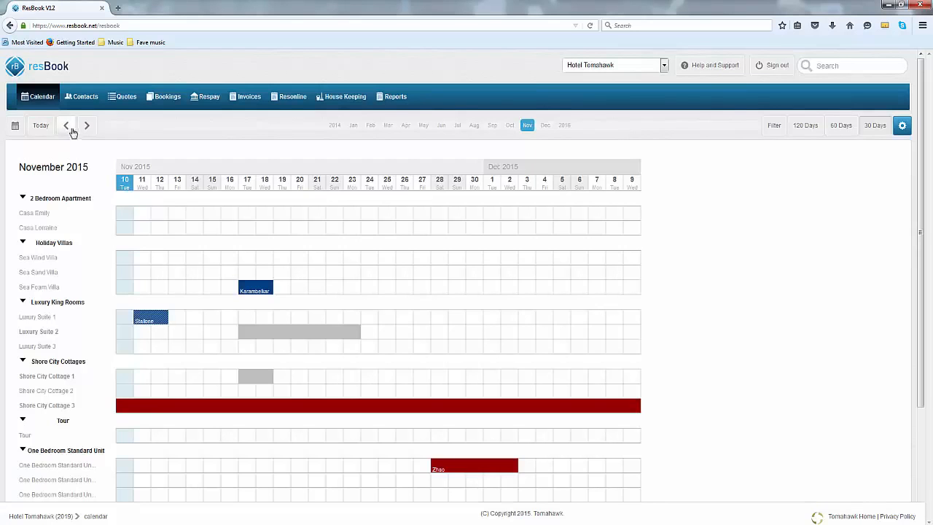
mouse_move(86, 125)
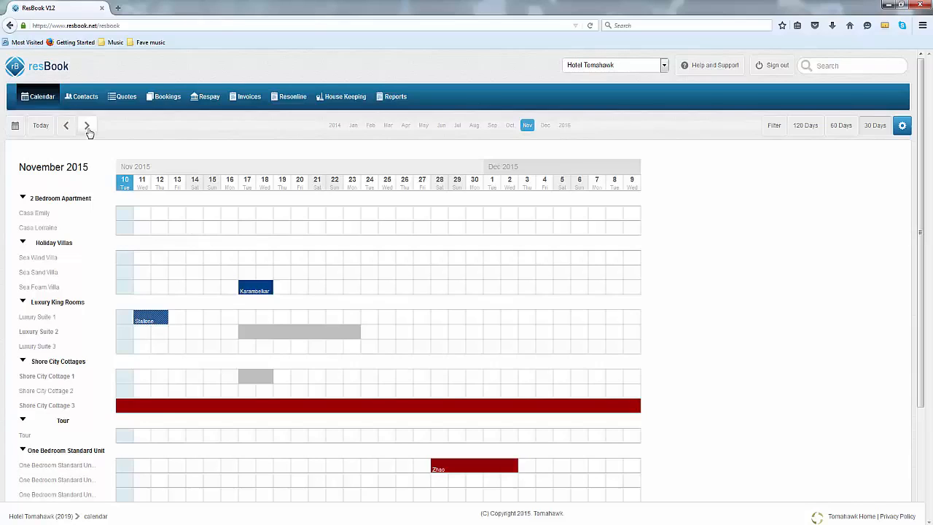
mouse_move(474, 133)
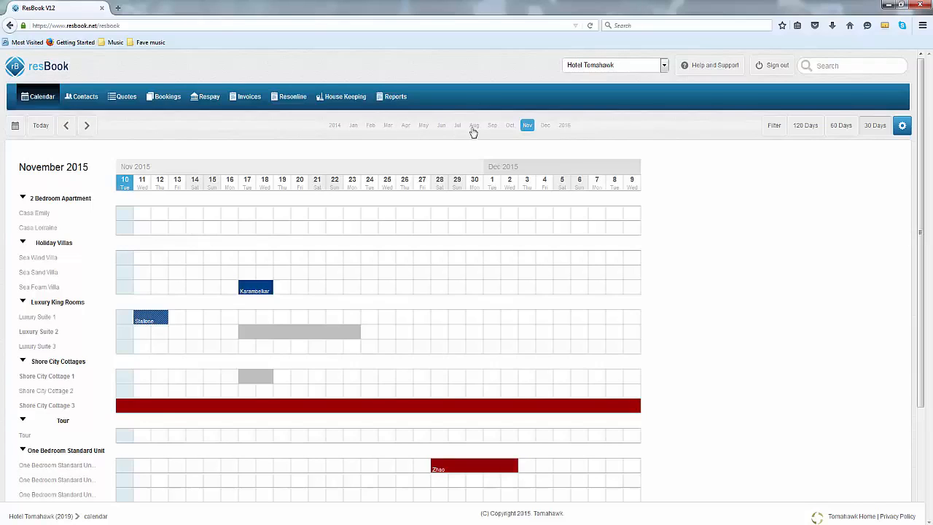
mouse_move(393, 132)
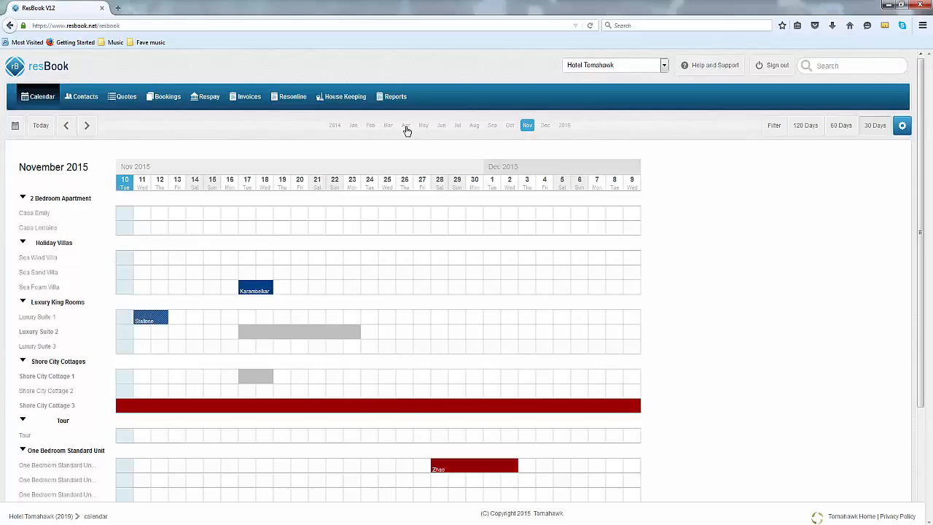
mouse_move(565, 132)
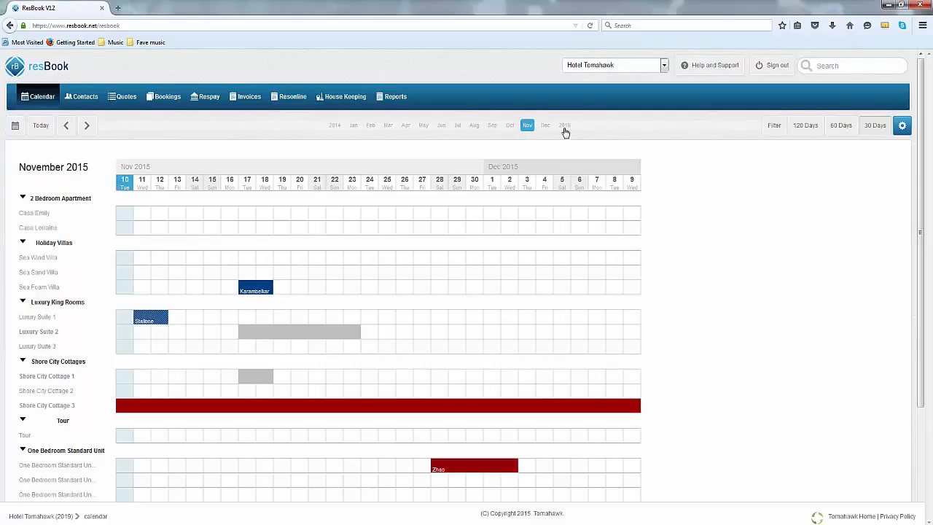
mouse_move(333, 134)
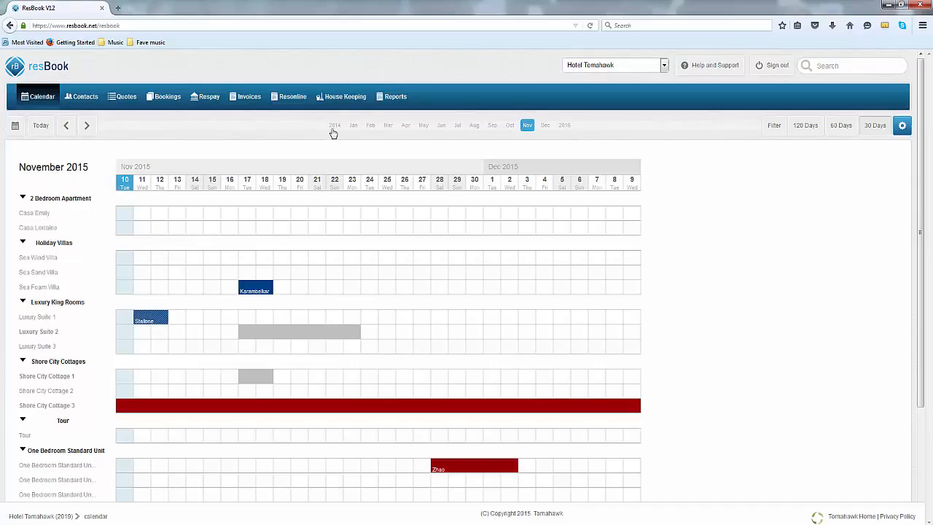
mouse_move(685, 141)
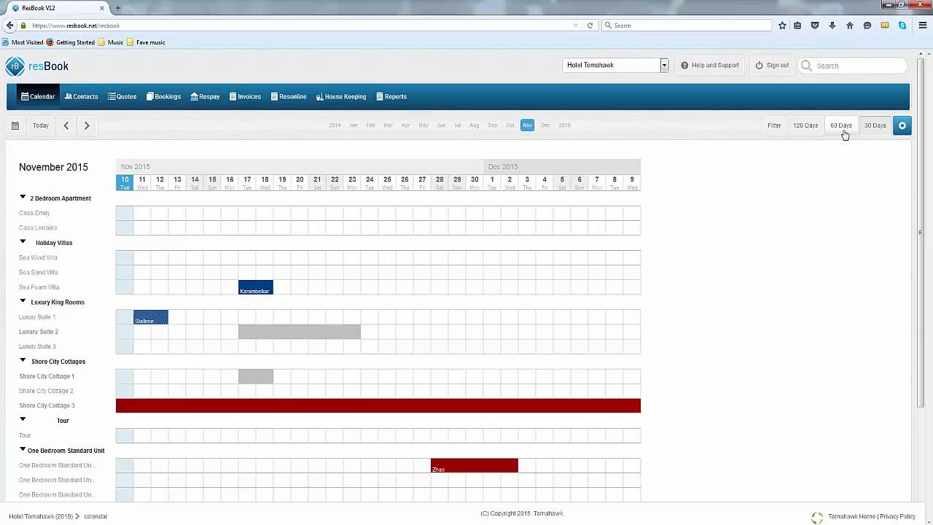
mouse_move(850, 134)
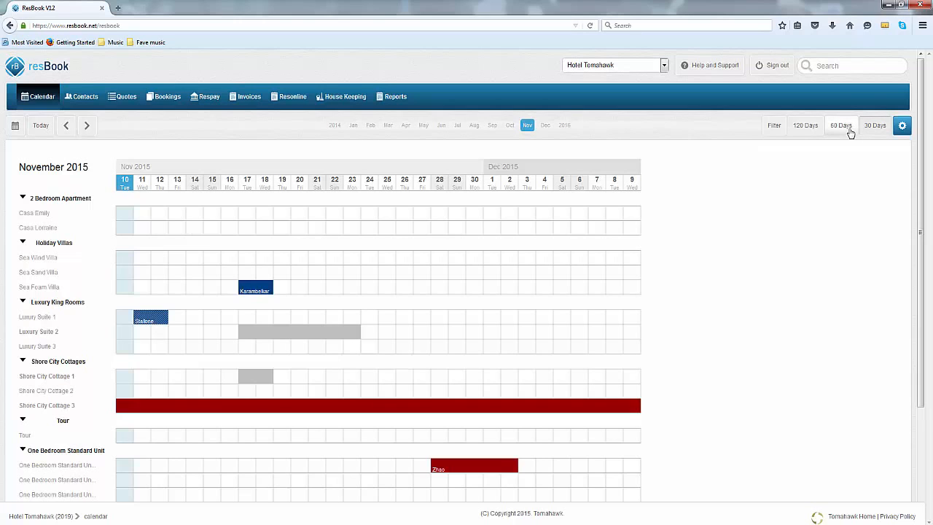
Switch the calendar to a 60-day view starting 1 November 2015.
click(840, 125)
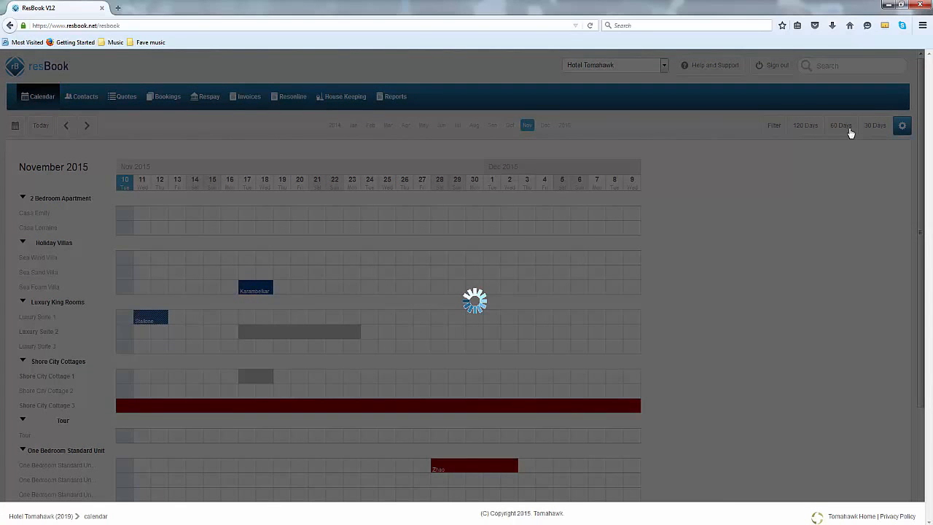
click(840, 125)
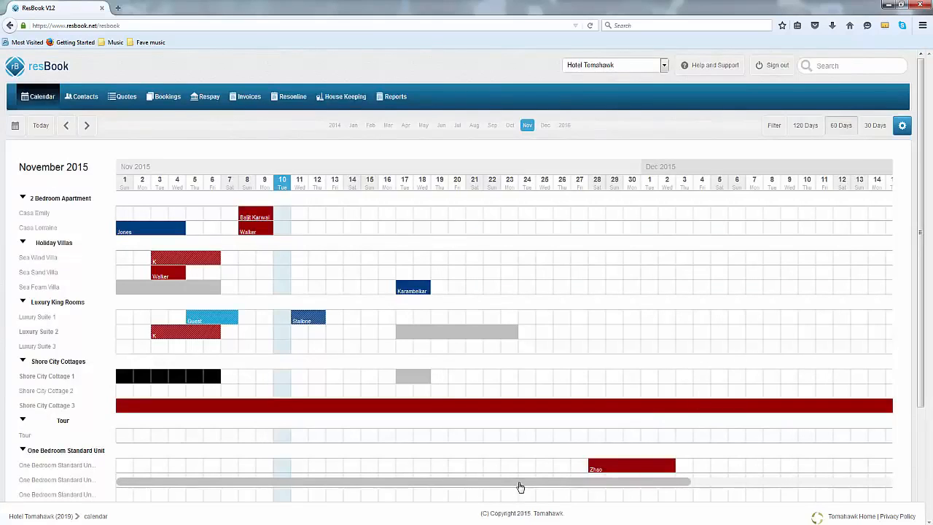
mouse_move(469, 489)
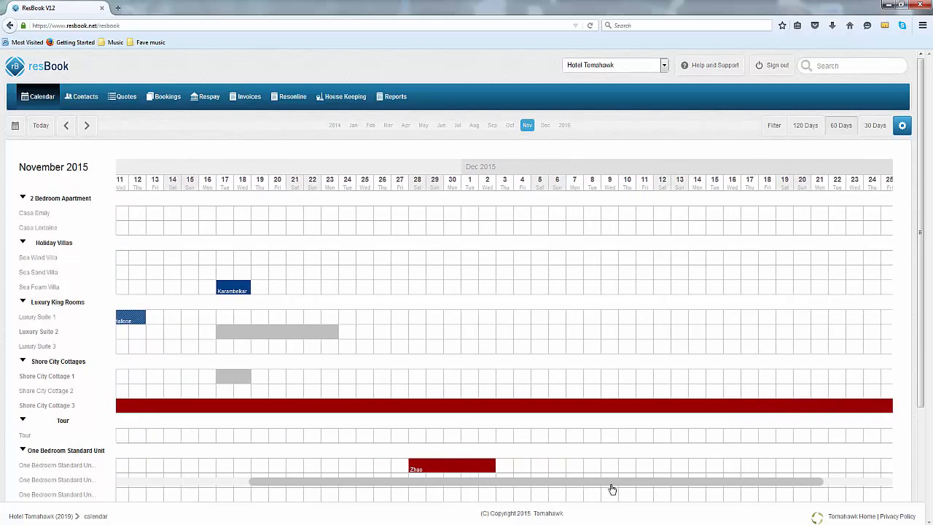
scroll(right, 3)
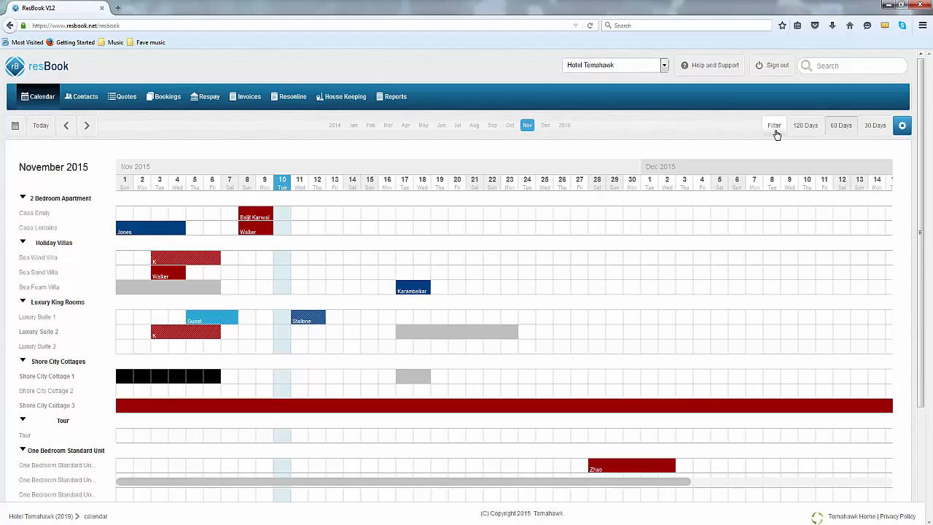
Filter for rooms available 3 nights, arriving 27 and departing 30 November 2015.
click(775, 125)
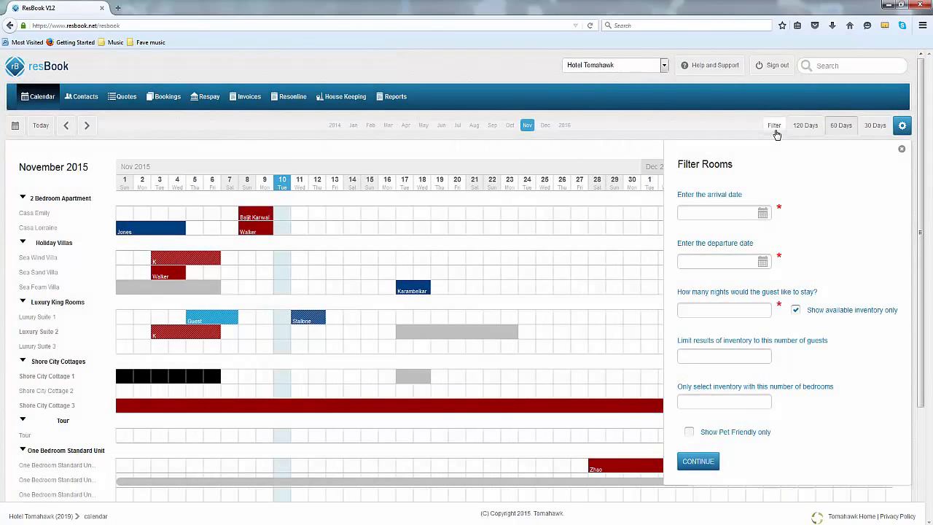
click(722, 213)
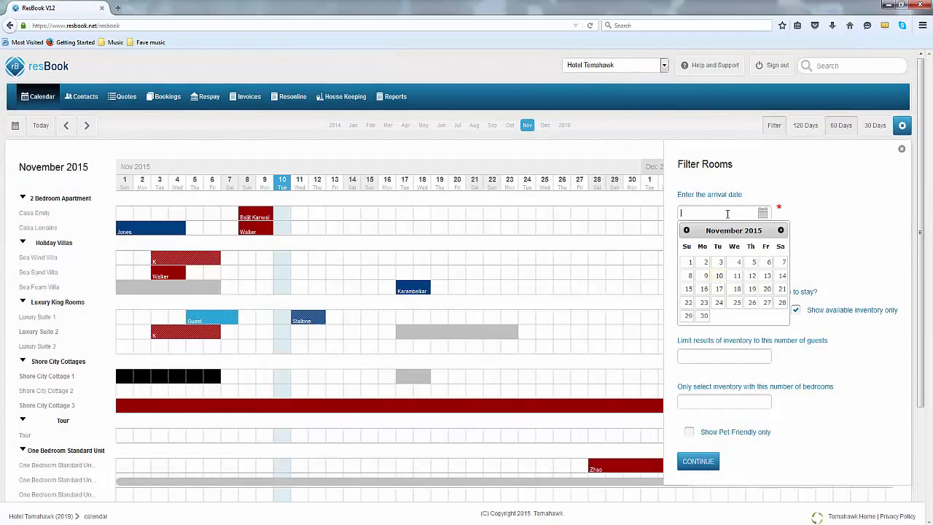
click(767, 302)
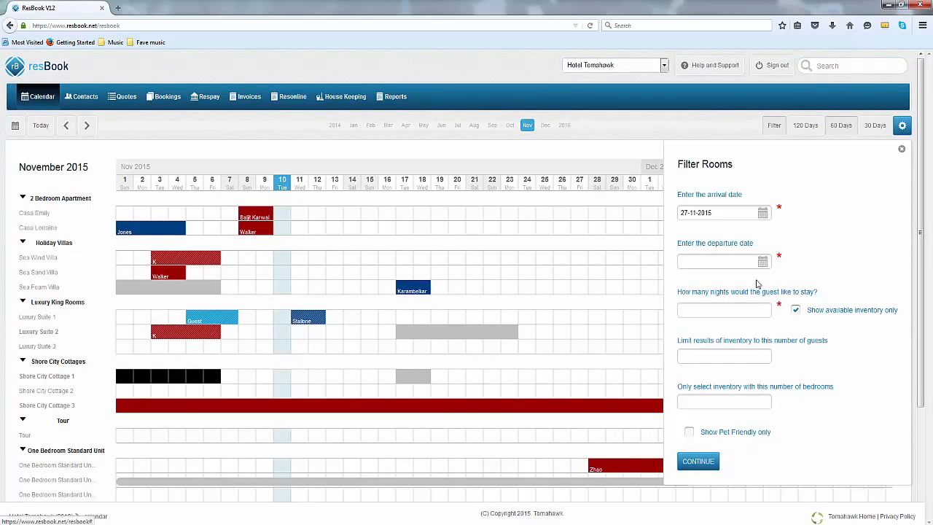
click(724, 261)
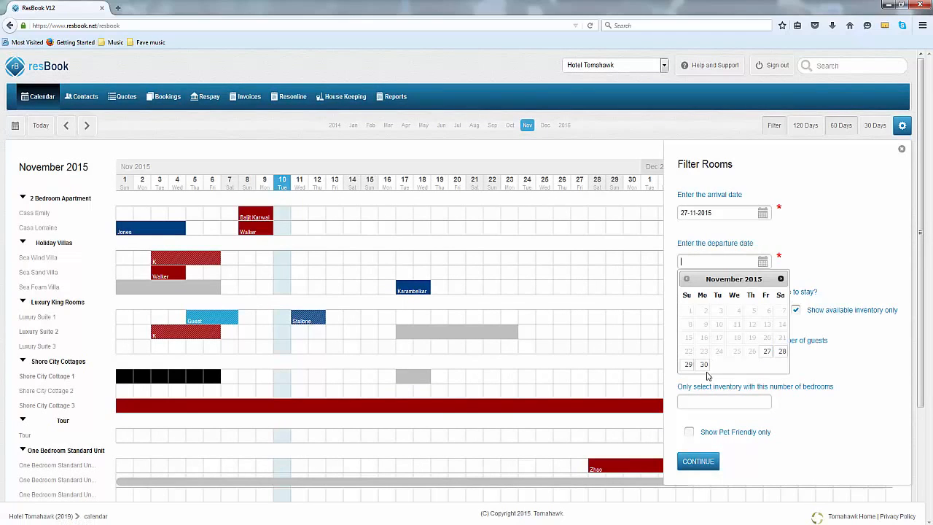
click(704, 364)
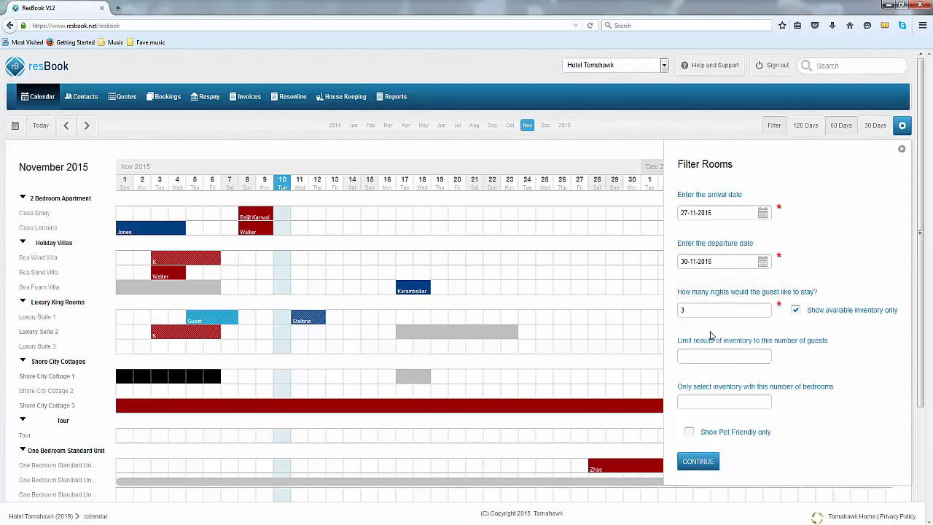
click(698, 461)
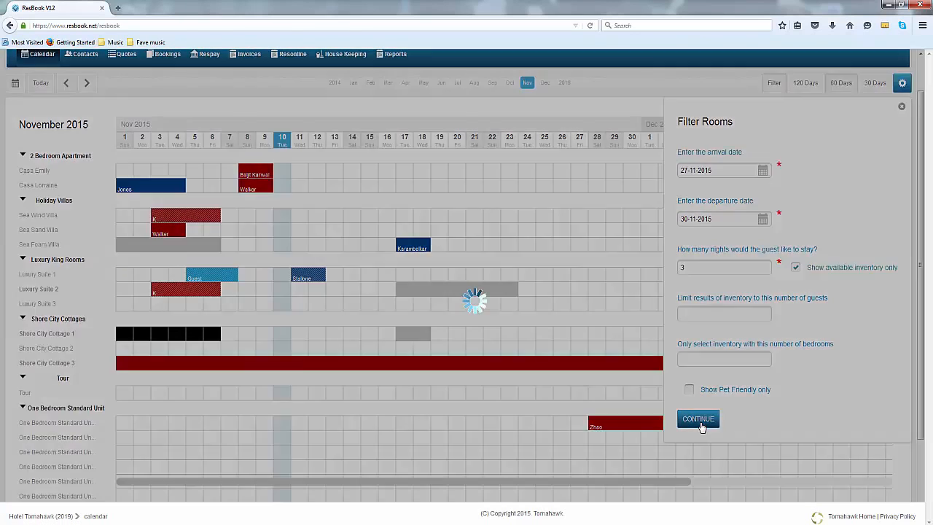
click(698, 418)
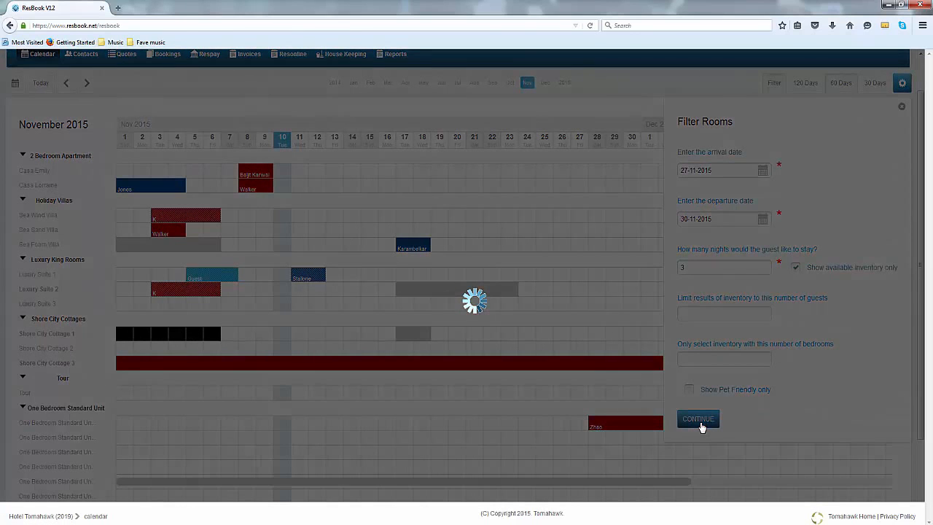
click(698, 419)
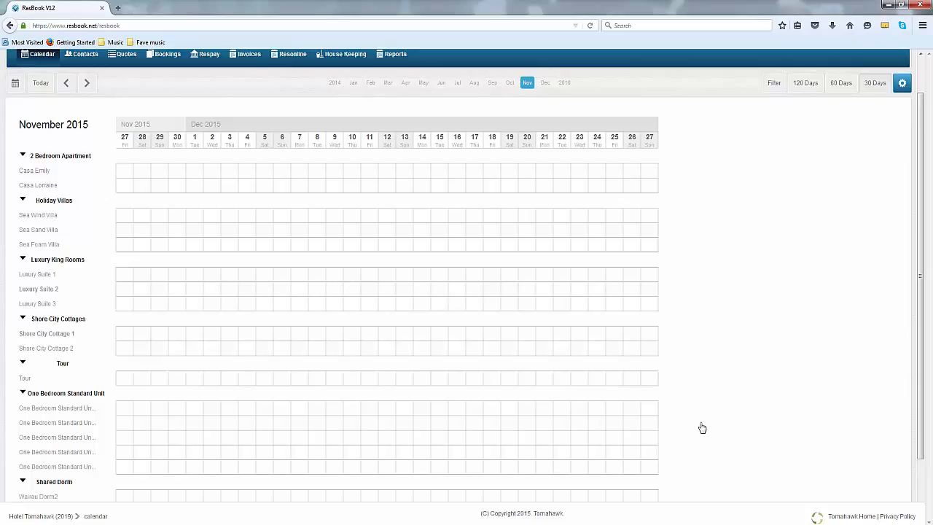
mouse_move(131, 181)
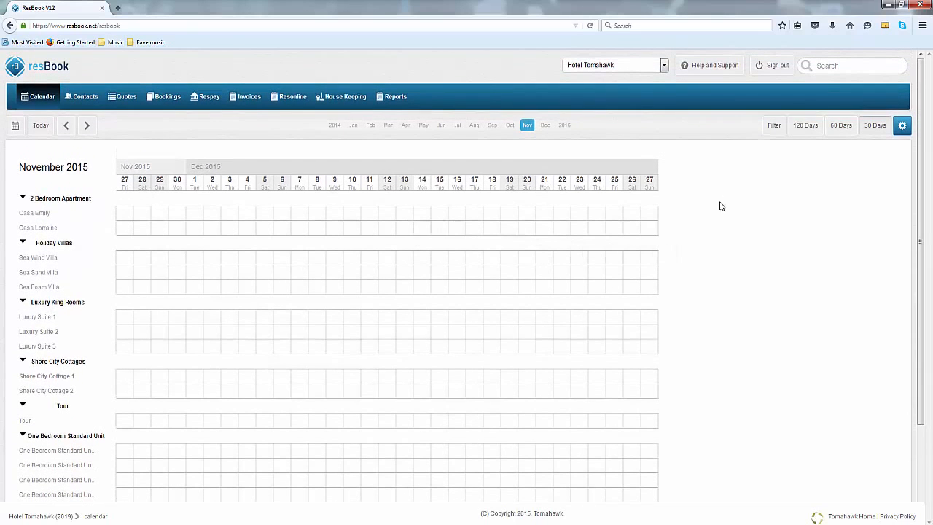
click(851, 65)
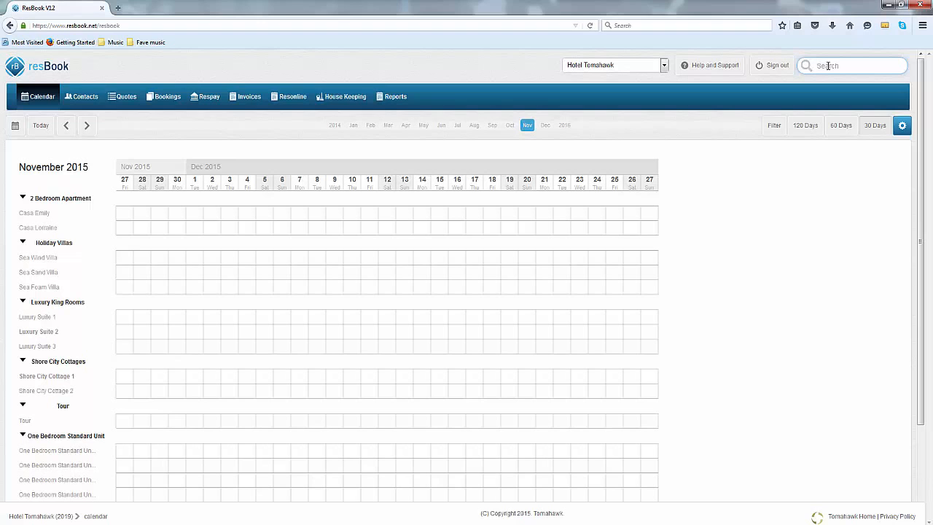
Search for booking number 48, get no results, and select the search entry.
text(48502)
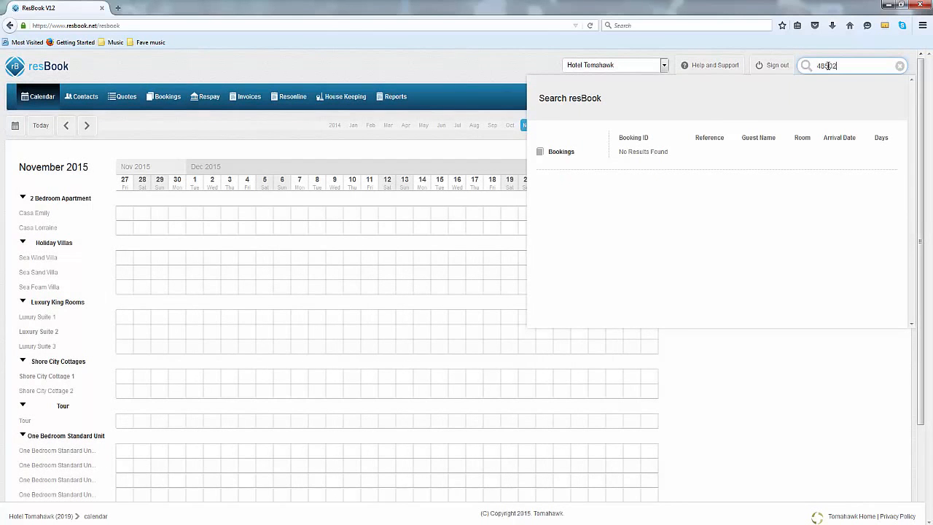
triple_click(849, 65)
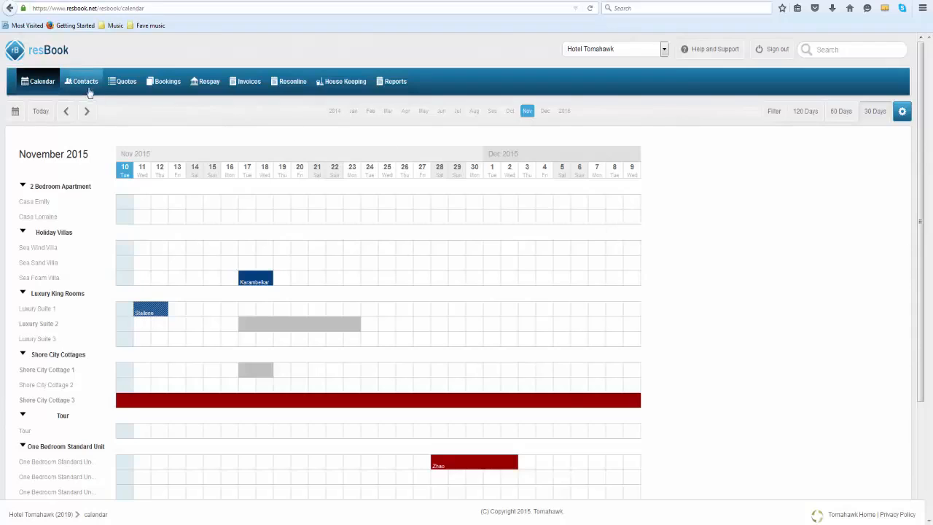
click(81, 81)
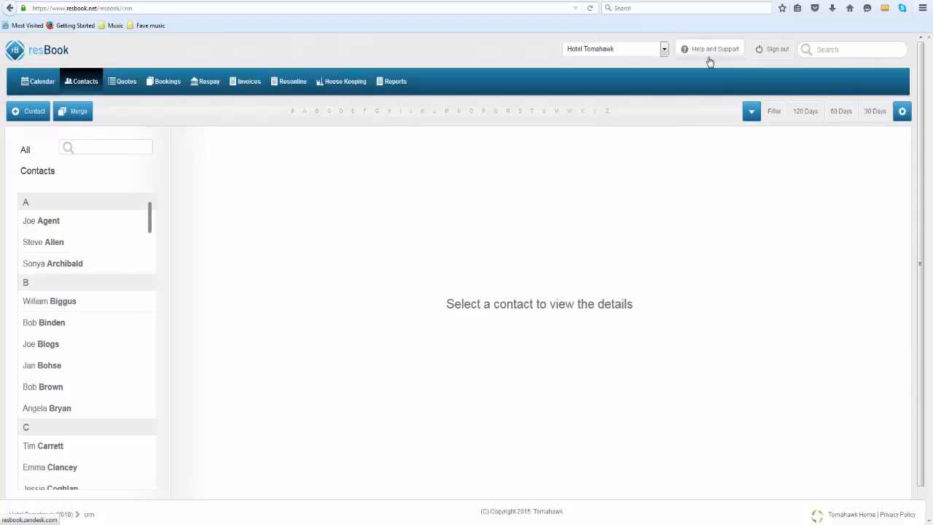
mouse_move(482, 92)
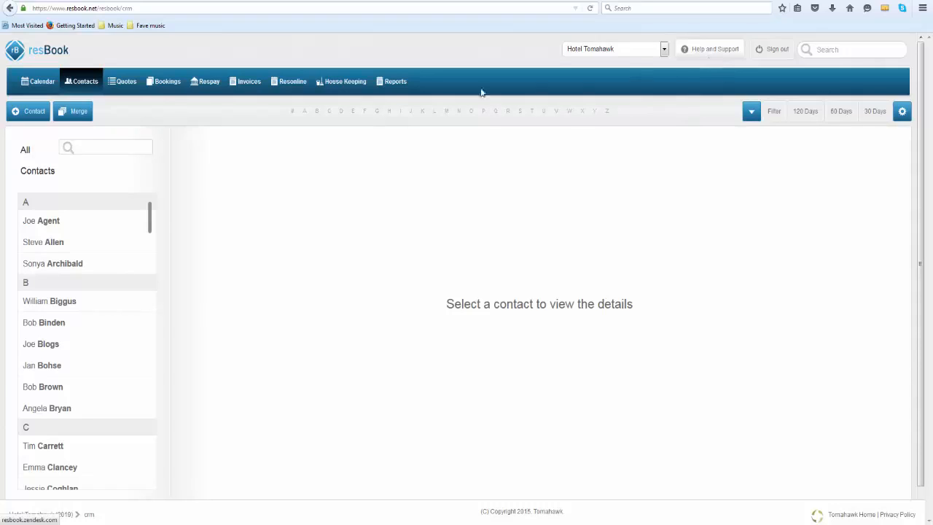
click(102, 148)
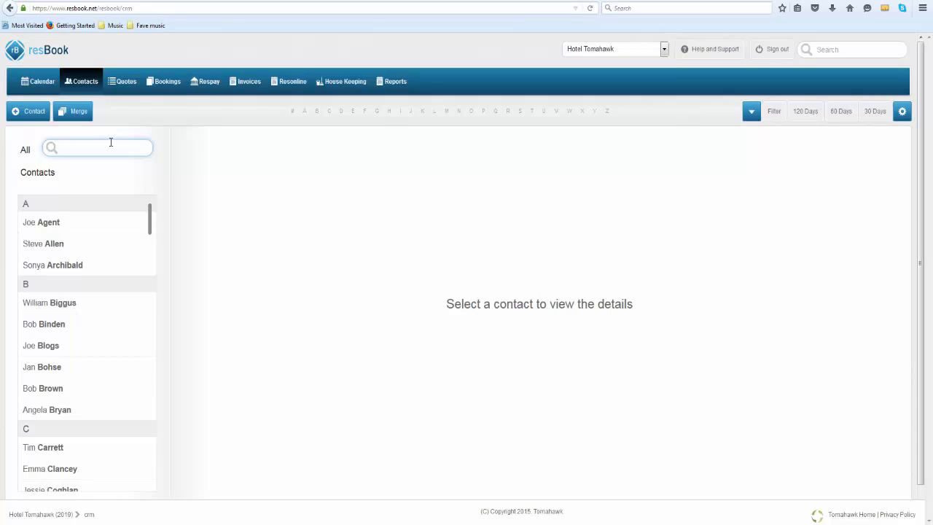
mouse_move(149, 225)
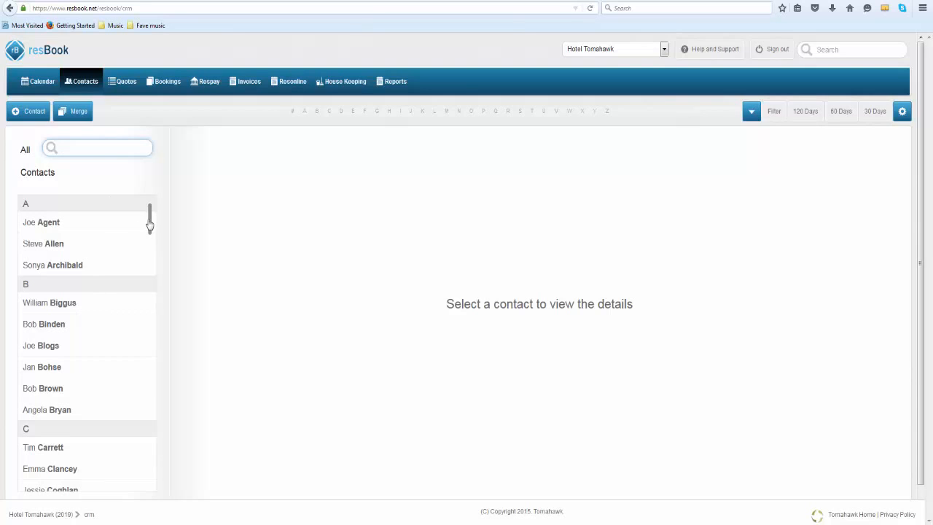
scroll(down, 3)
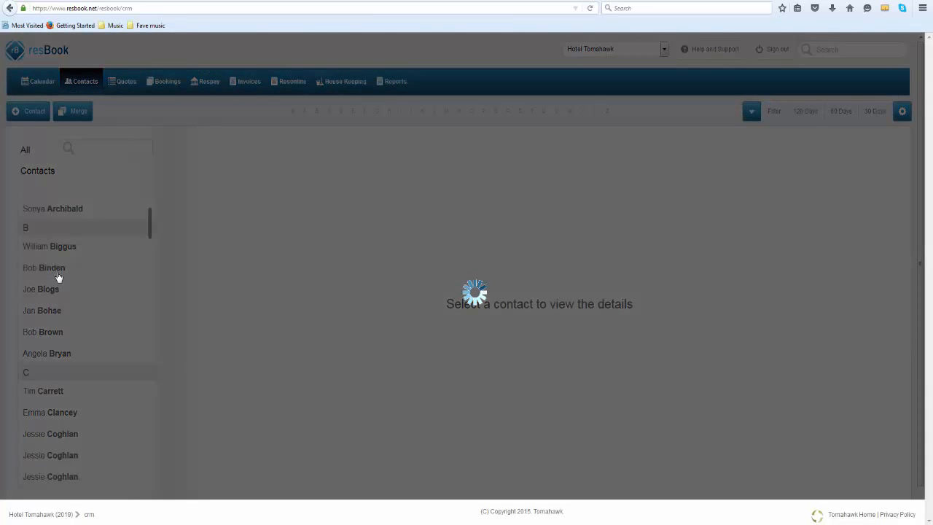
click(44, 268)
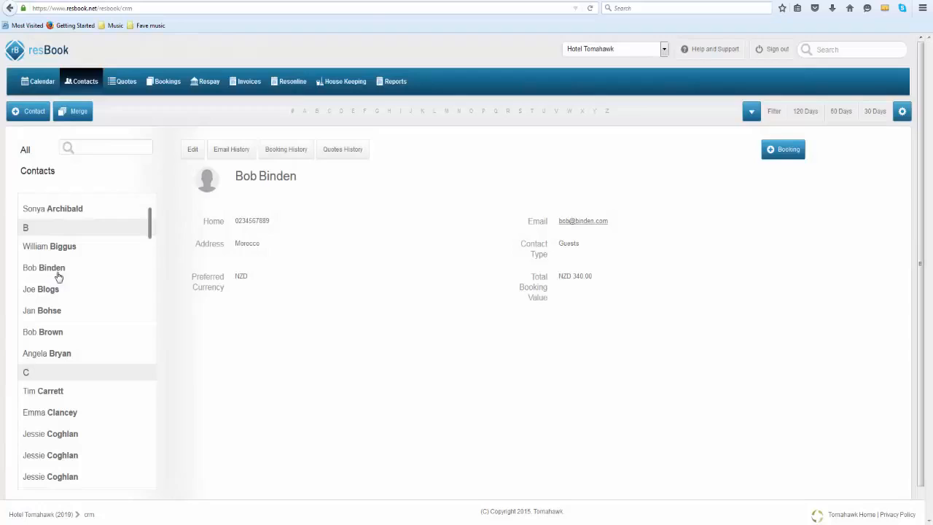
mouse_move(246, 160)
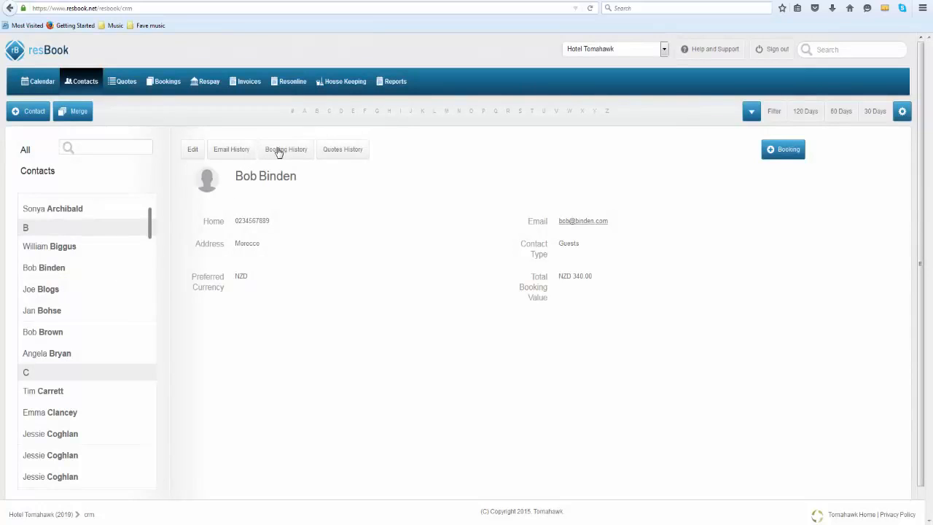
mouse_move(332, 153)
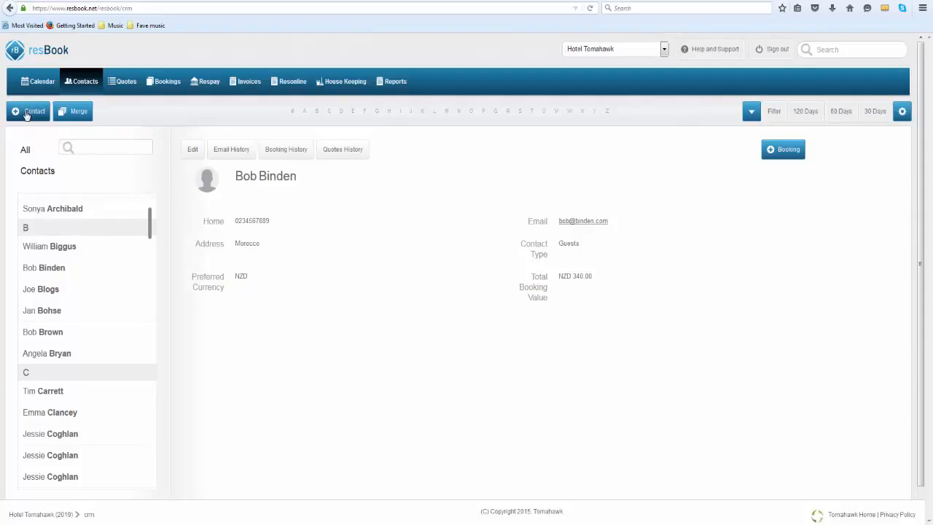
Create a Guests contact named Tomahawkl Support with an e-mail address.
click(29, 111)
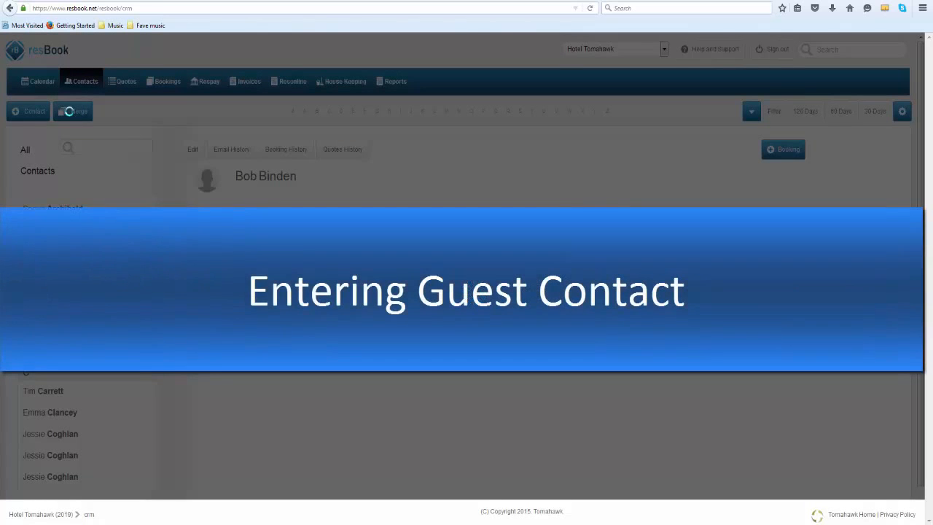
click(30, 111)
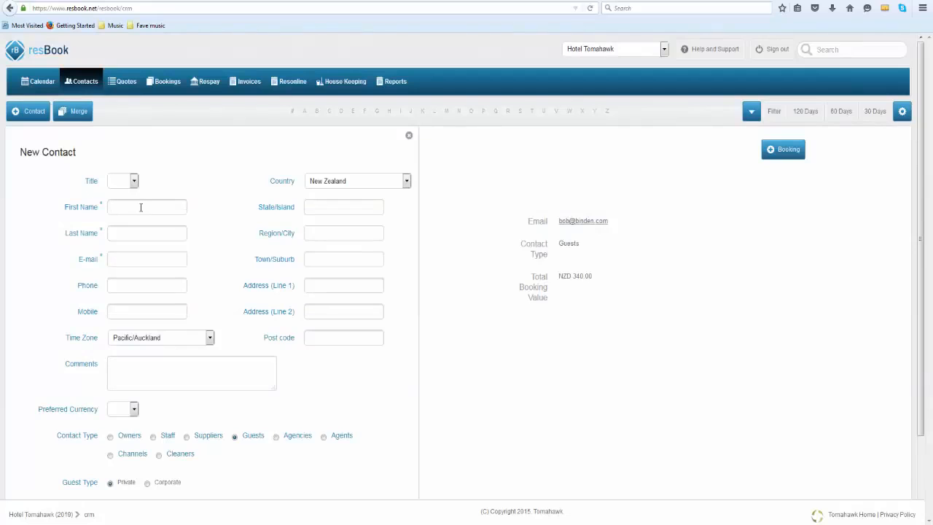
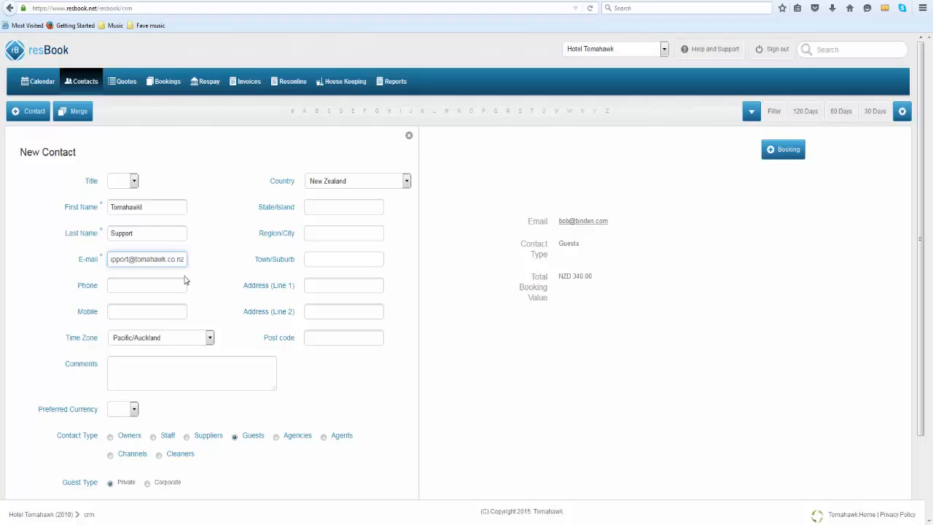
mouse_move(237, 302)
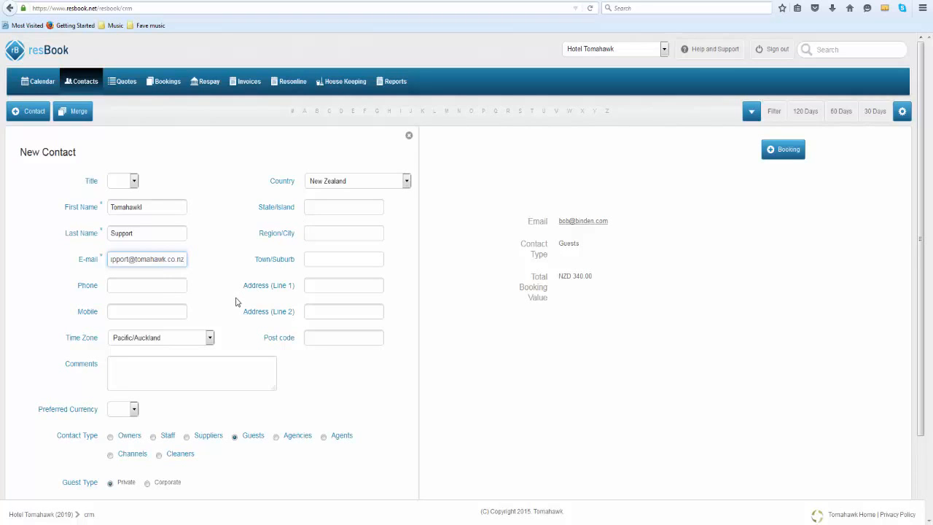
scroll(down, 3)
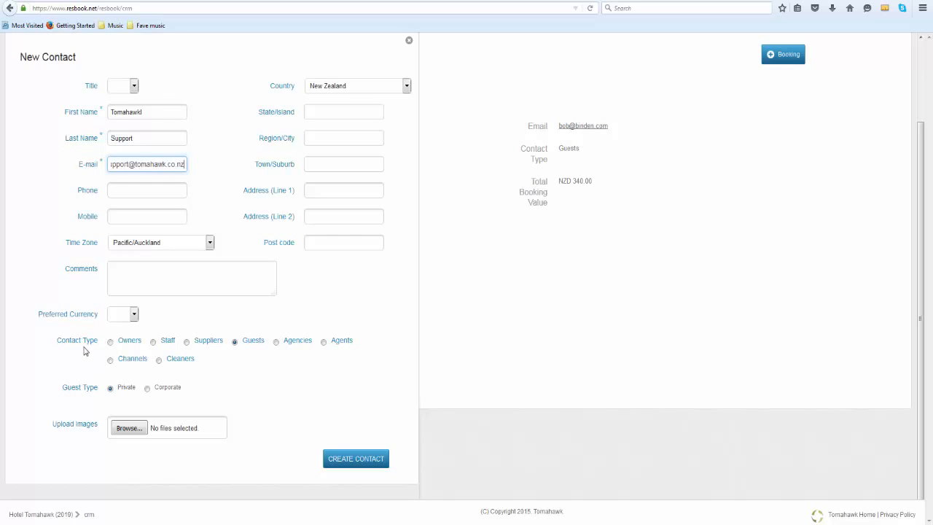
mouse_move(265, 351)
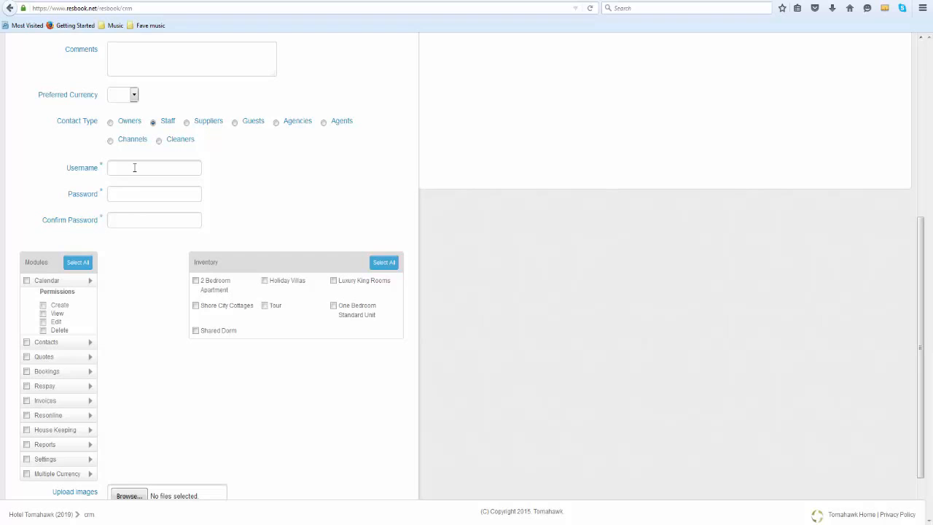
Make the contact Staff with all modules, limiting Contacts to Create and View.
click(154, 193)
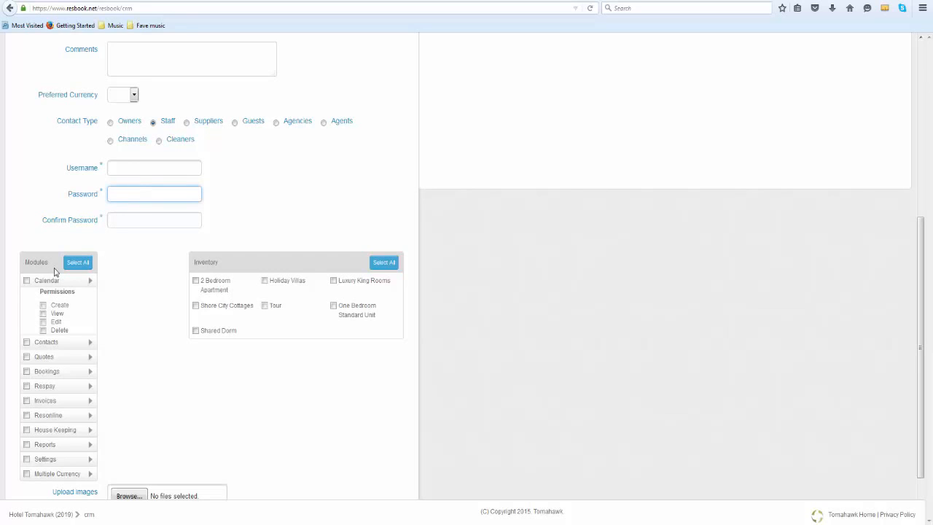
mouse_move(71, 287)
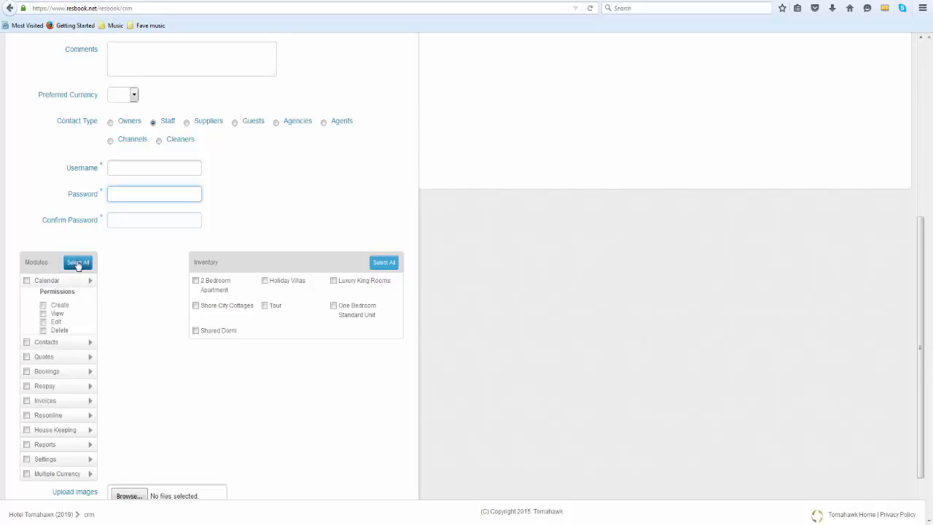
click(78, 262)
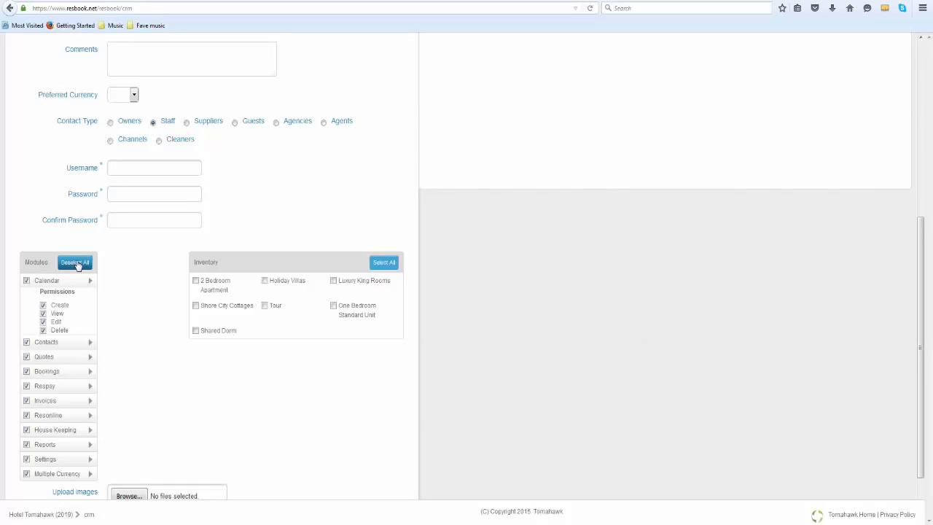
mouse_move(91, 345)
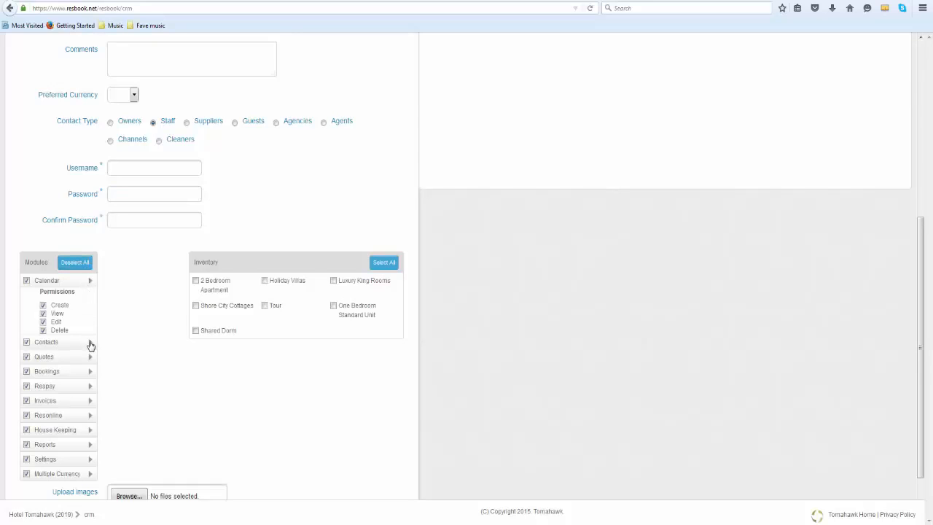
mouse_move(77, 324)
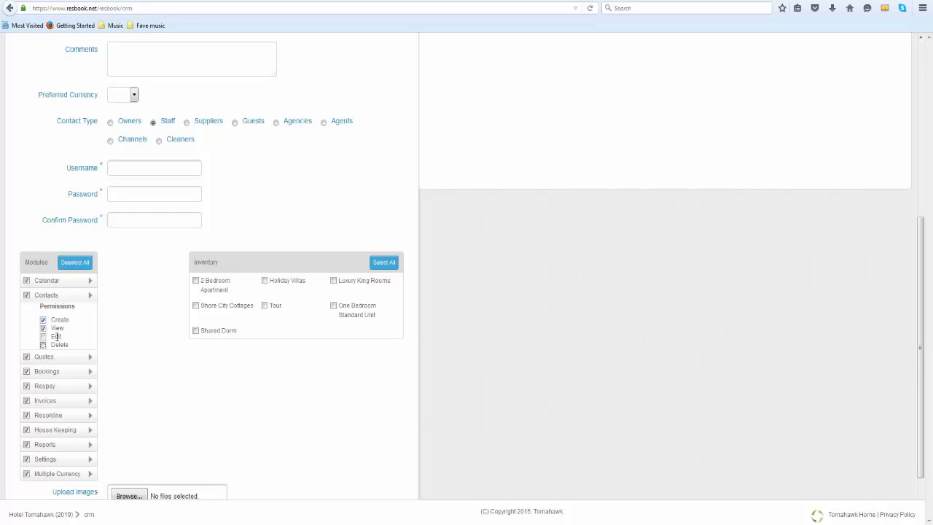
mouse_move(134, 358)
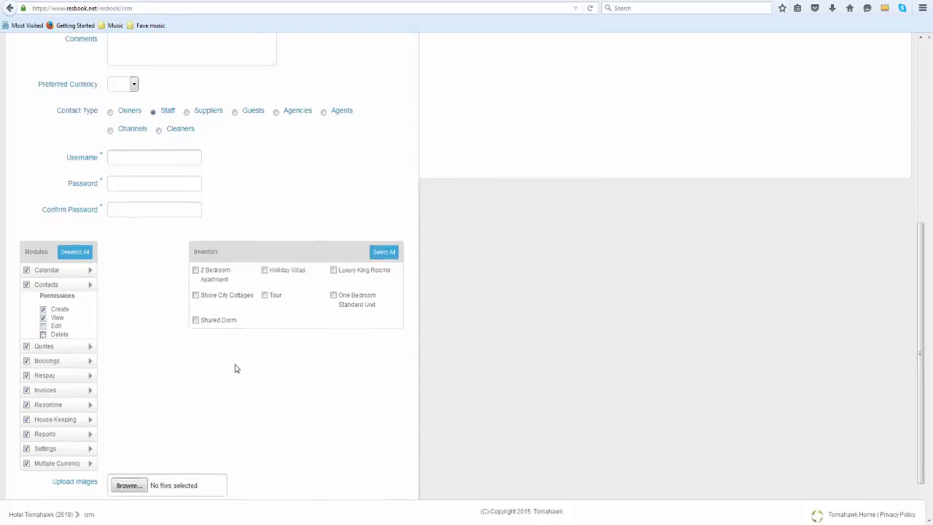
scroll(down, 3)
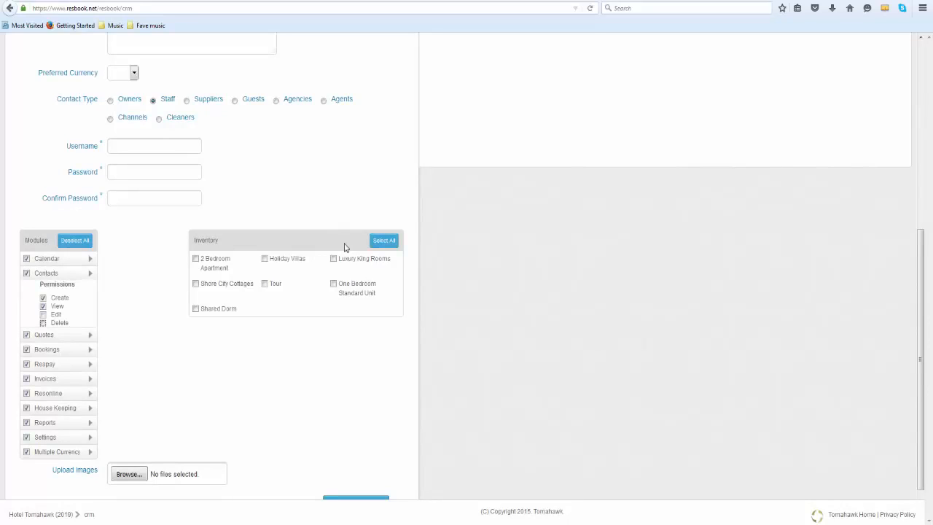
Grant access to every inventory except One Bedroom Standard Unit.
click(384, 240)
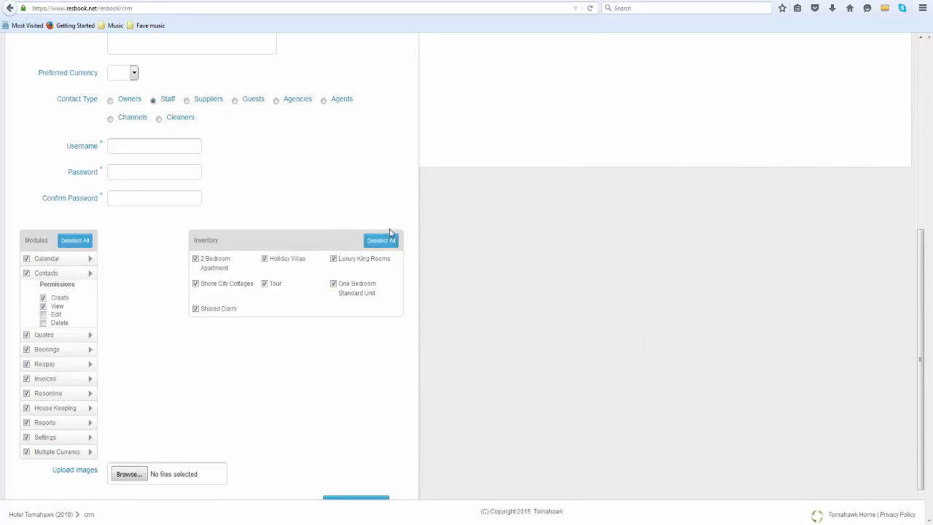
mouse_move(358, 339)
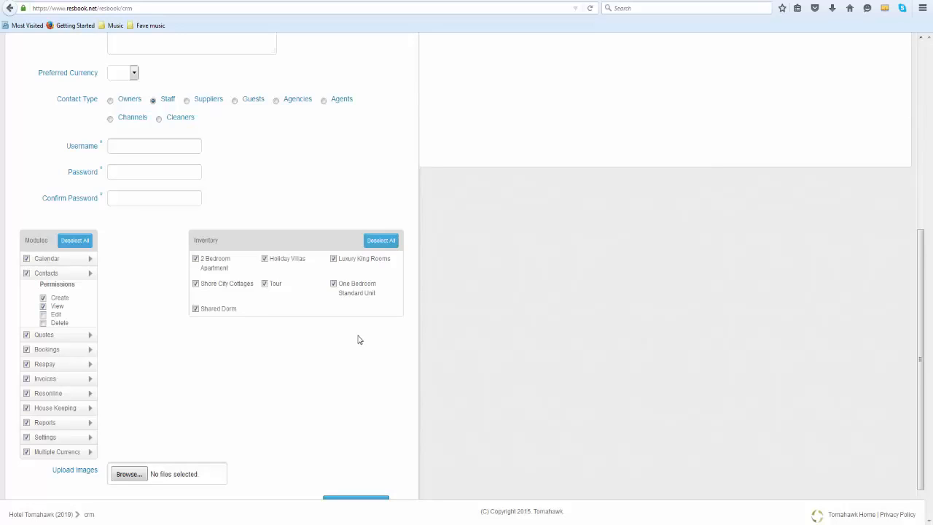
scroll(down, 3)
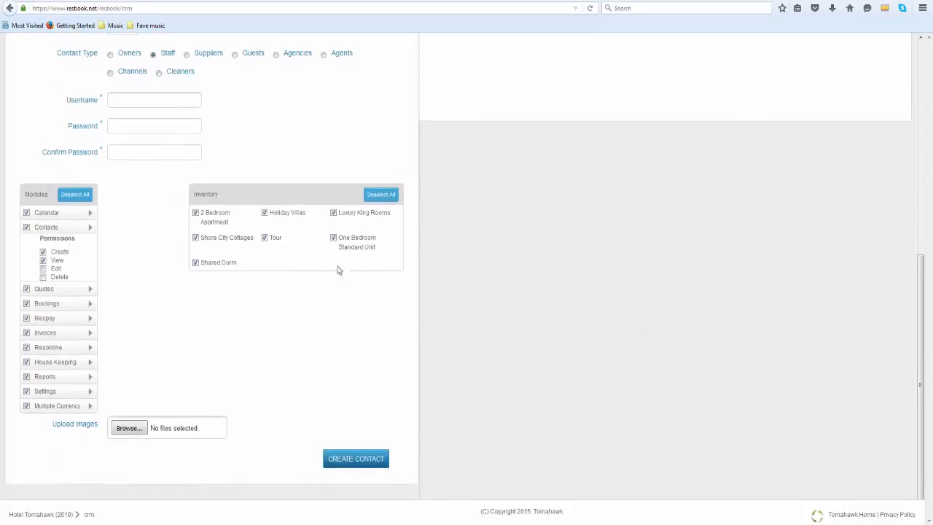
click(333, 237)
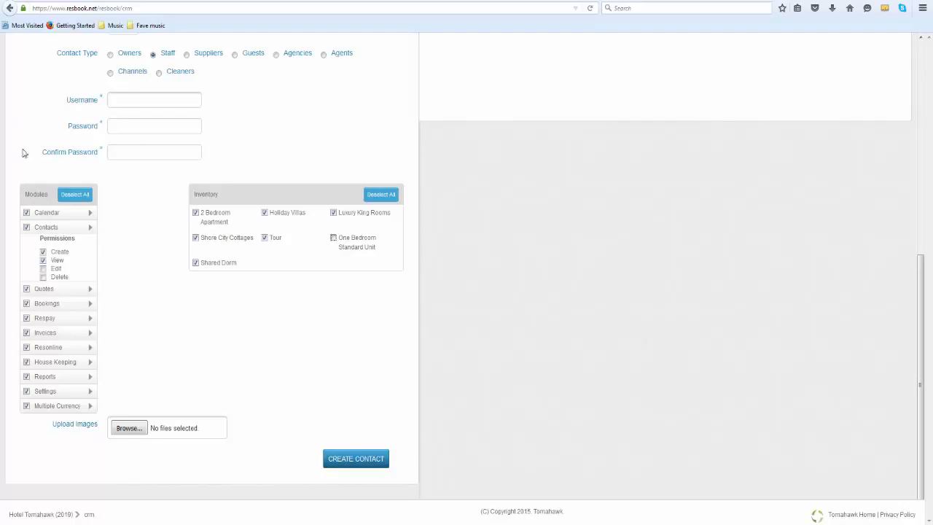
mouse_move(306, 318)
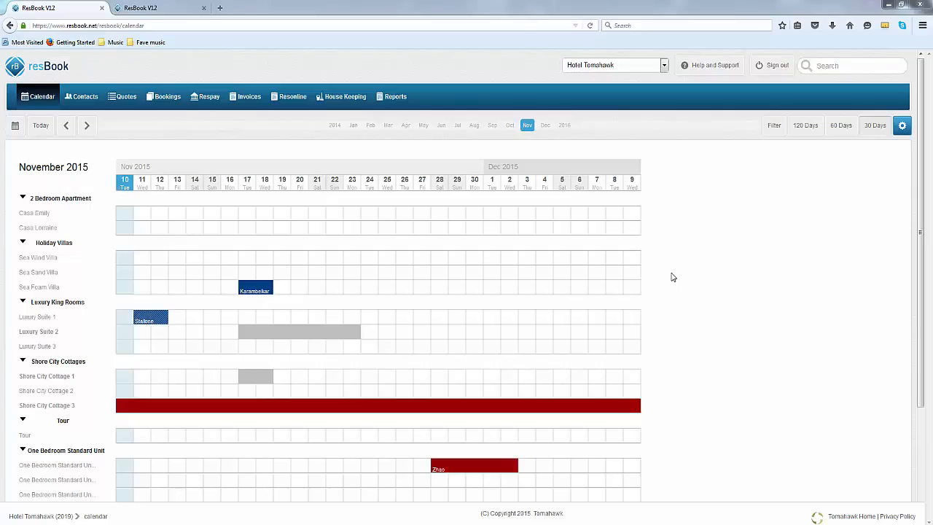
mouse_move(591, 286)
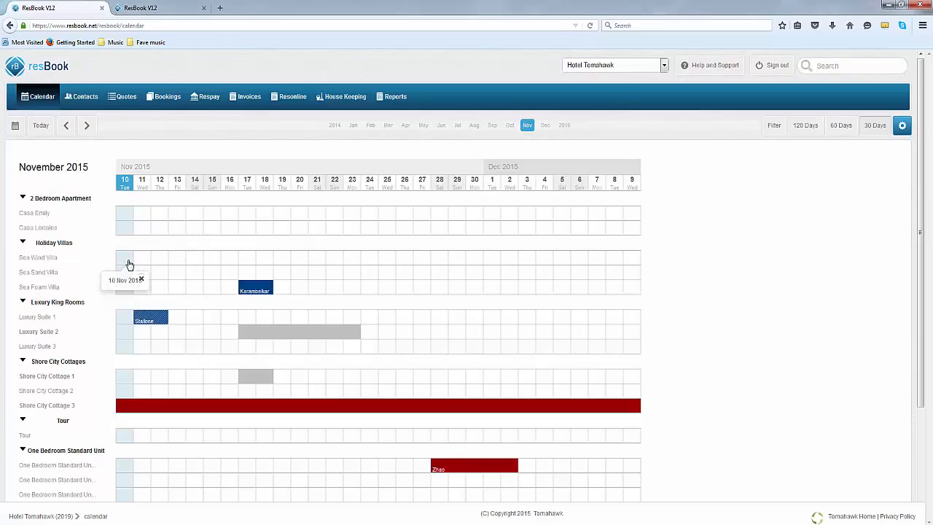
Open a new booking from the Sea Wind Villa 10 November calendar cell.
click(125, 264)
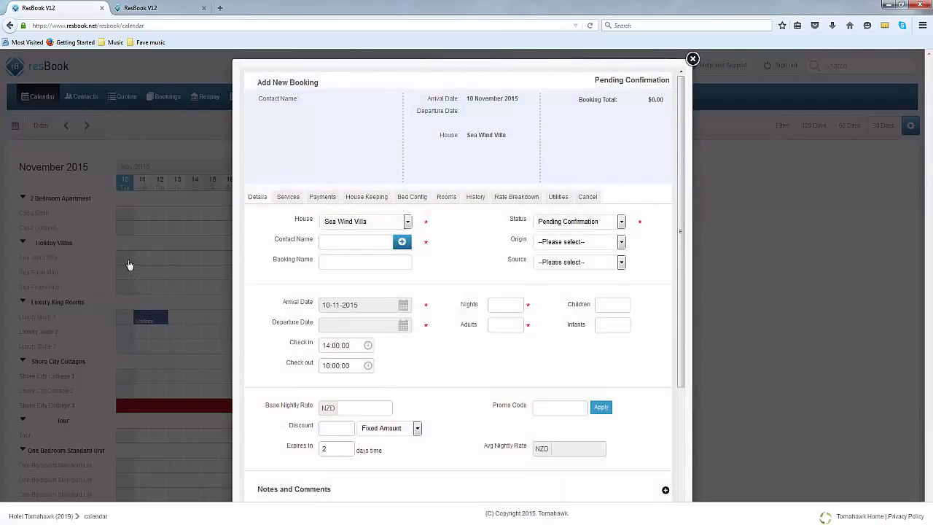
mouse_move(456, 267)
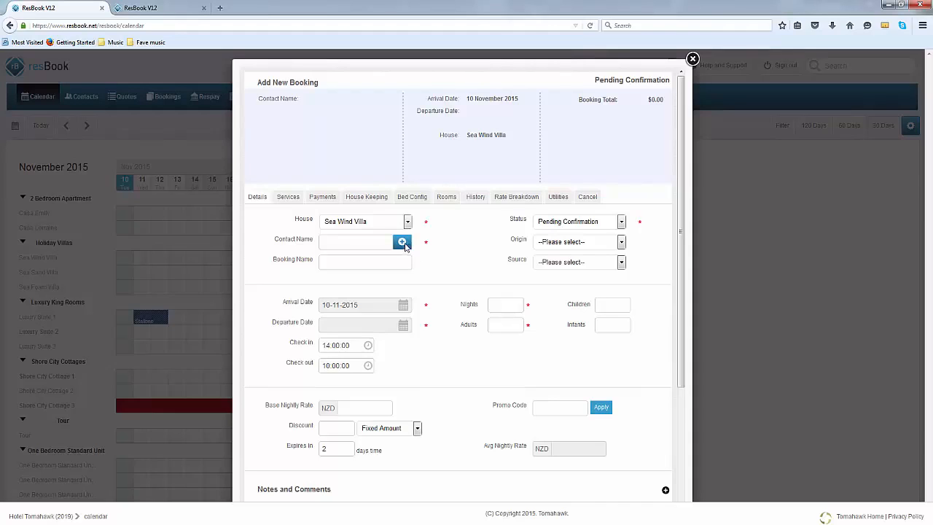
Set the booking contact to Support Tomahawk and the status to Confirmed.
click(403, 241)
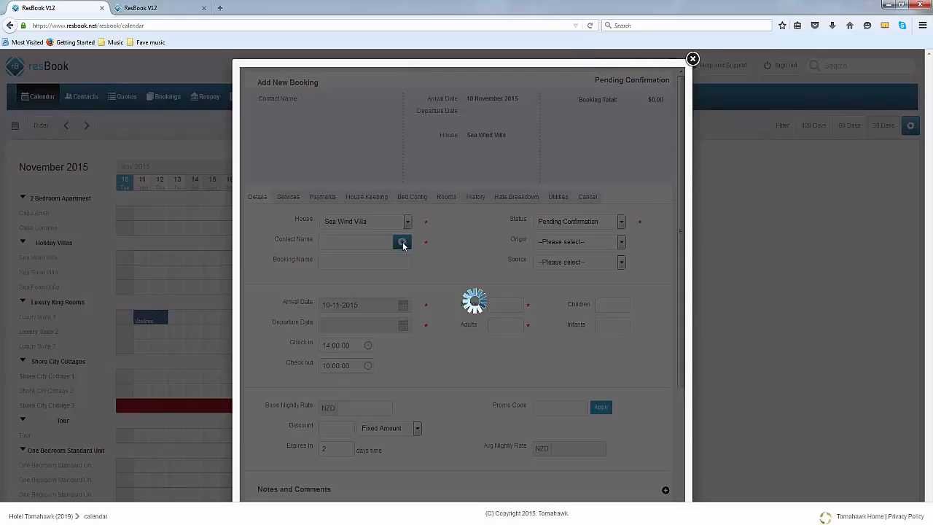
click(402, 241)
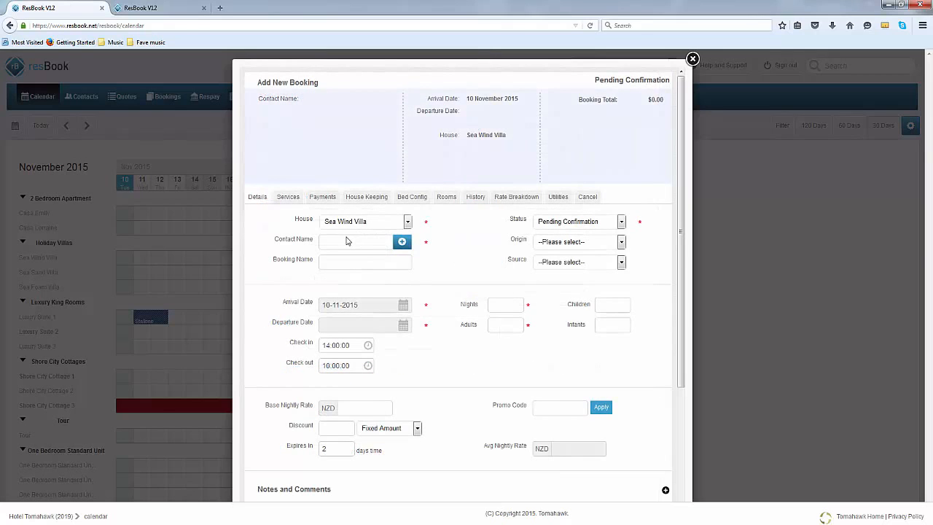
click(357, 242)
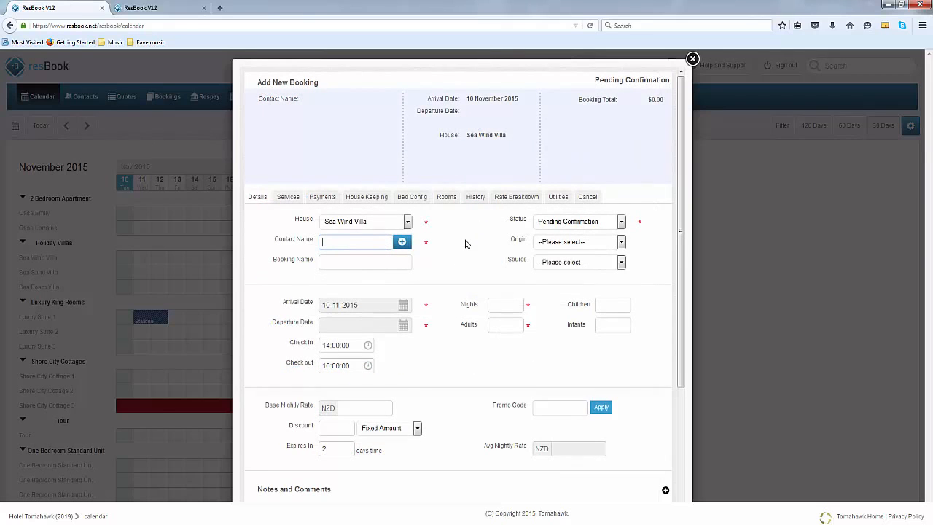
text(Support)
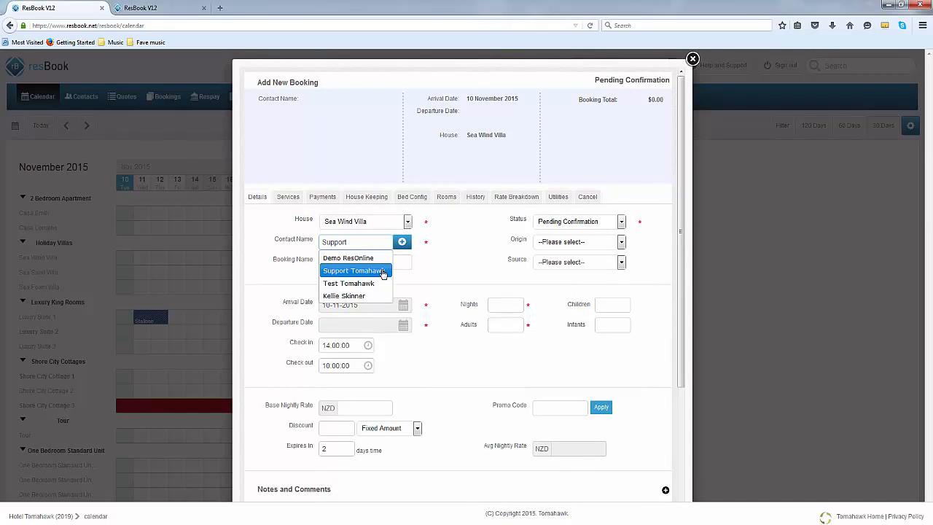
click(353, 271)
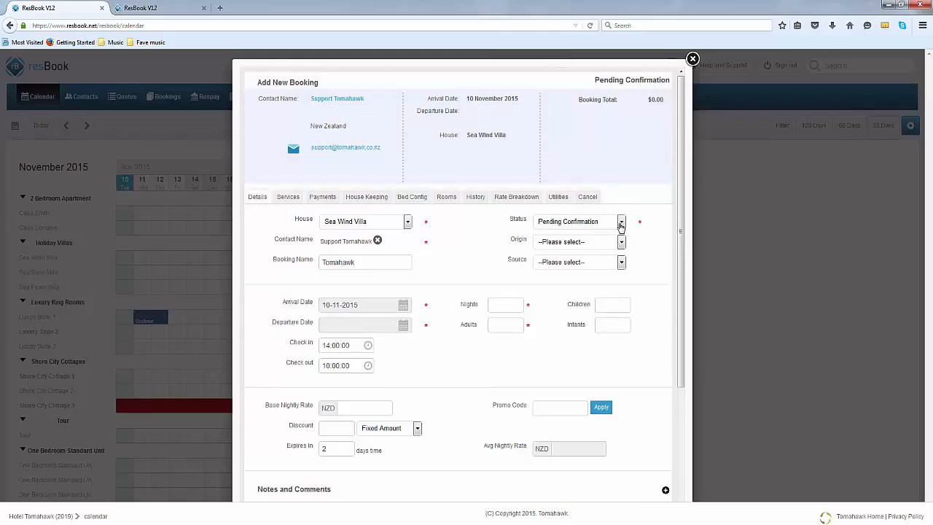
click(621, 221)
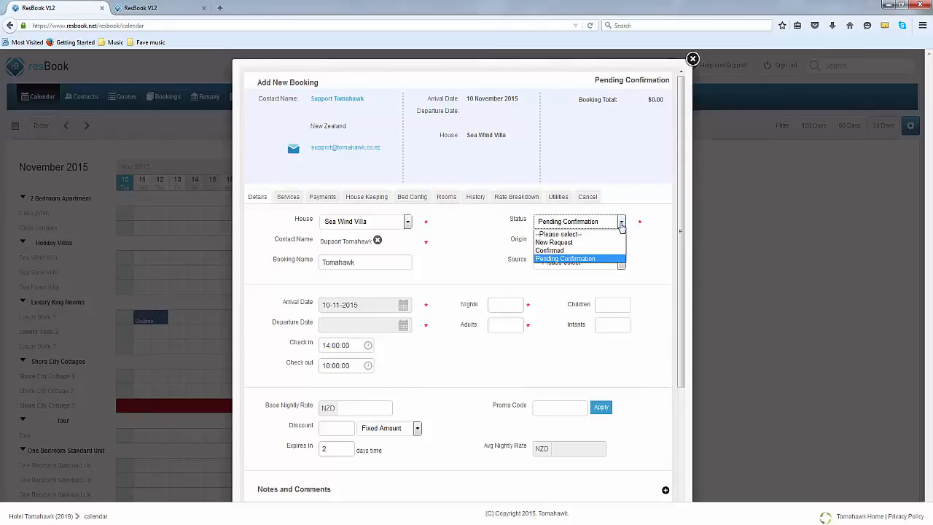
mouse_move(617, 240)
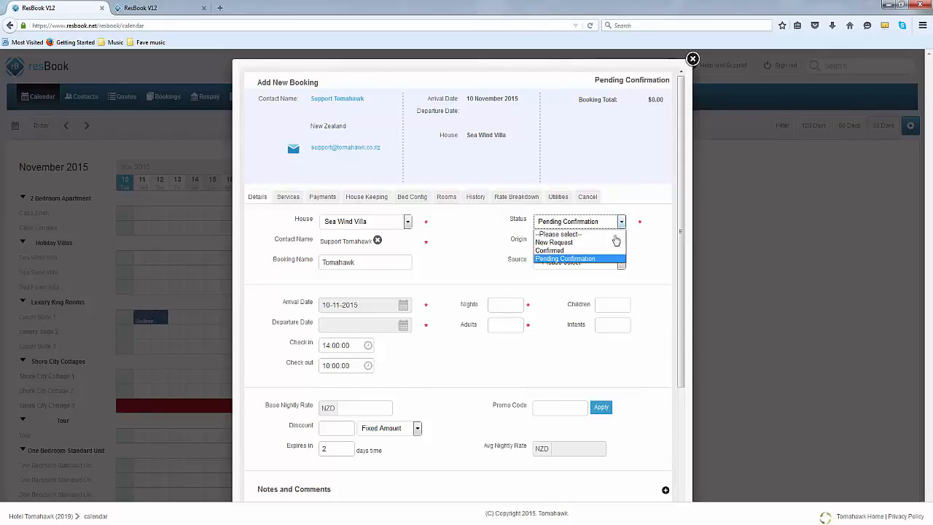
click(549, 250)
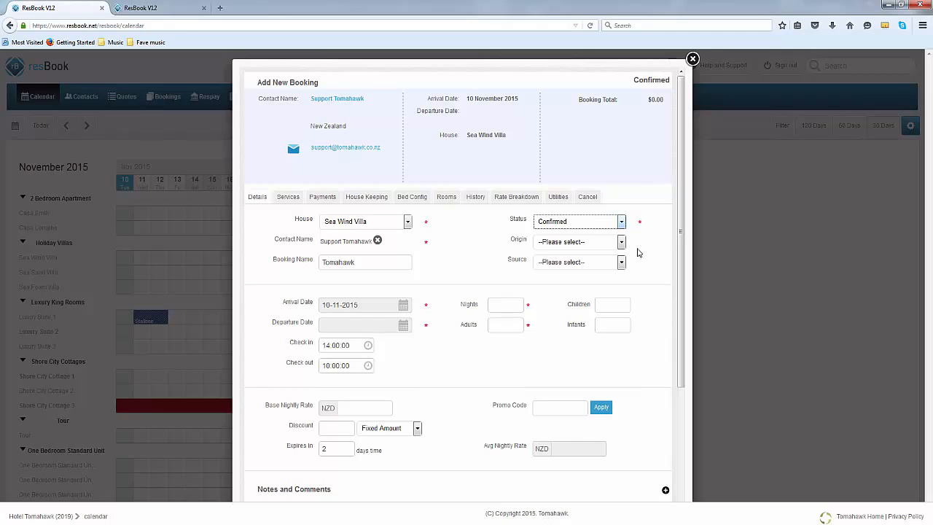
Enter 3 nights and 2 adults for 10–13 November, reviewing the NZD 250 nightly rate.
click(505, 304)
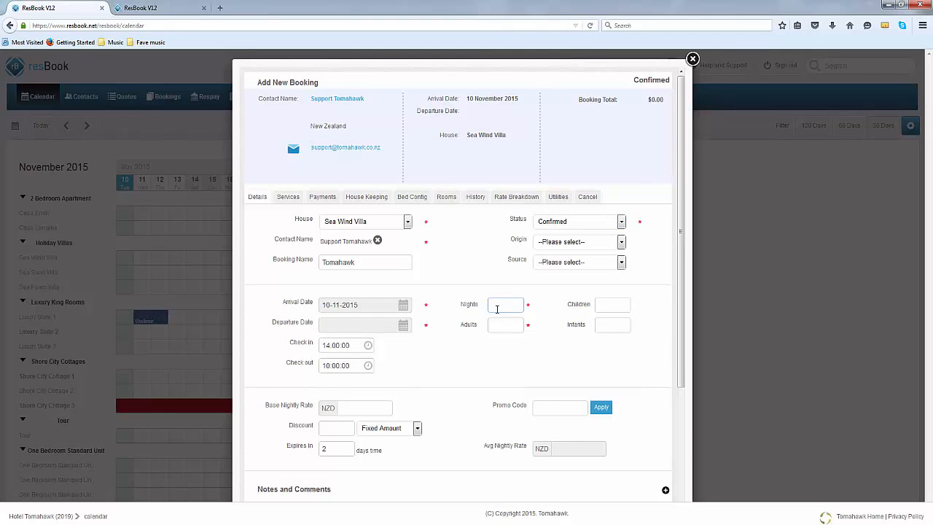
text(3)
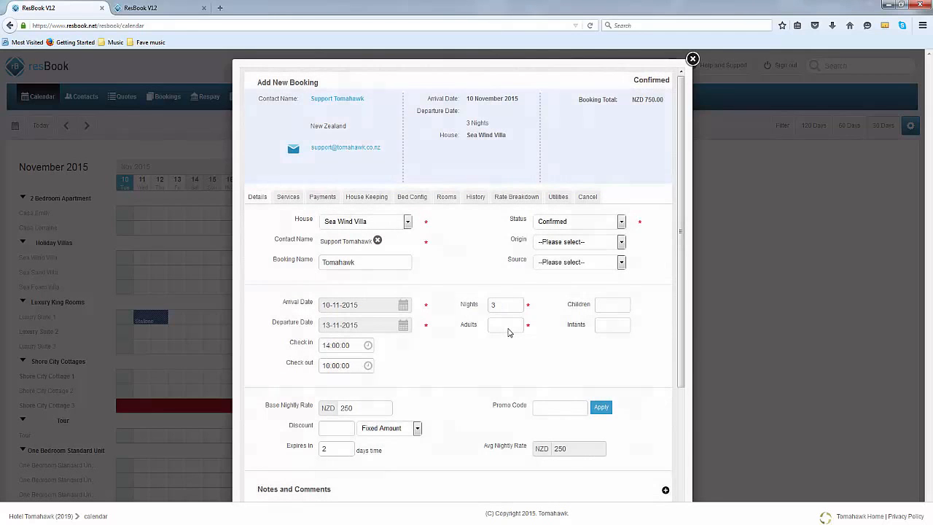
text(2)
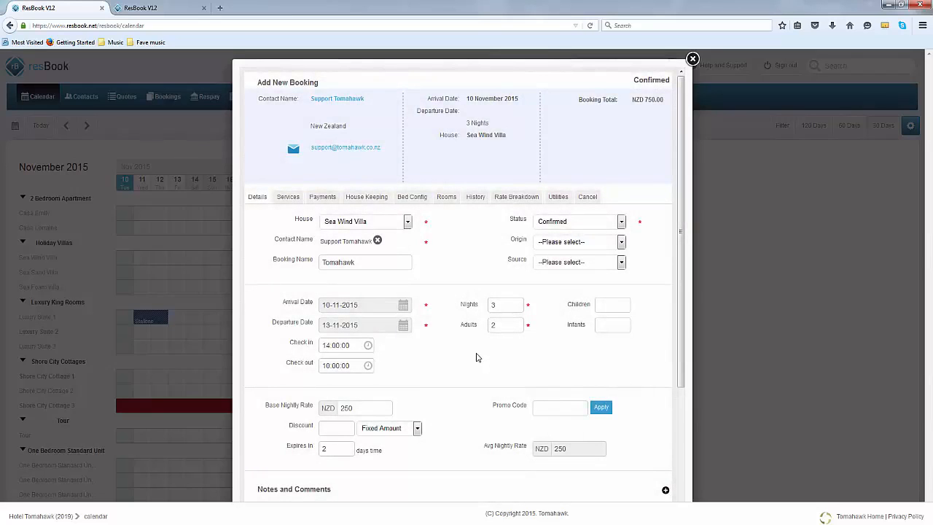
mouse_move(448, 368)
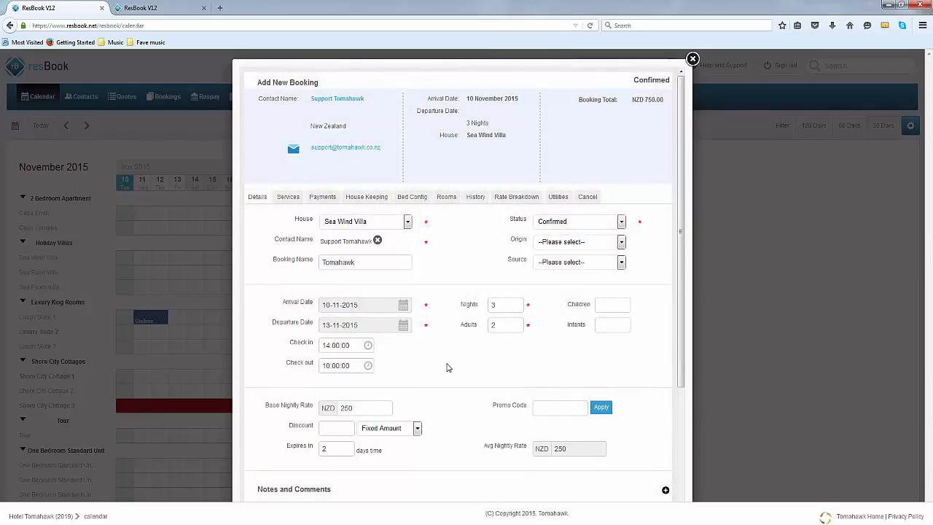
click(364, 408)
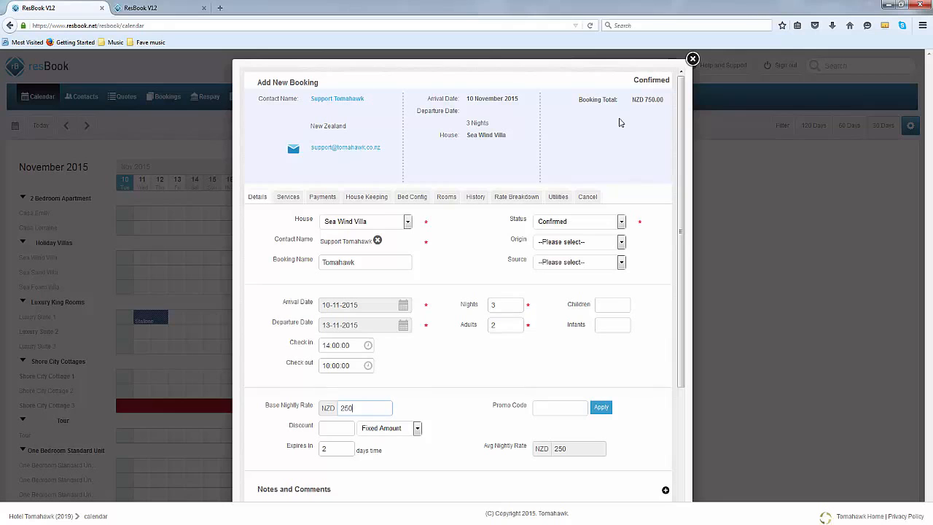
scroll(down, 3)
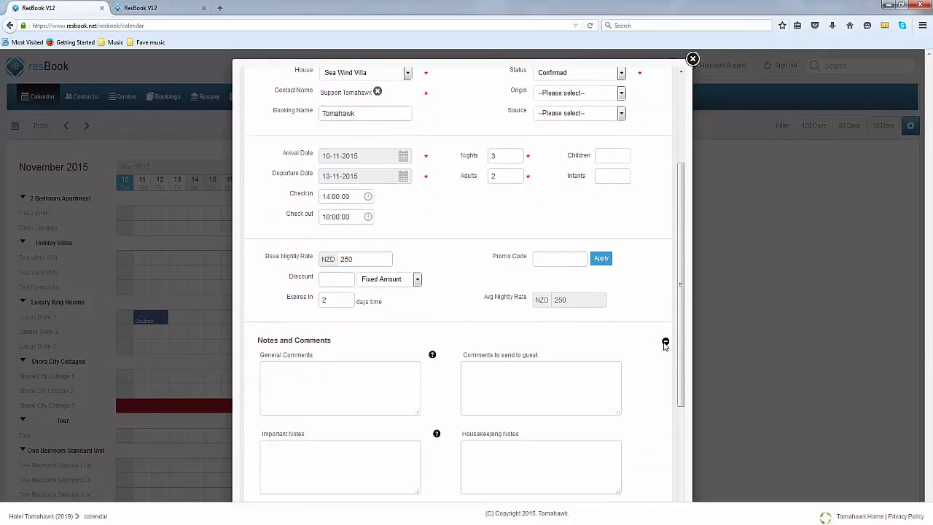
scroll(down, 3)
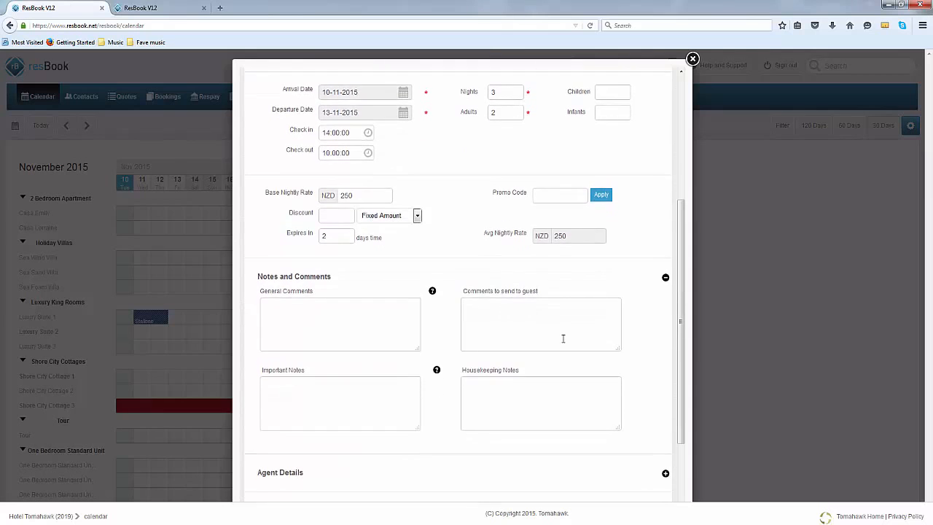
scroll(down, 3)
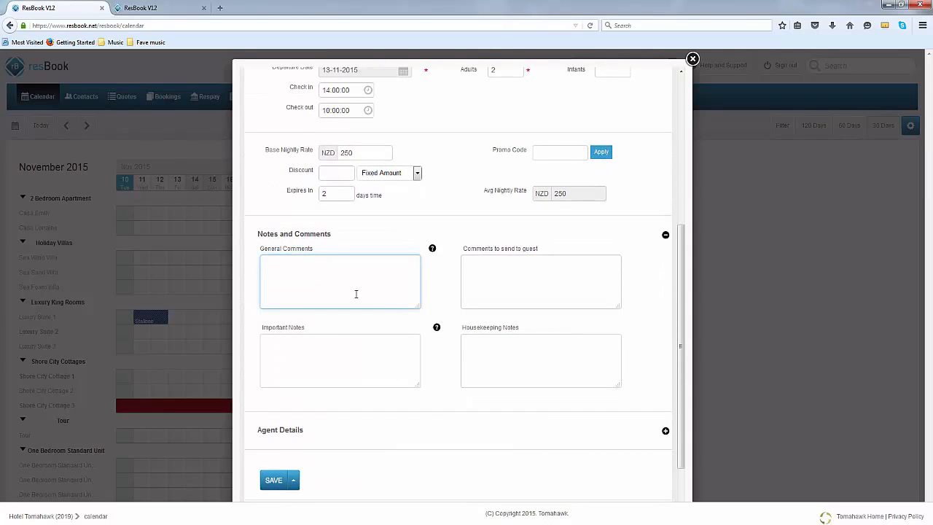
mouse_move(370, 289)
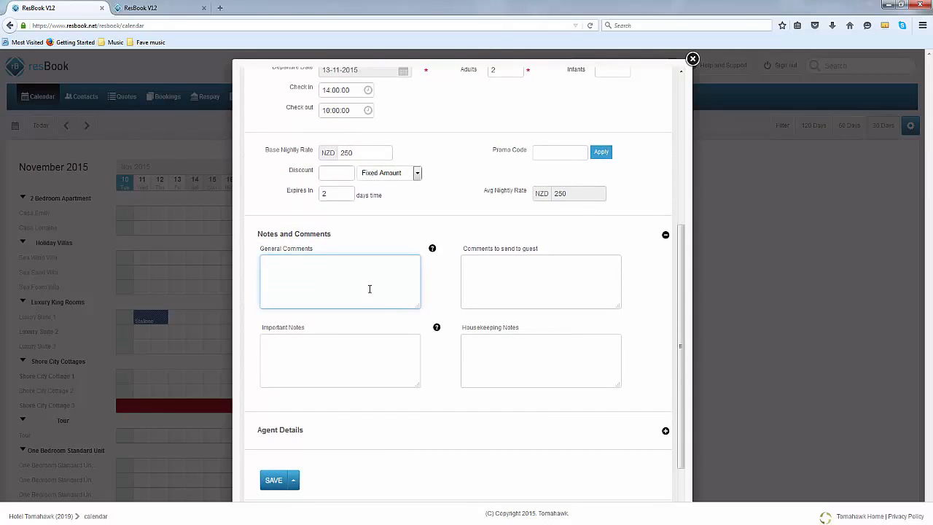
Go through the comments and notes boxes, then expand Agent Details showing no agent.
click(540, 282)
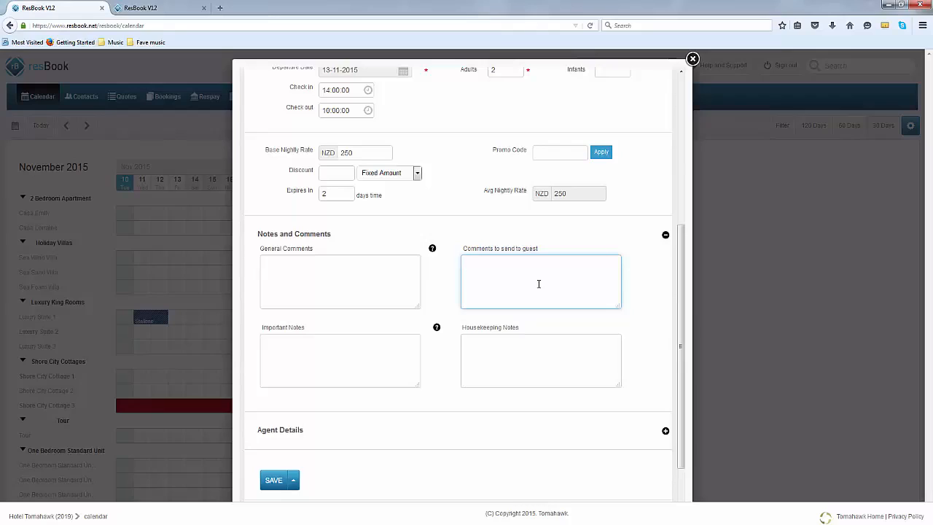
click(540, 281)
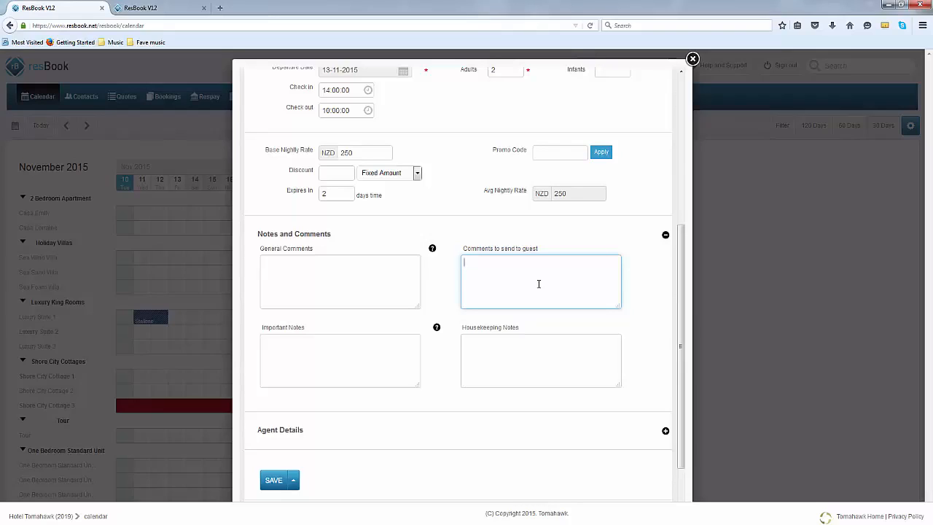
click(340, 360)
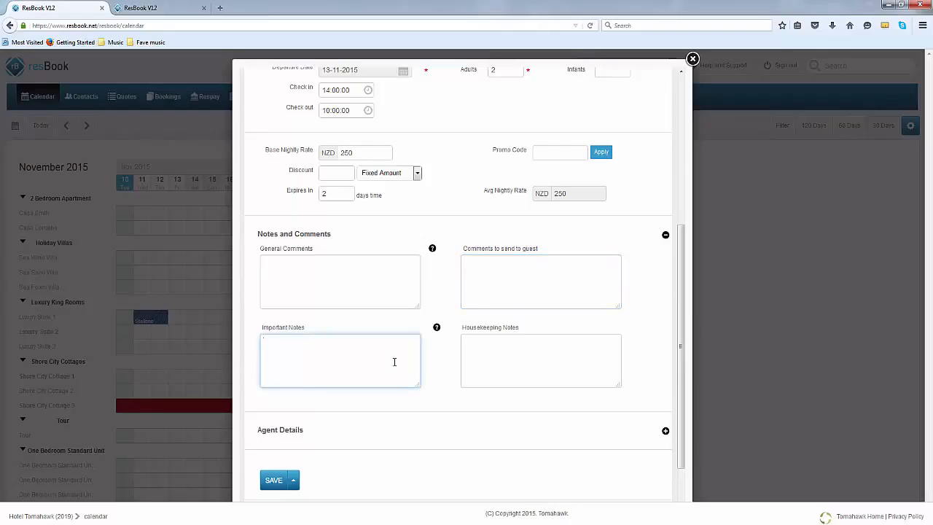
click(339, 360)
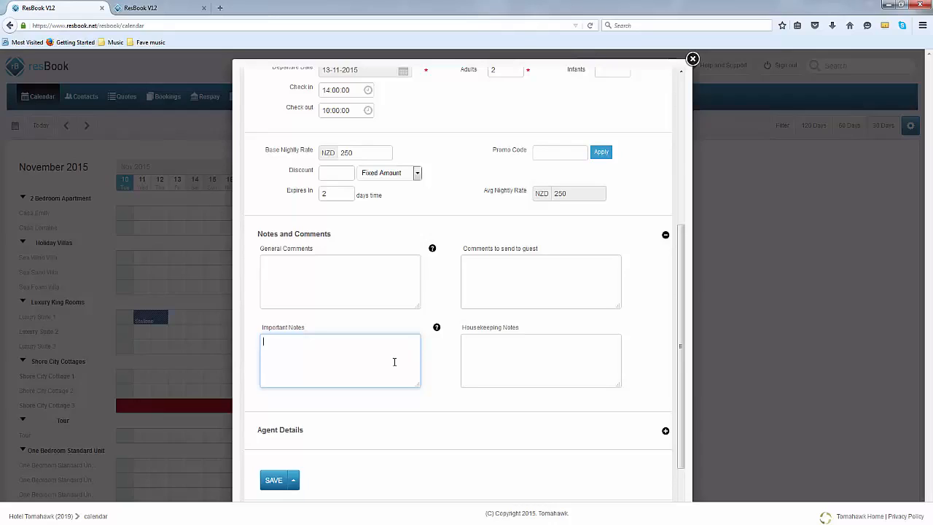
click(540, 360)
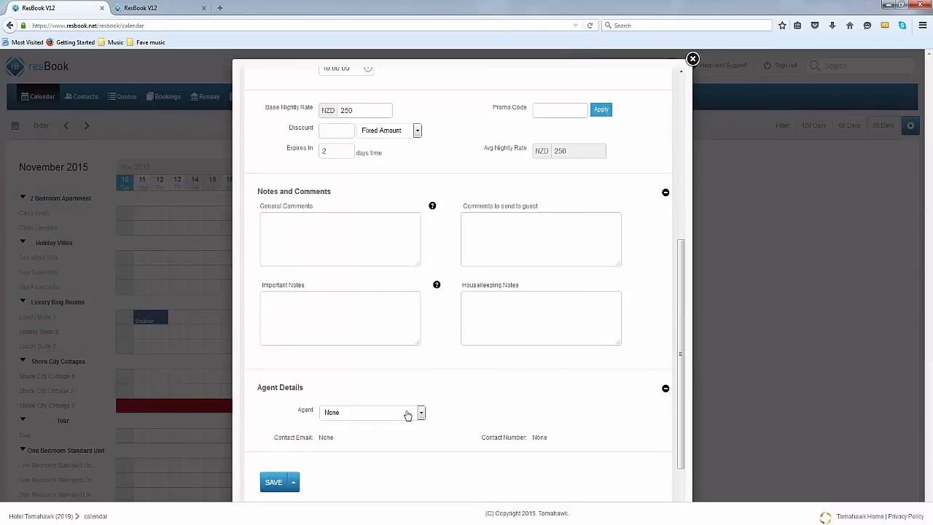
click(421, 412)
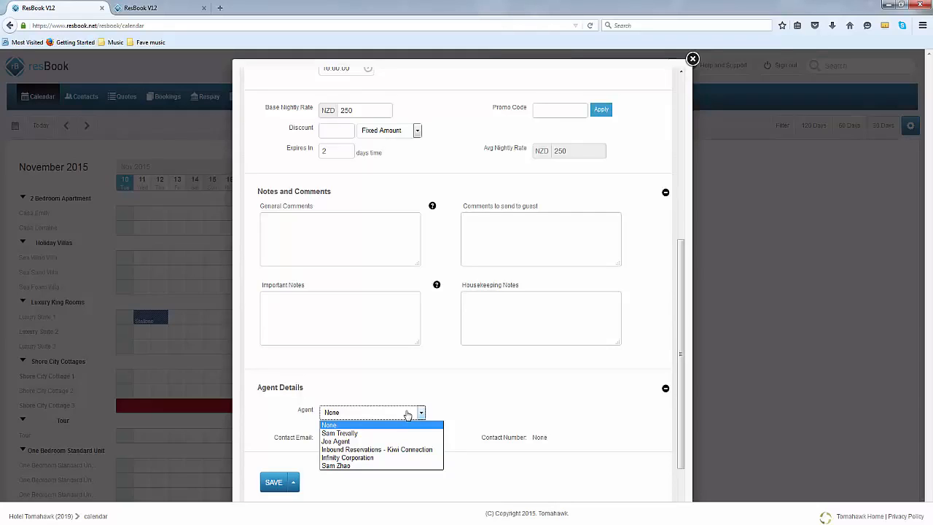
mouse_move(667, 394)
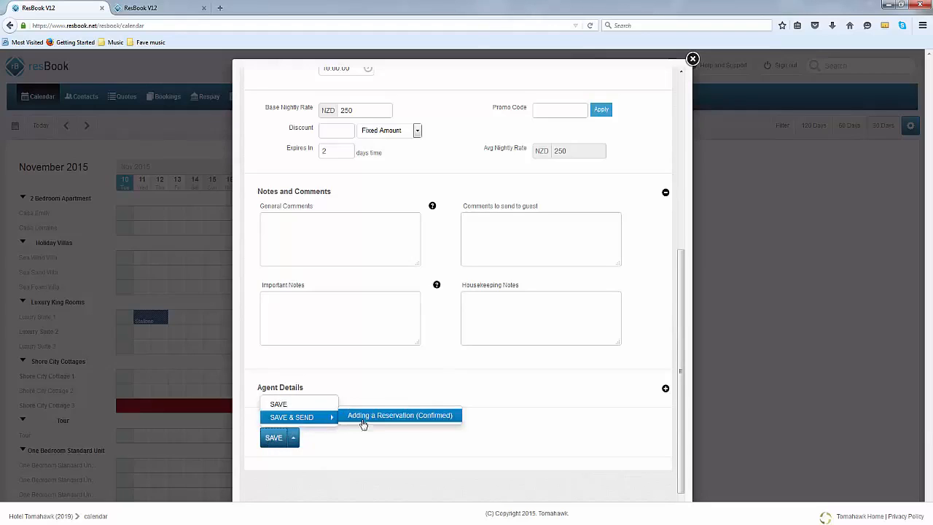
Save booking 77291 and send its 'Adding a Reservation (Confirmed)' email.
click(400, 415)
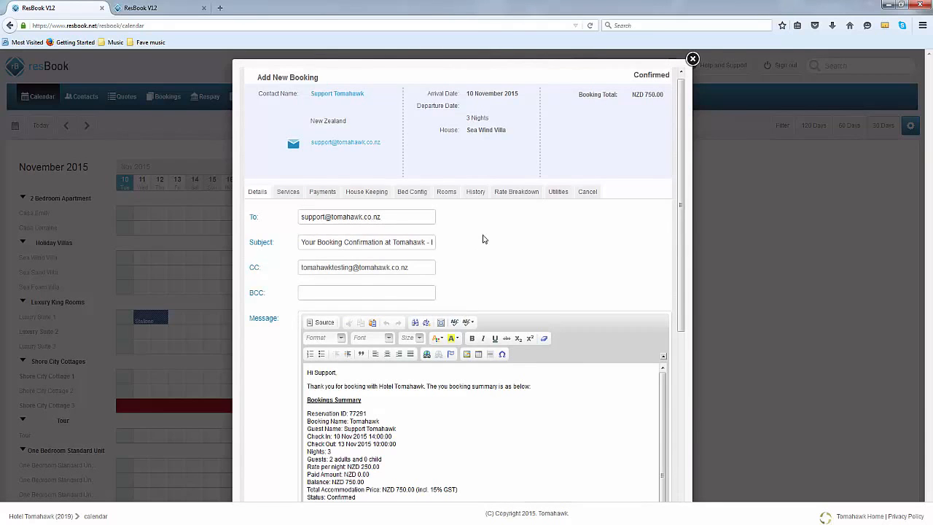
scroll(down, 3)
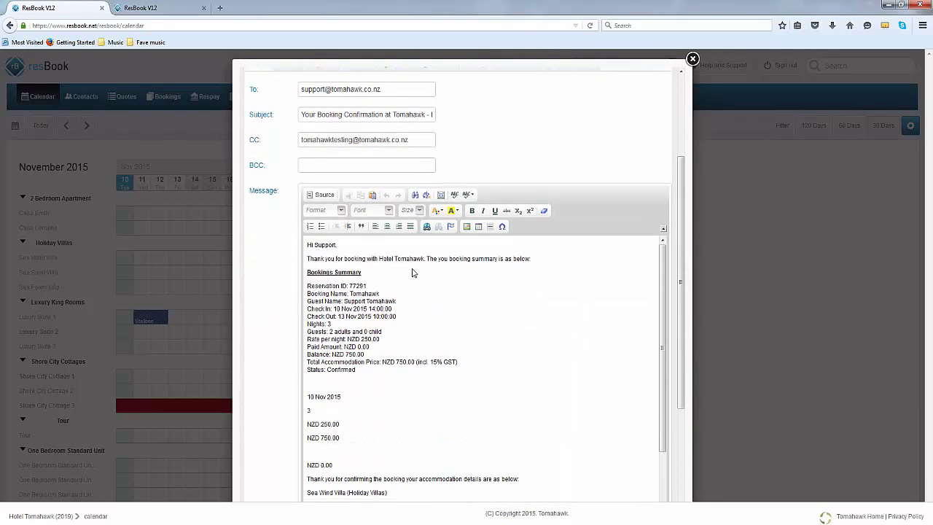
click(321, 442)
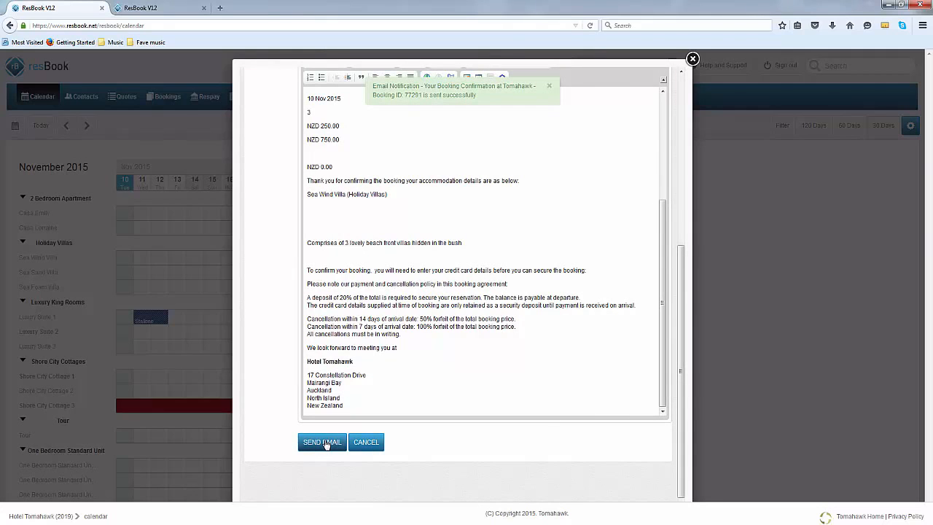
mouse_move(609, 253)
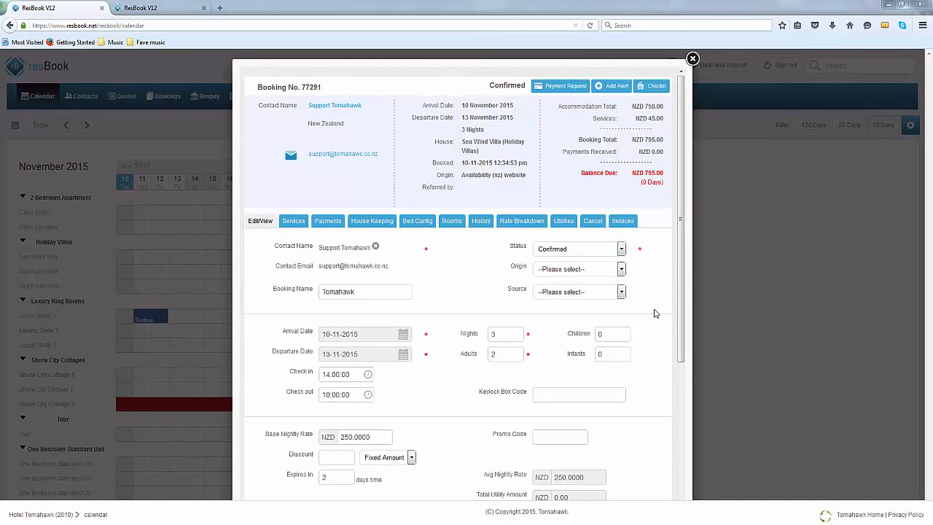
mouse_move(456, 304)
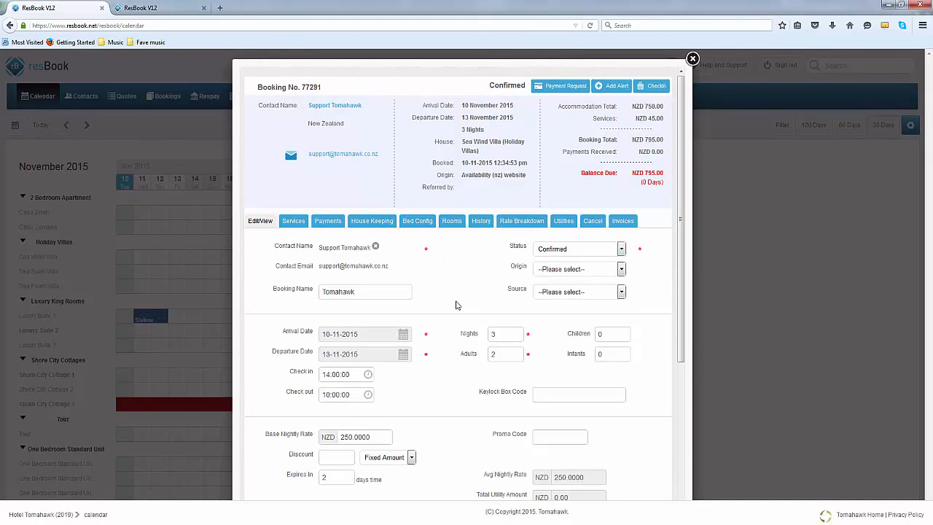
scroll(down, 3)
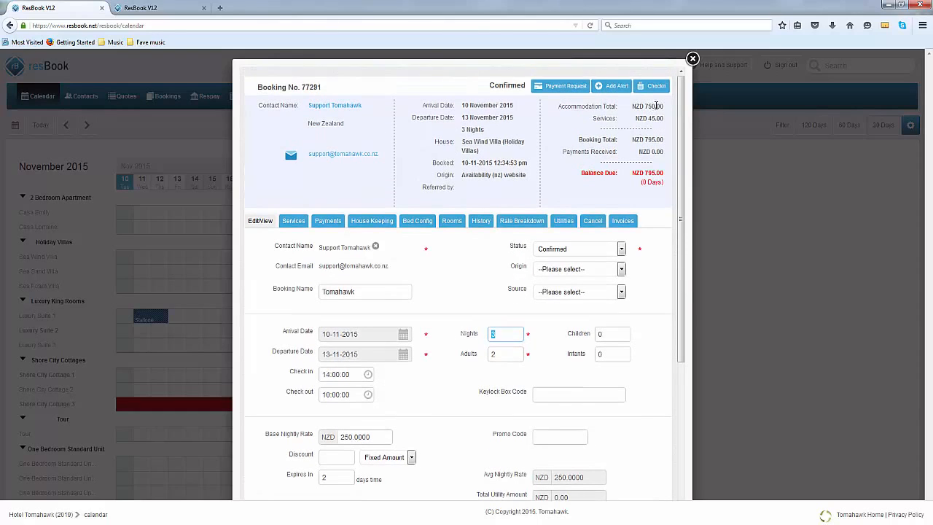
mouse_move(625, 112)
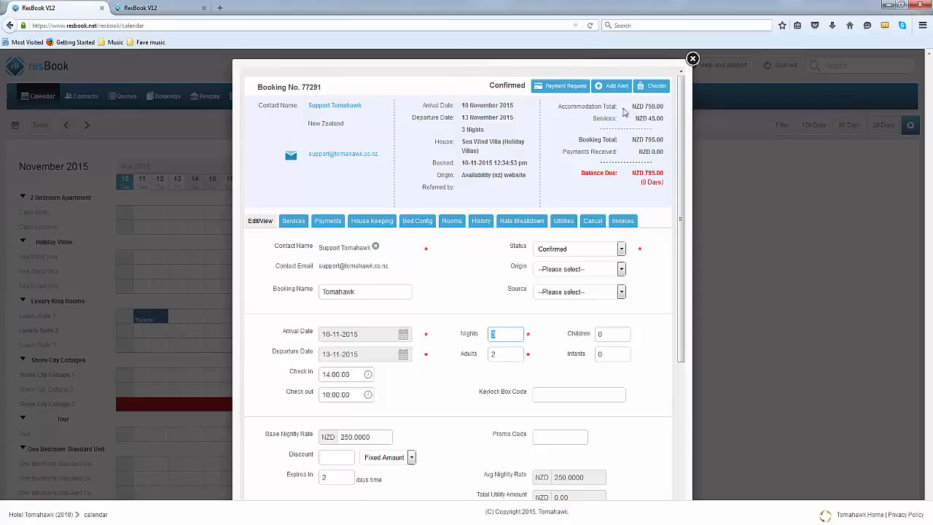
mouse_move(560, 85)
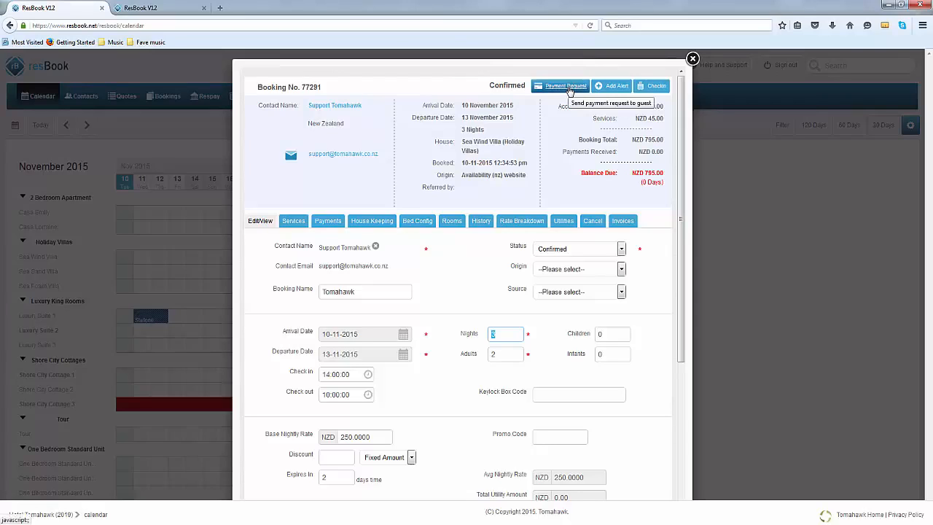
Request a payment of 1 and review the drafted email with its secure link.
click(560, 86)
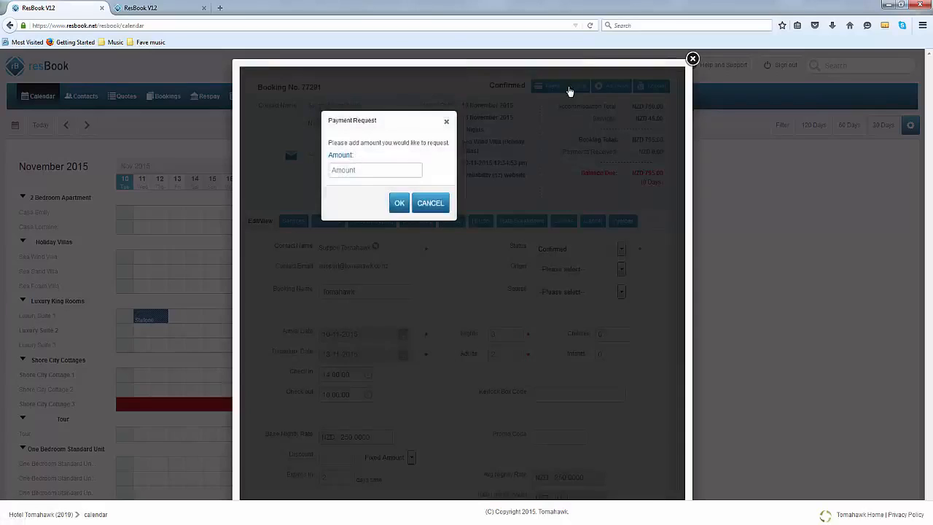
text(1)
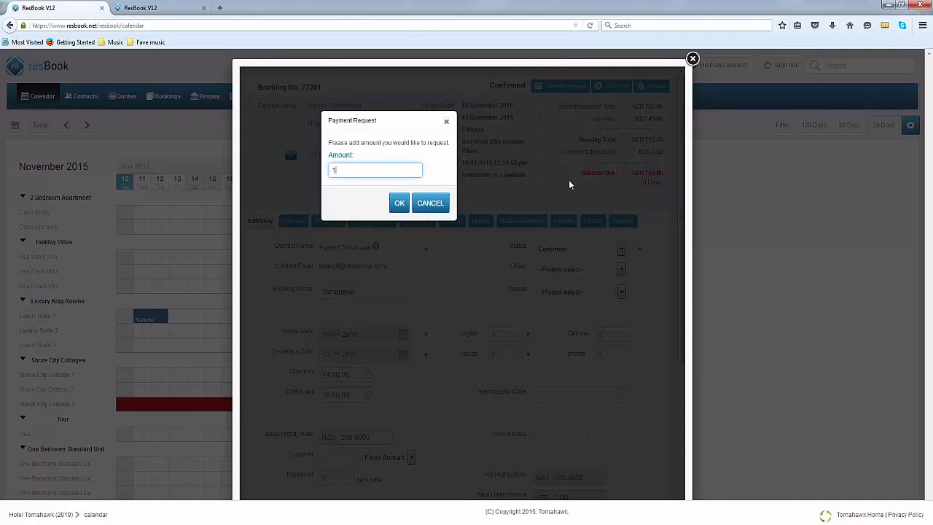
click(399, 202)
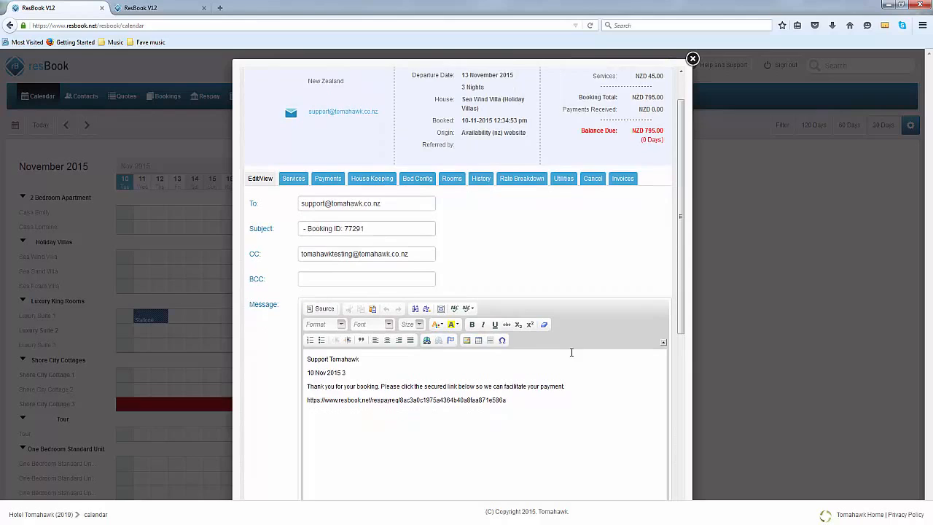
scroll(down, 3)
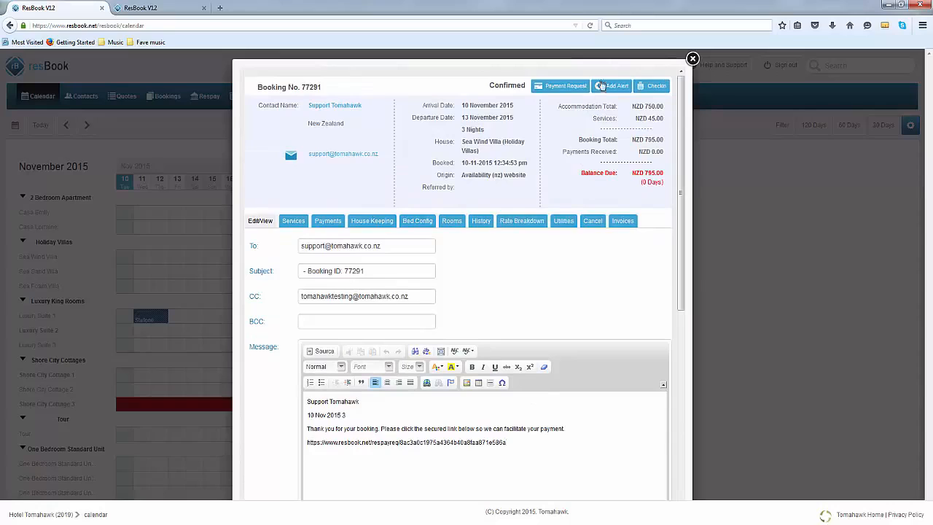
Create a 'Housekeeping required' alert on booking 77291 and return to EditView.
click(613, 86)
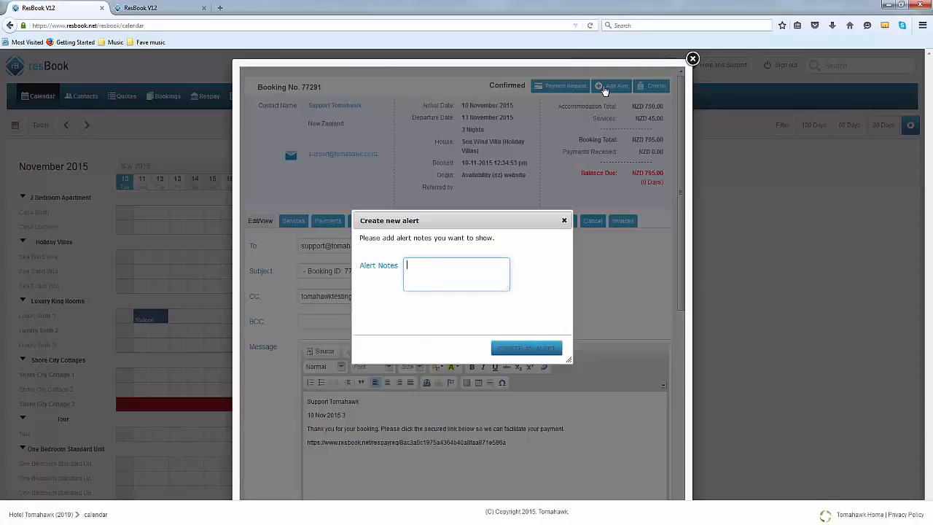
text(Housekeeping)
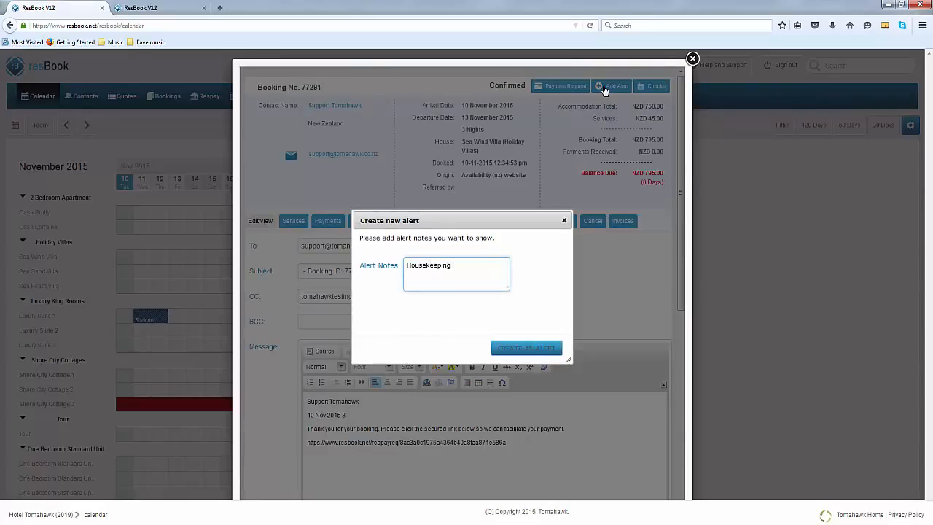
text(required)
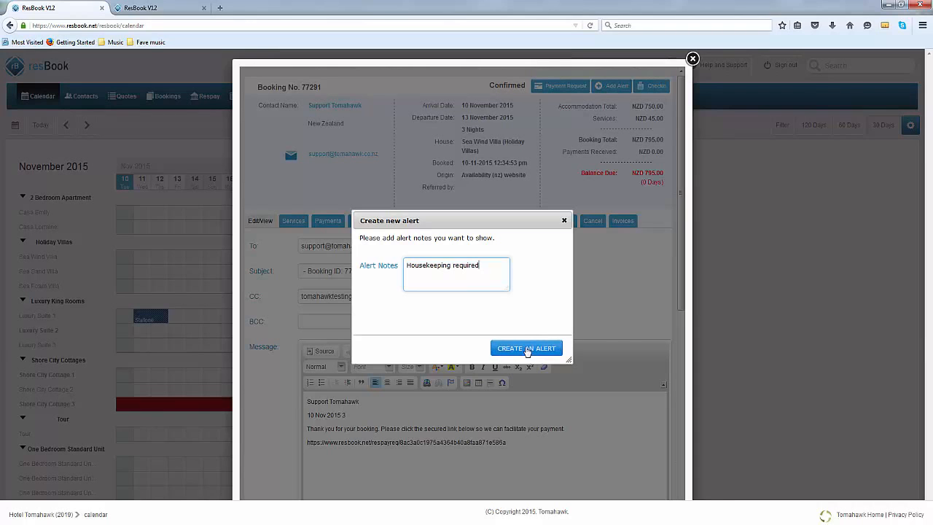
click(526, 348)
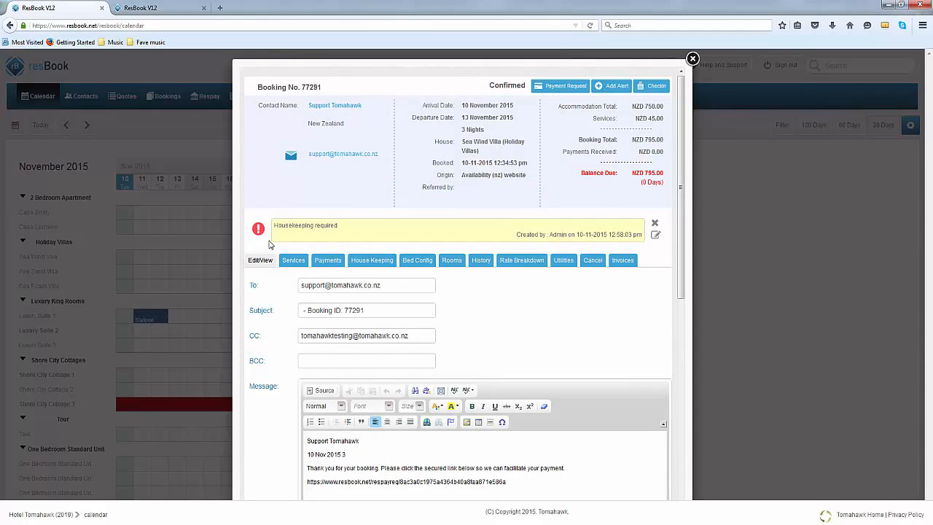
mouse_move(405, 231)
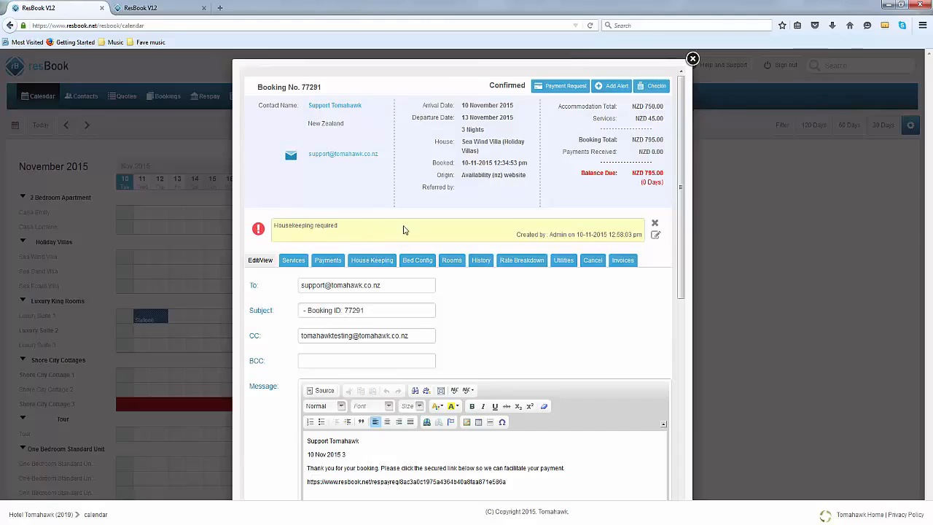
mouse_move(533, 234)
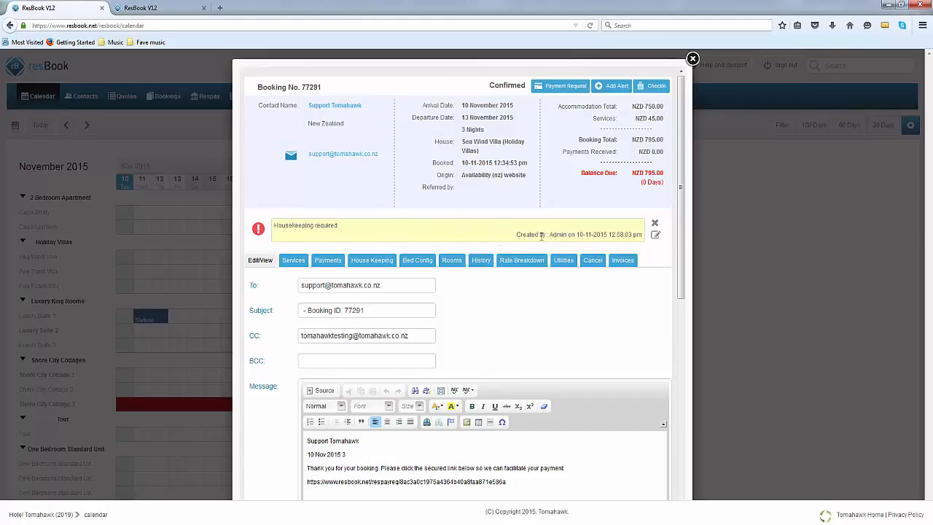
mouse_move(458, 240)
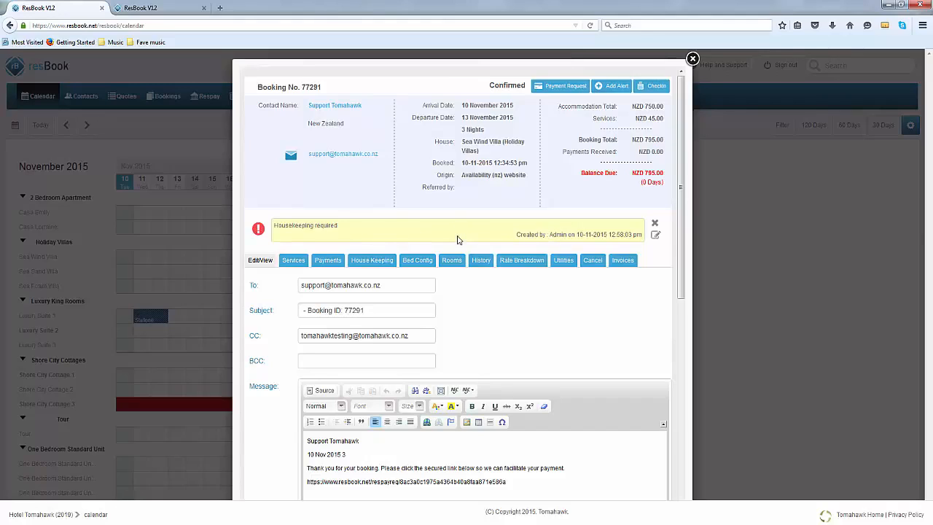
click(260, 260)
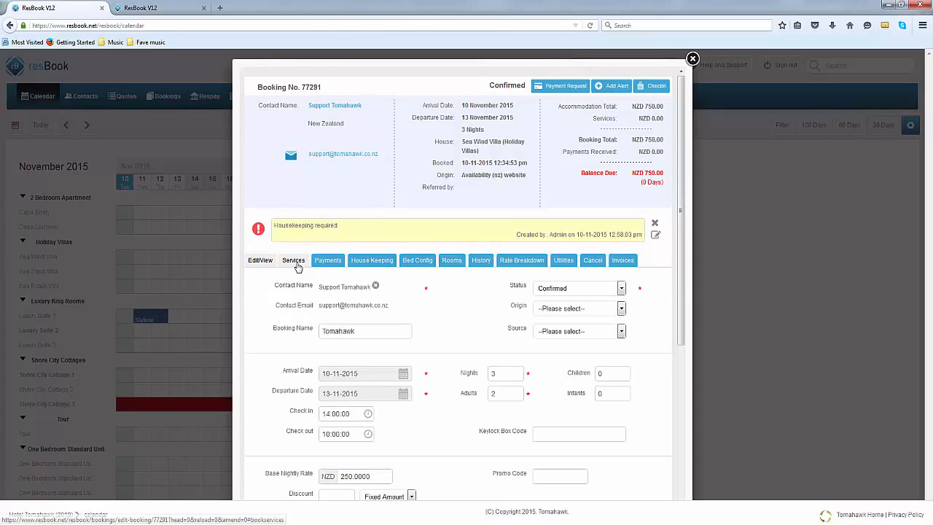
Add one Evening wine platter on 12 Nov with details 'Allergic to peanuts'.
click(293, 260)
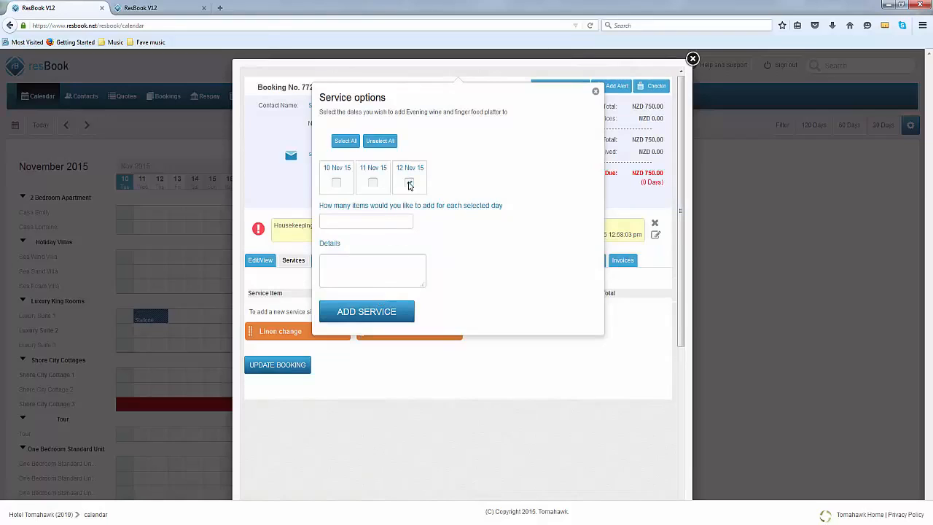
click(409, 182)
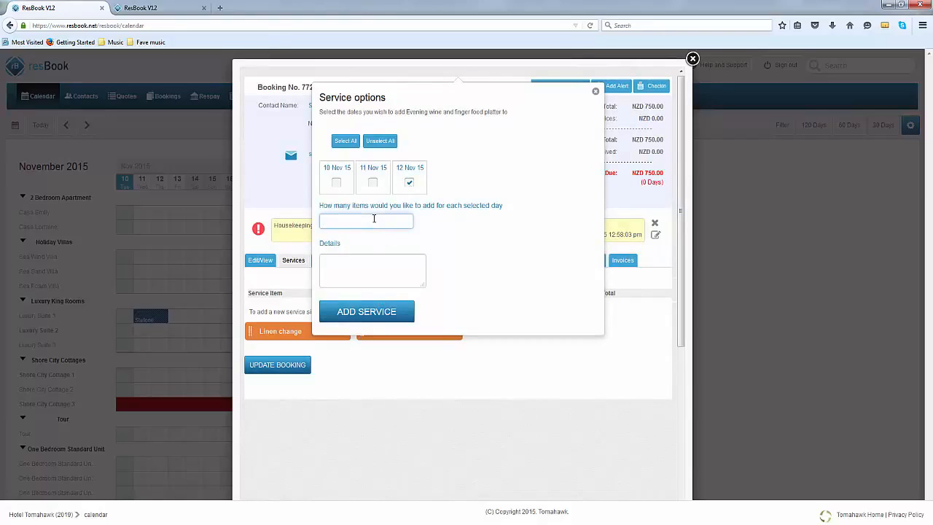
text(1)
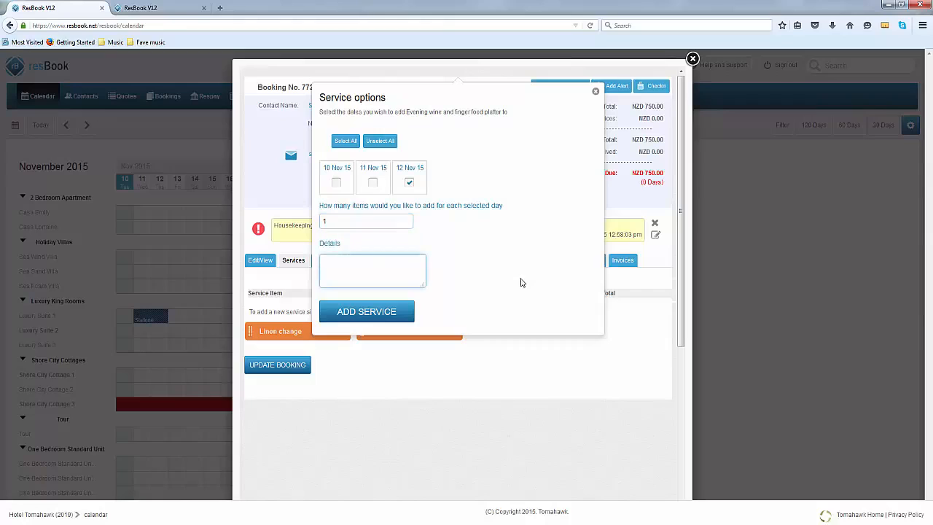
text(Allergic)
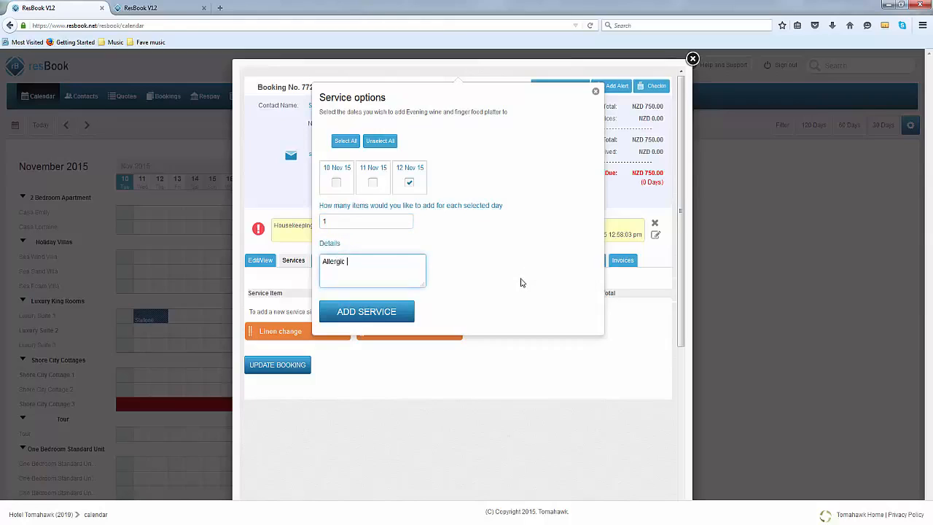
text(to peanuts)
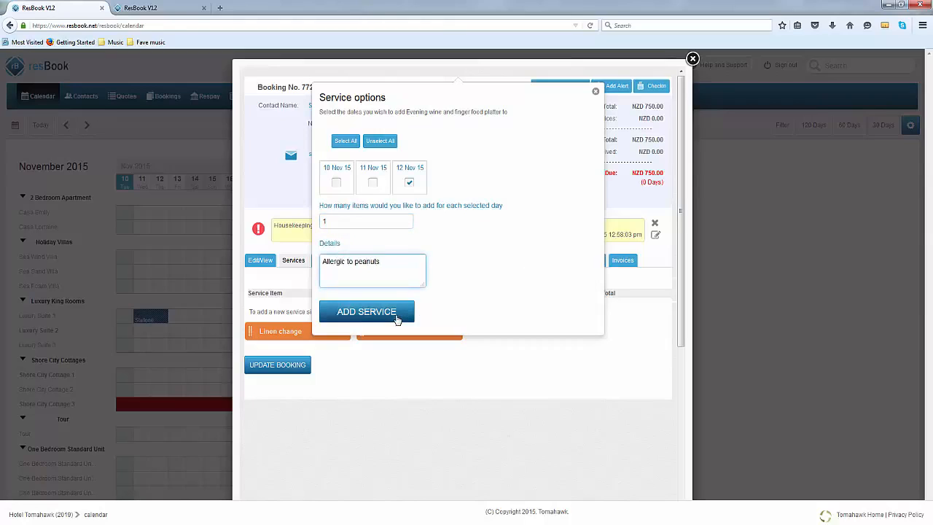
click(367, 312)
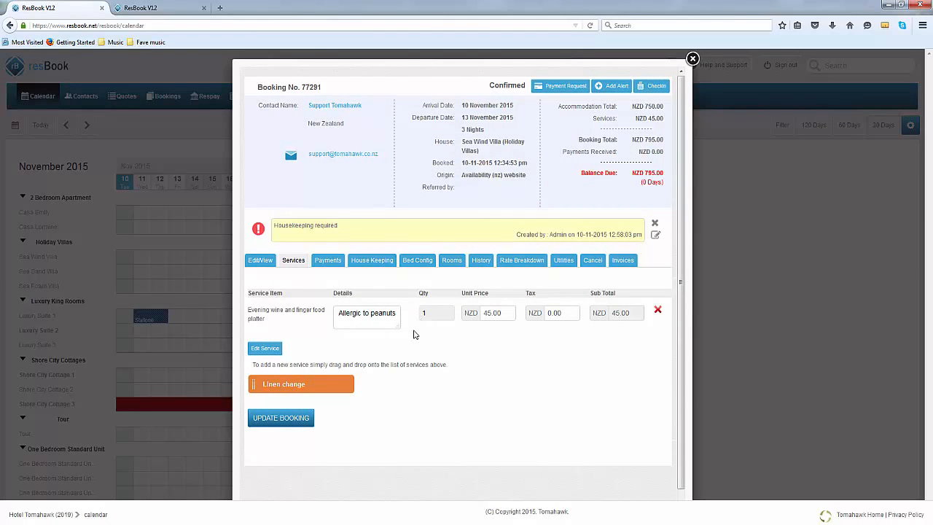
mouse_move(618, 125)
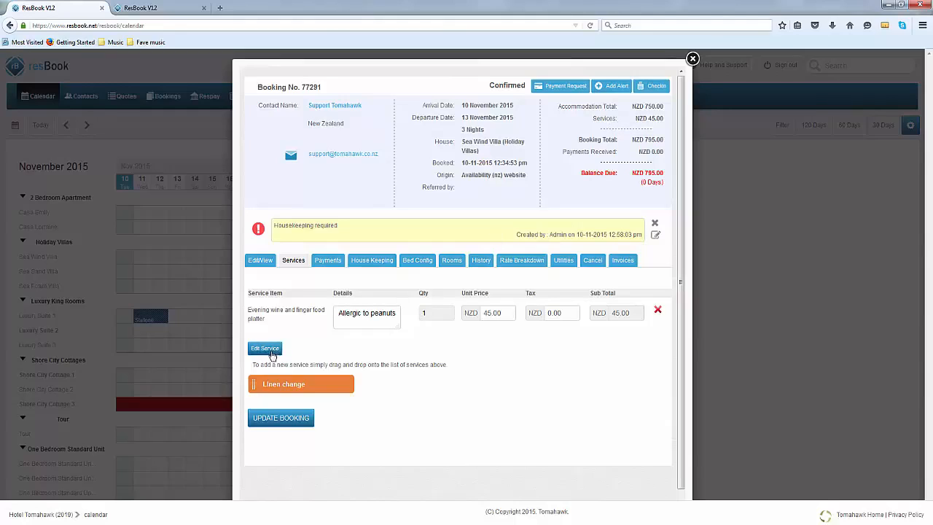
click(265, 348)
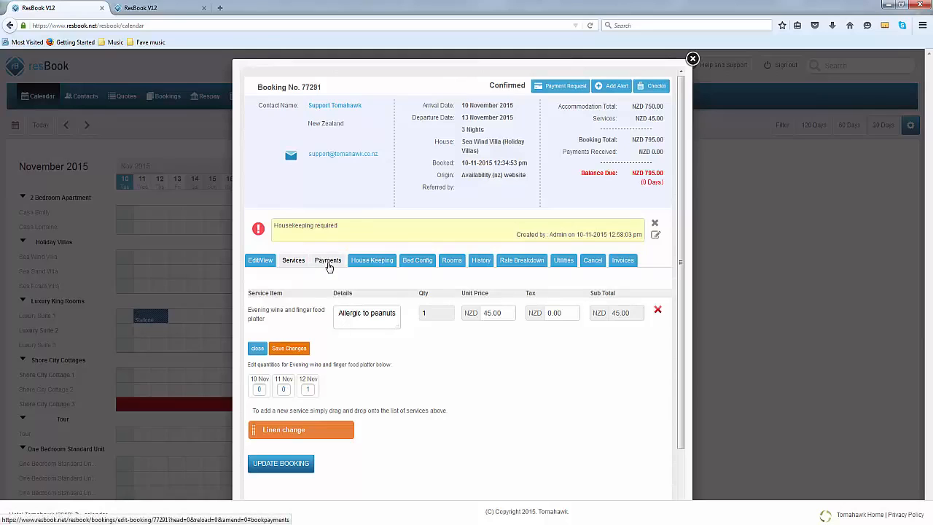
Record a NZD 10 payment described 'Wine charges - paid by cash'.
click(327, 261)
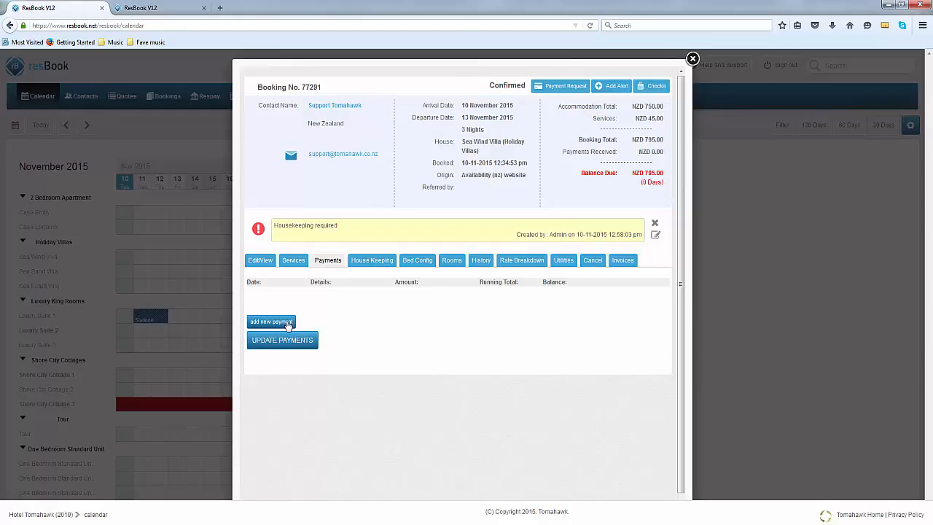
click(272, 321)
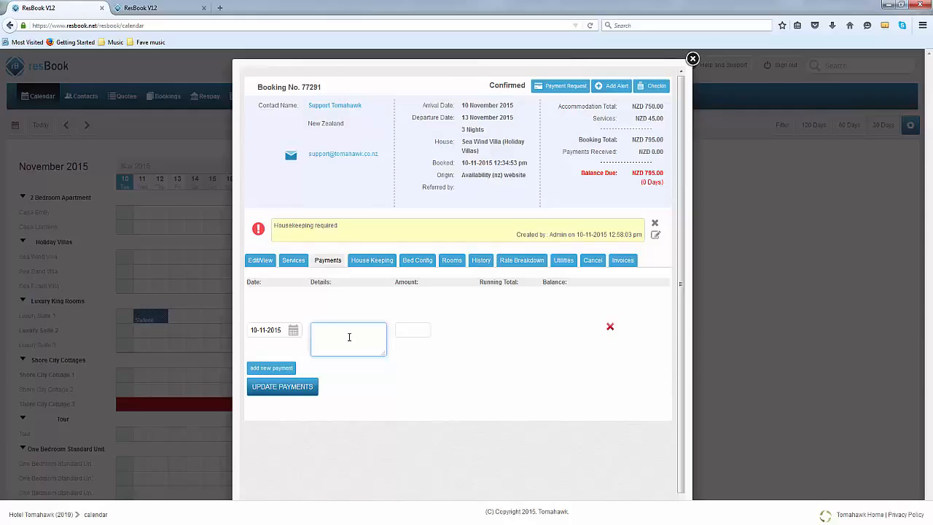
text(Wind)
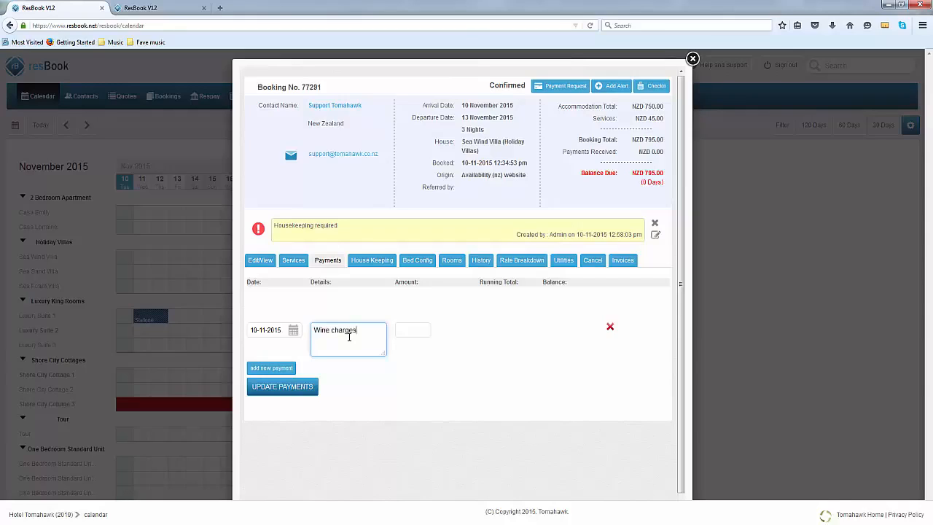
click(413, 330)
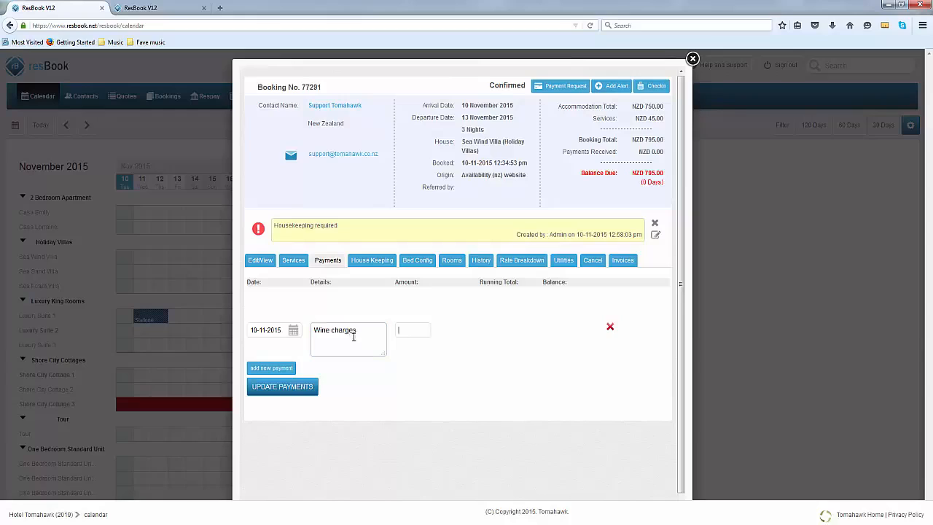
text(- re)
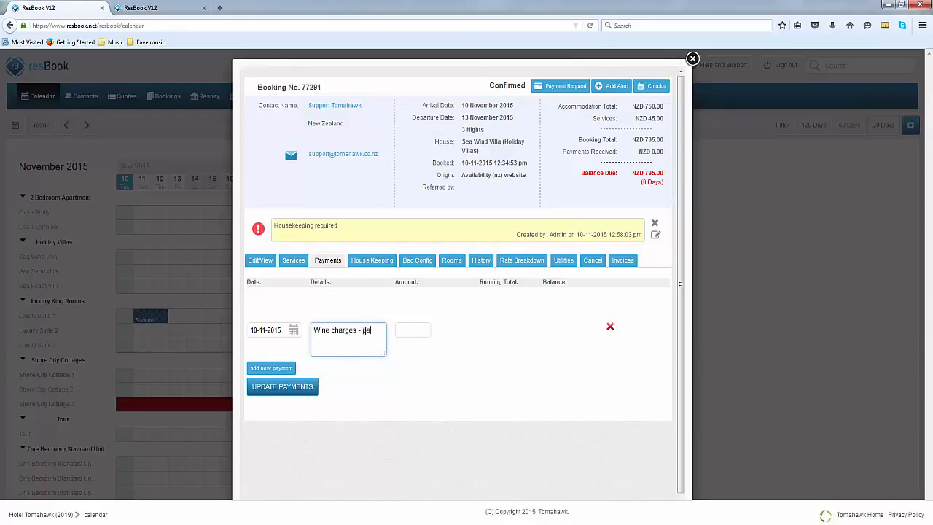
text(aid by cash)
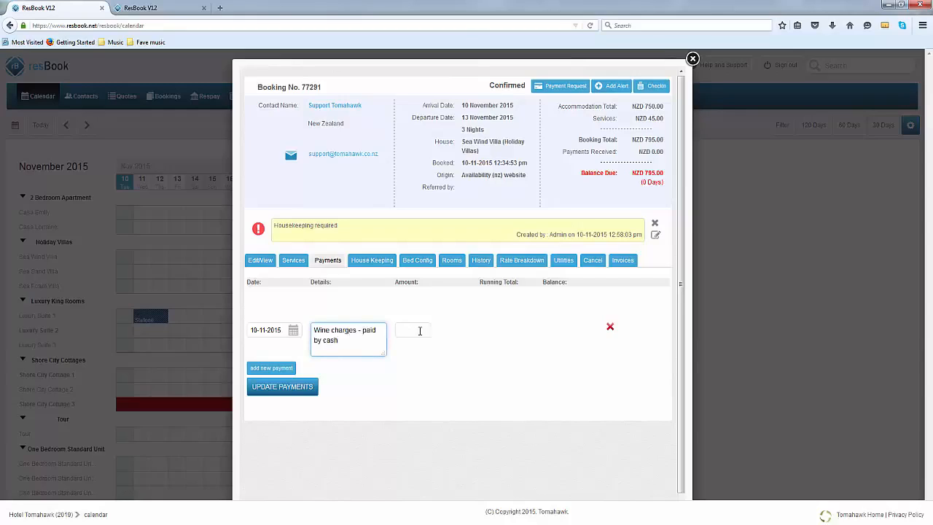
text(10)
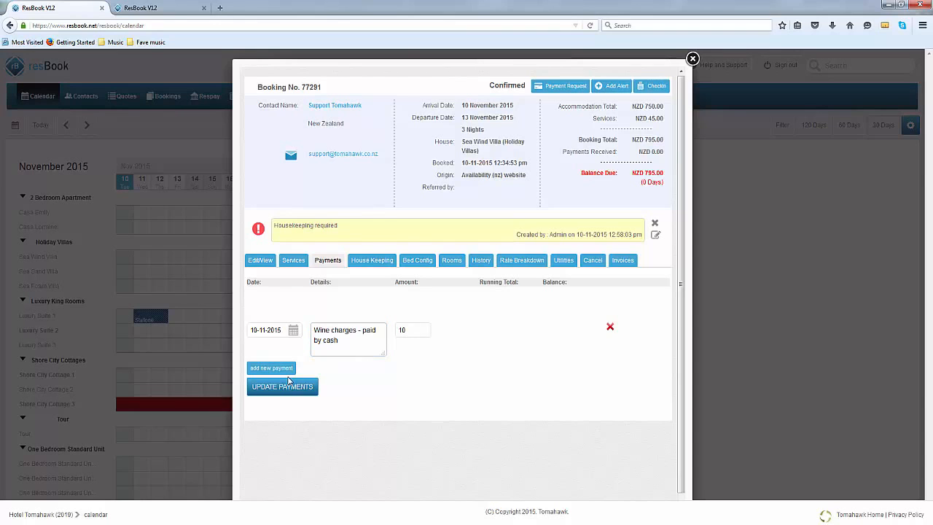
click(282, 386)
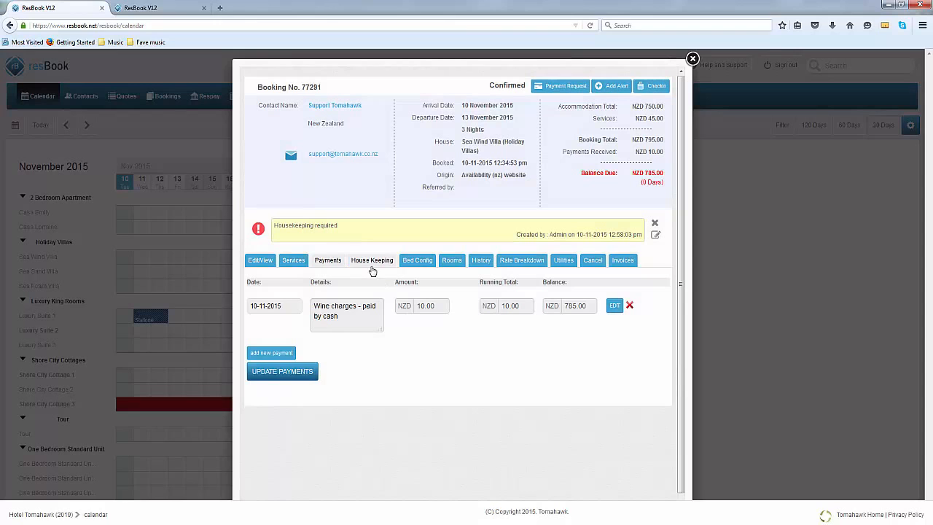
click(372, 261)
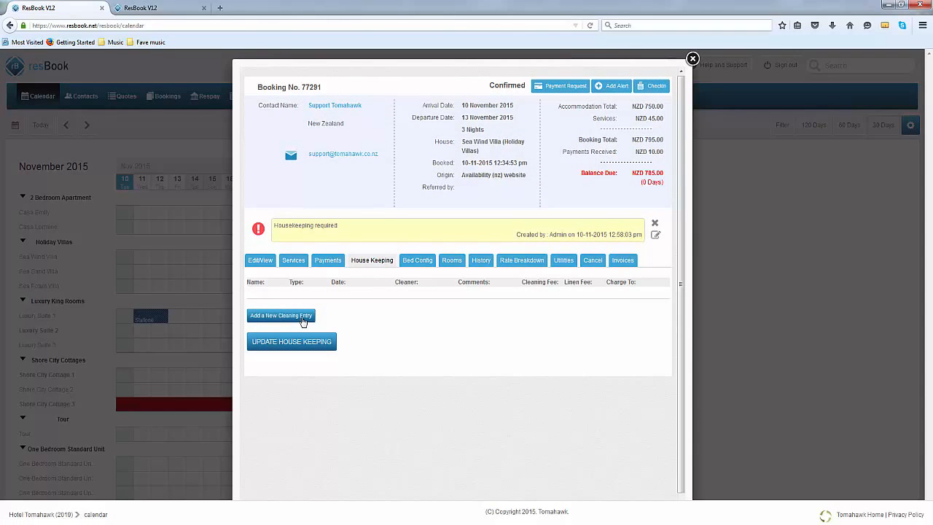
click(281, 315)
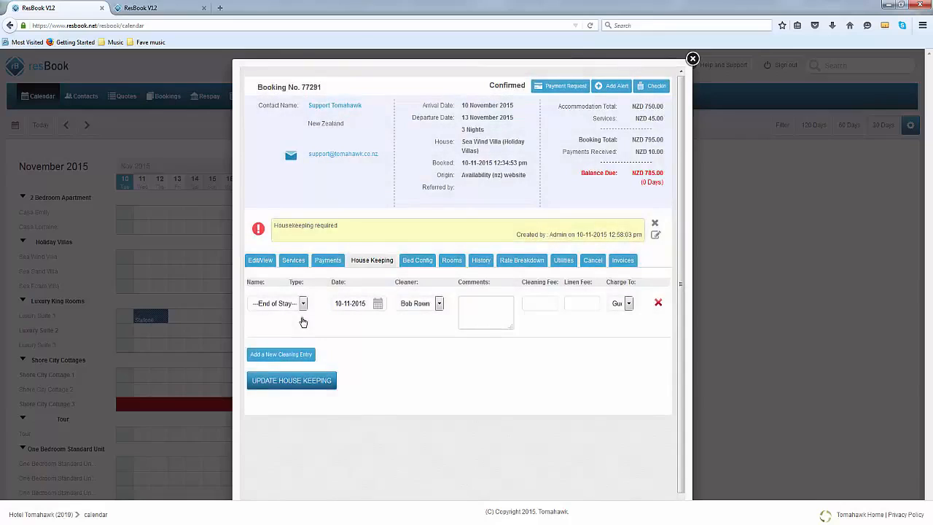
click(302, 304)
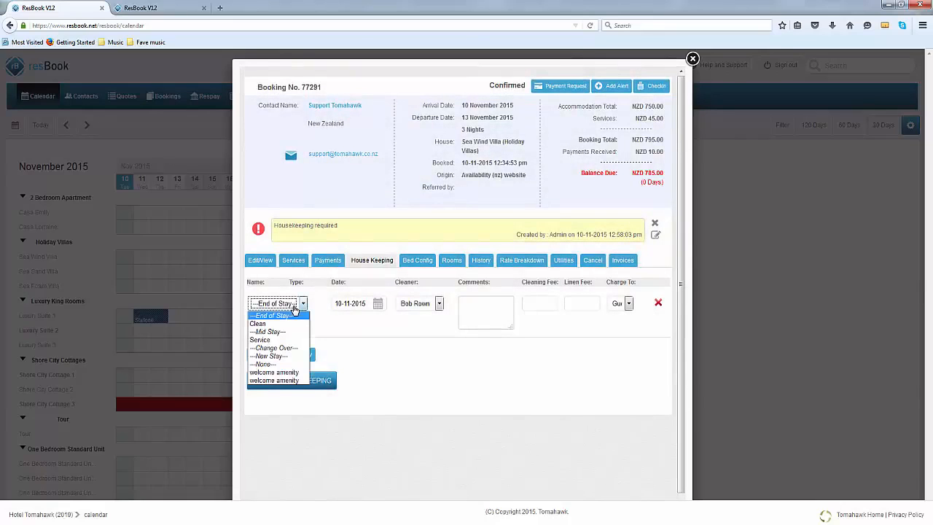
mouse_move(268, 332)
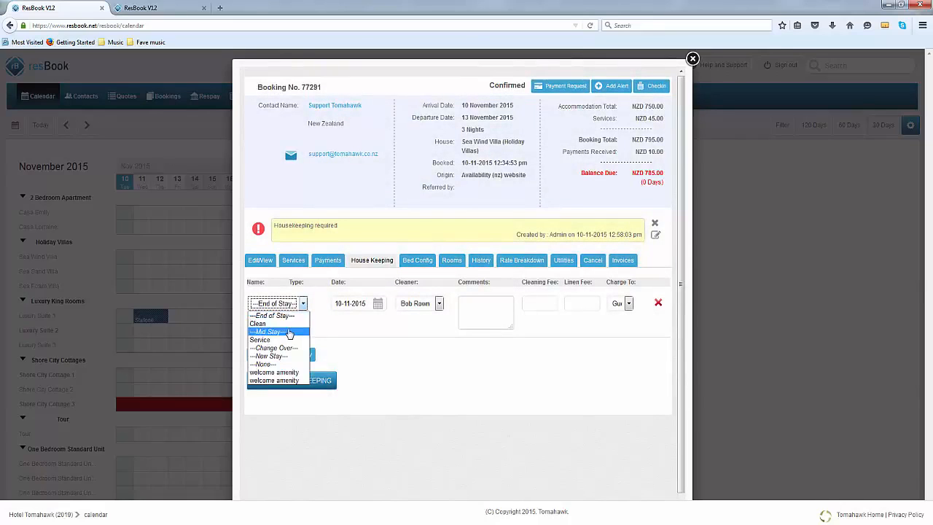
click(270, 316)
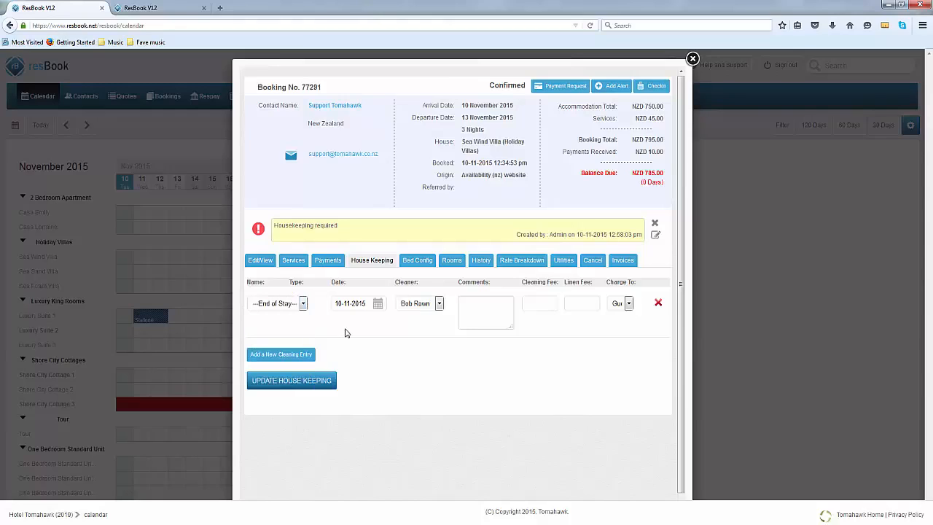
mouse_move(438, 307)
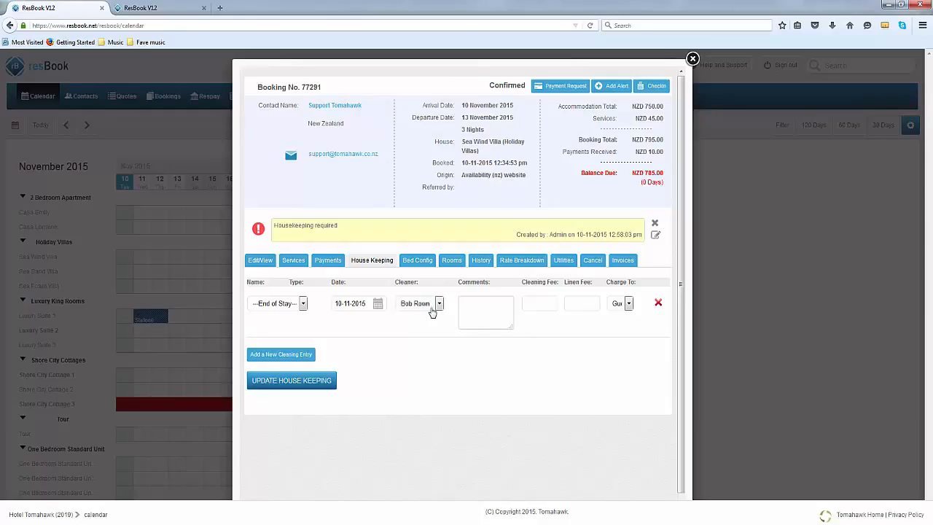
click(485, 311)
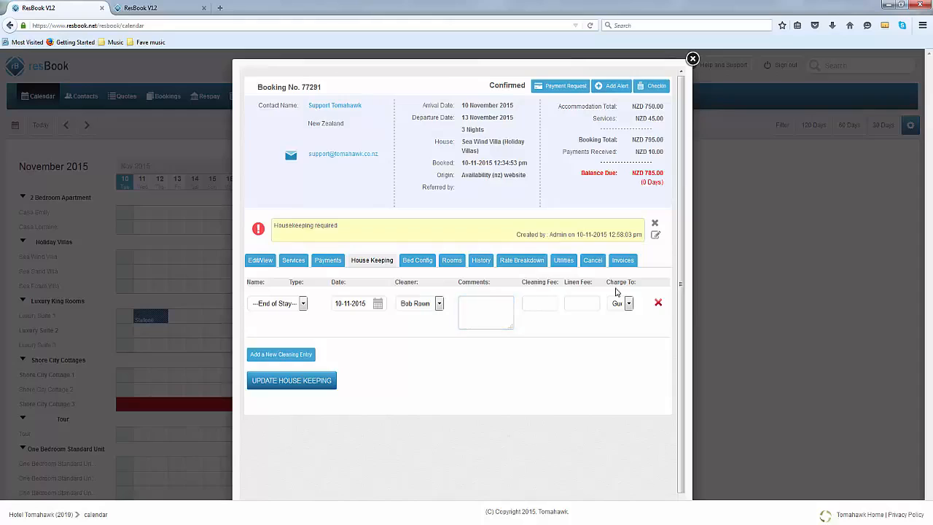
click(628, 303)
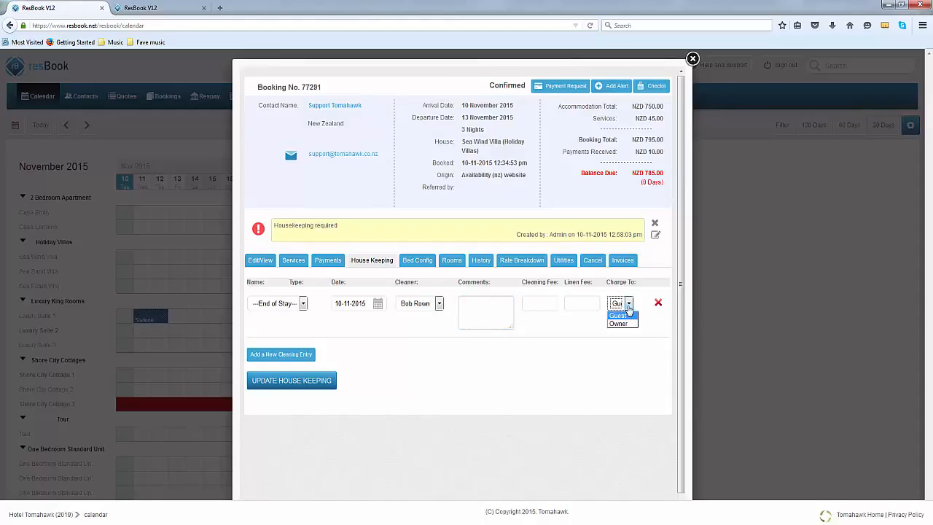
click(620, 303)
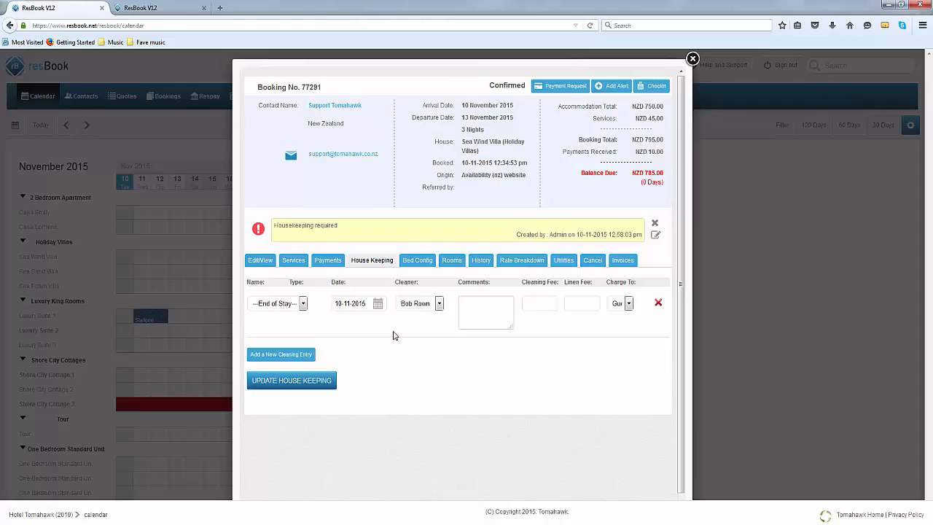
click(451, 260)
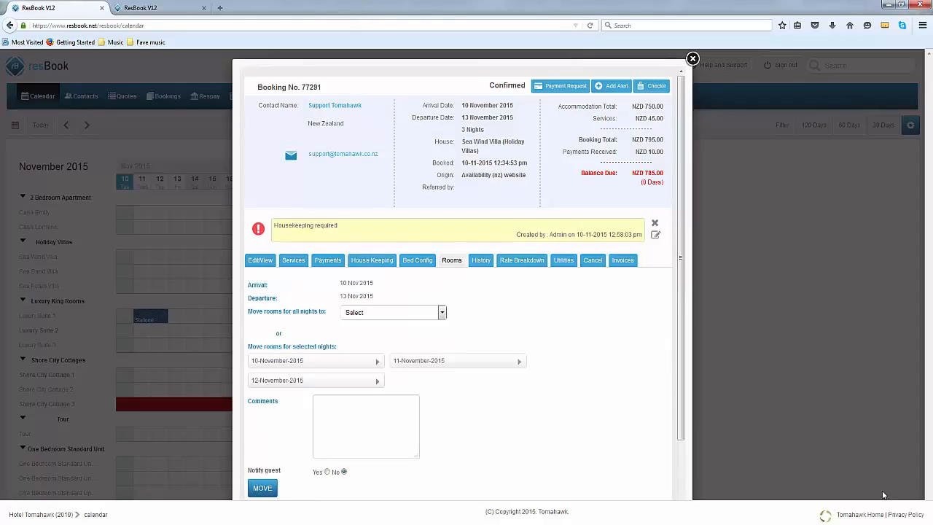
mouse_move(742, 459)
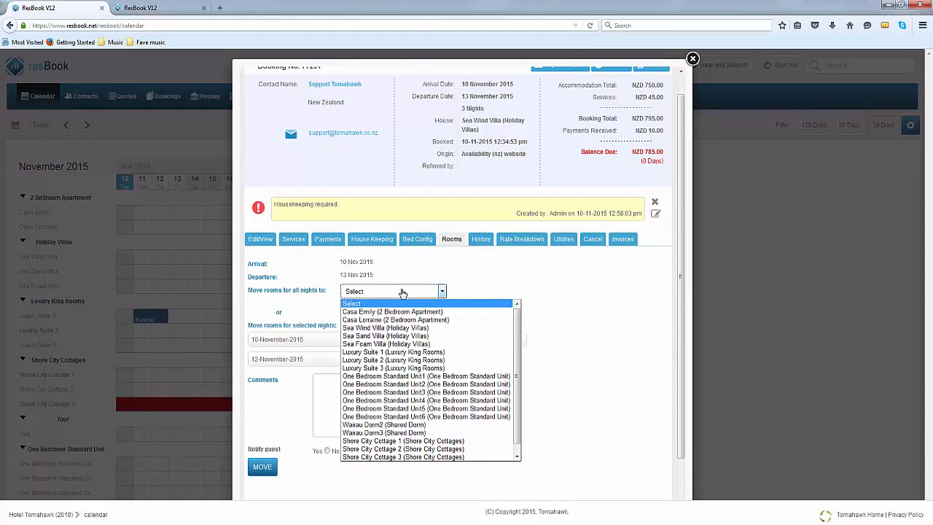
Move booking 77291 to Sea Sand Villa for all nights, declining the rate update.
click(387, 335)
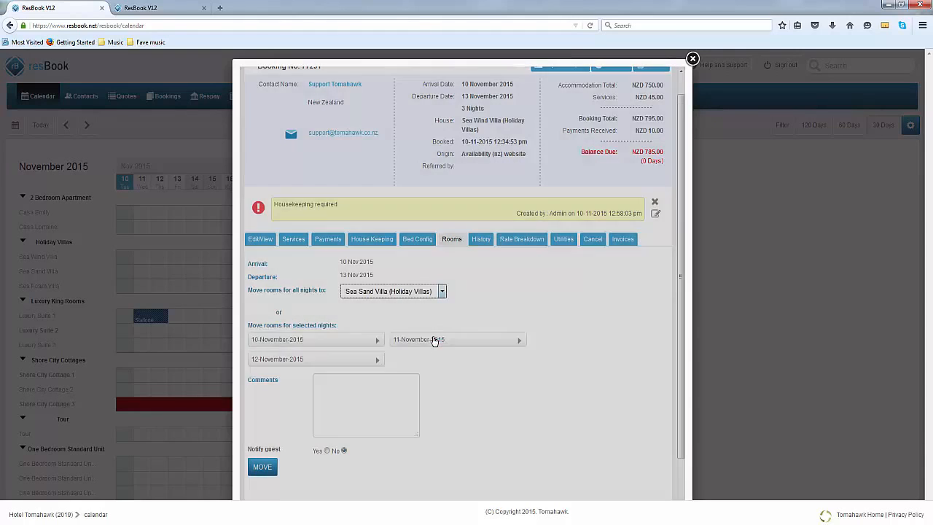
click(262, 467)
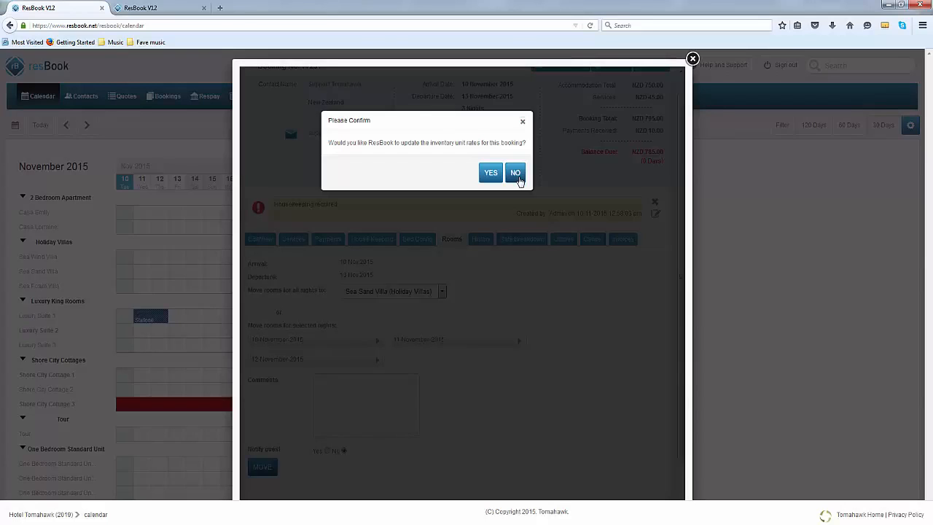
click(516, 173)
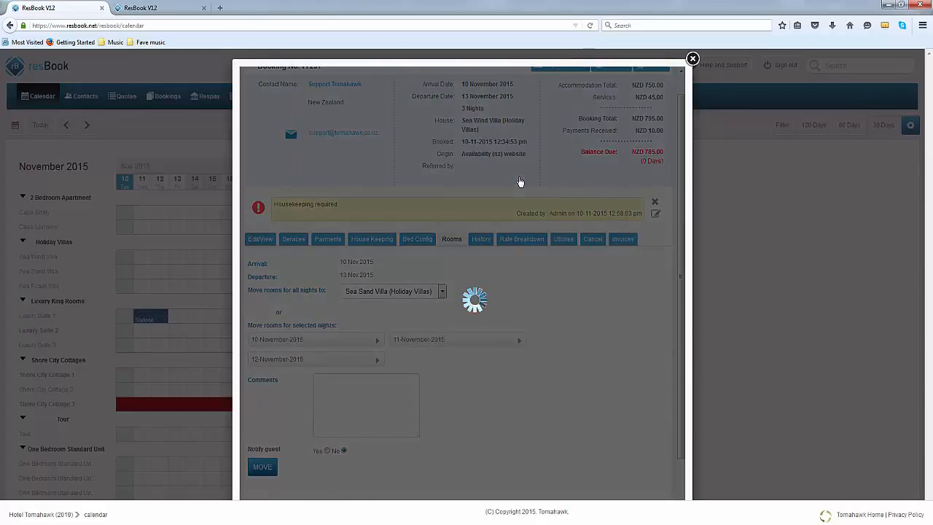
click(260, 260)
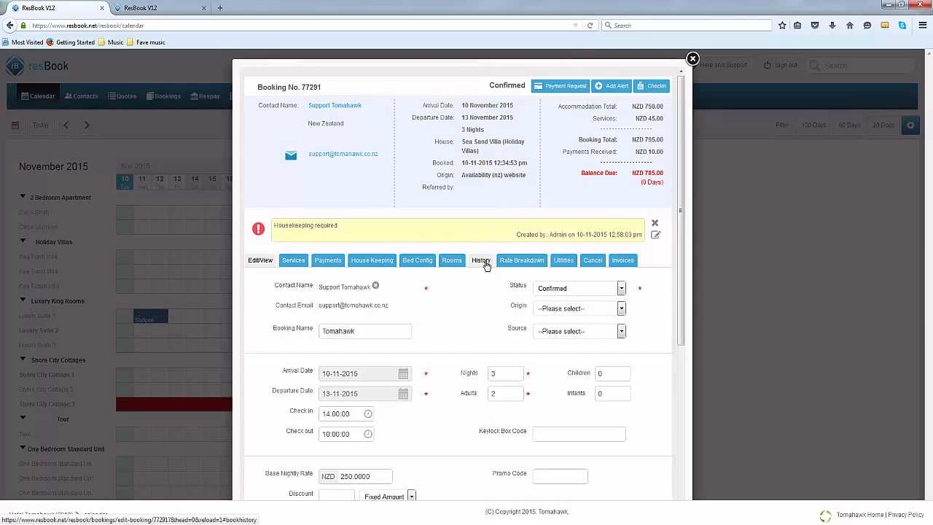
click(480, 261)
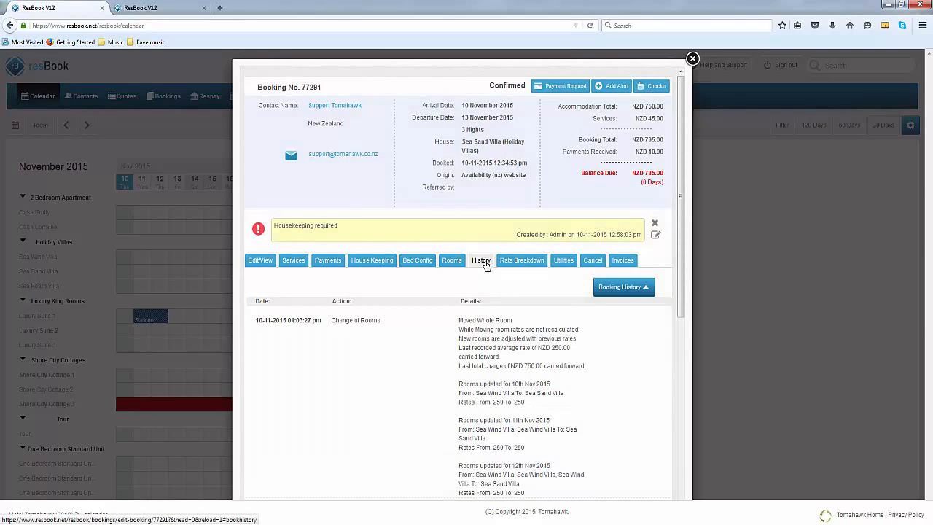
scroll(down, 3)
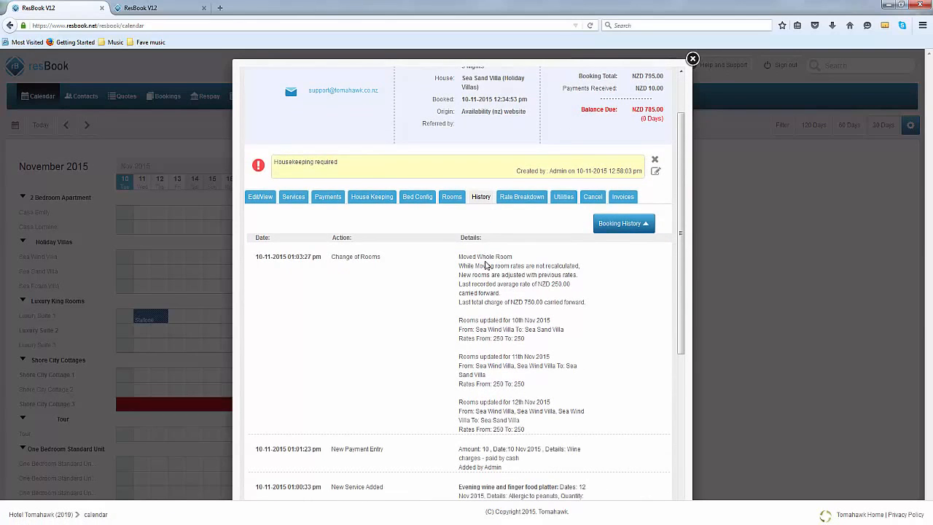
scroll(down, 3)
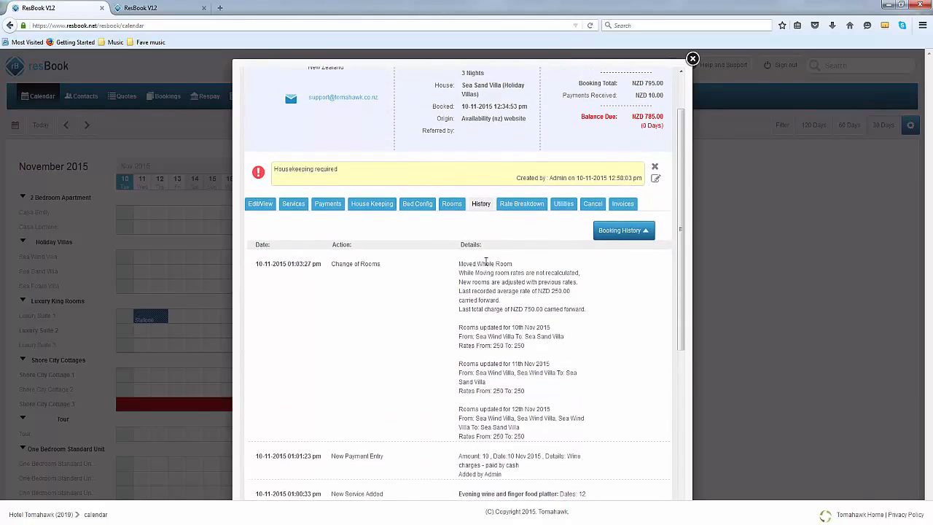
scroll(up, 3)
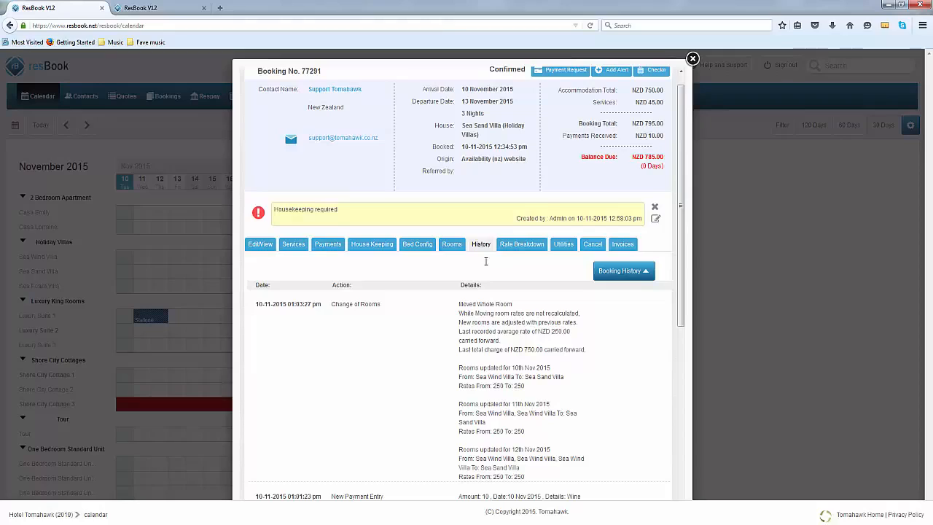
click(623, 271)
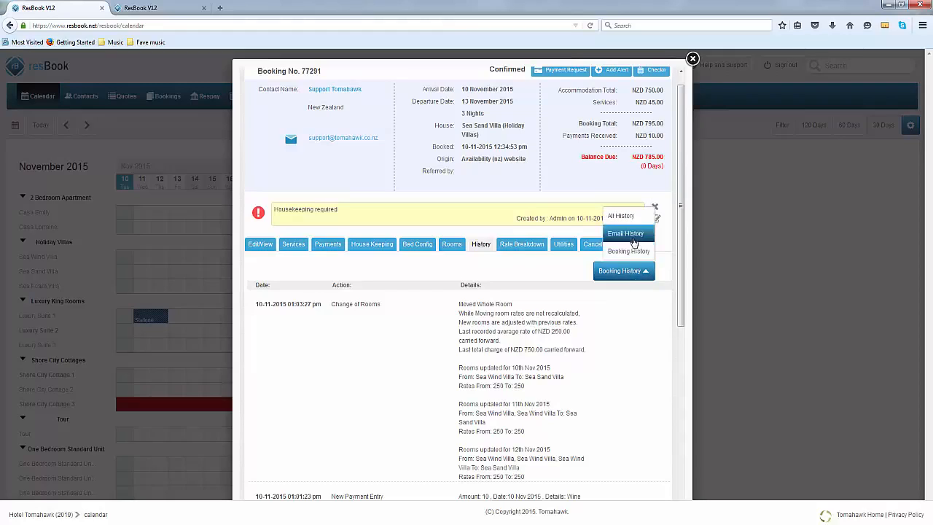
click(625, 233)
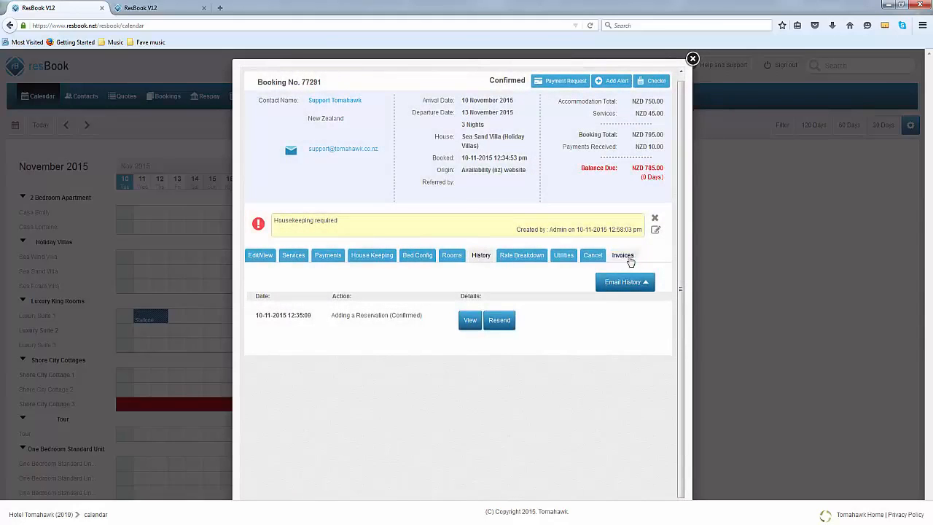
click(625, 283)
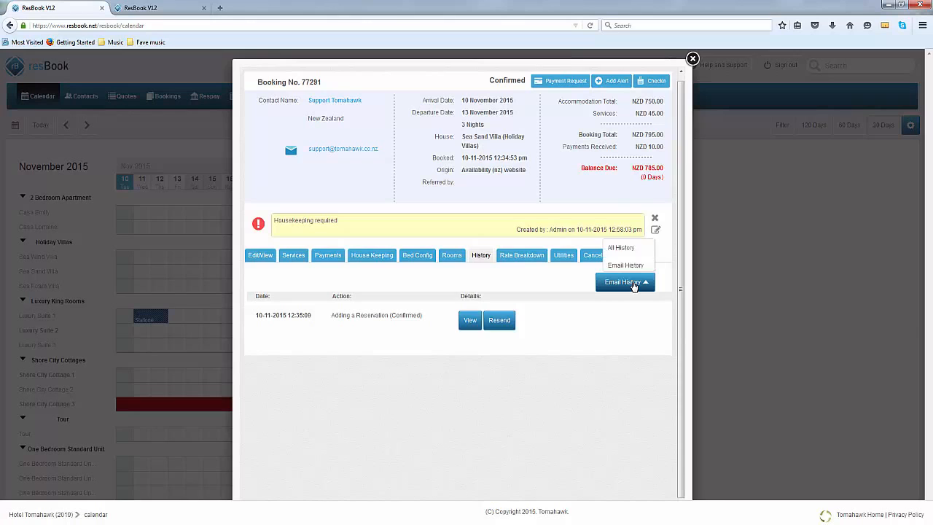
click(622, 247)
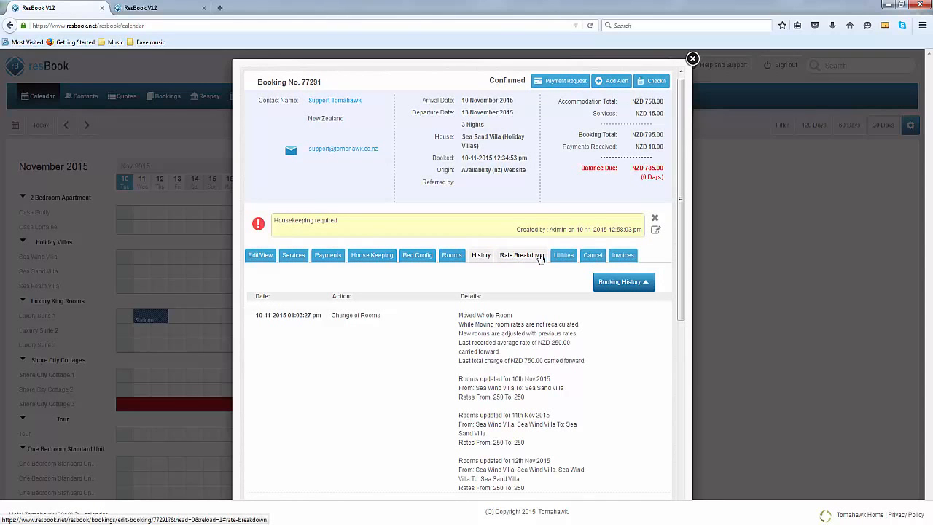
Review the rate breakdown showing Sea Sand Villa at 250 for 10–12 Nov.
click(521, 255)
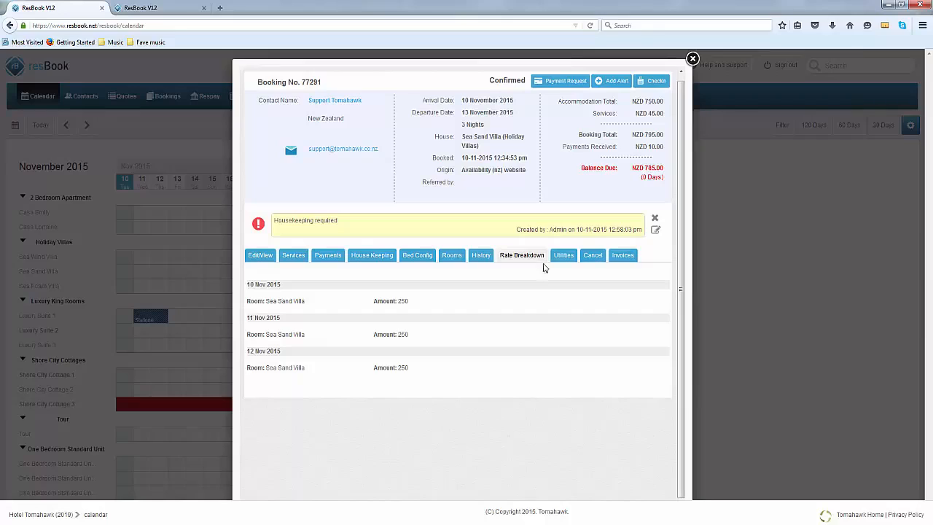
click(593, 255)
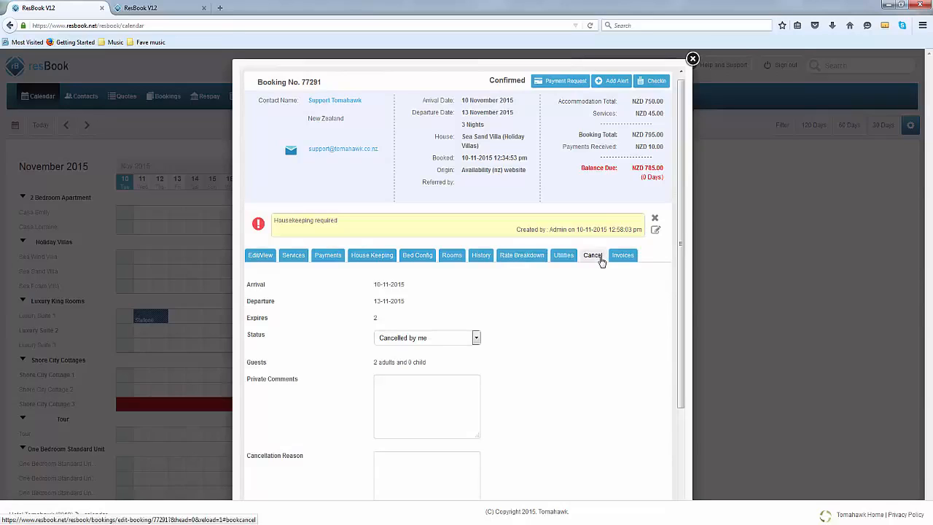
Keep status 'Cancelled by me' without submitting, then view the empty invoice list.
click(476, 338)
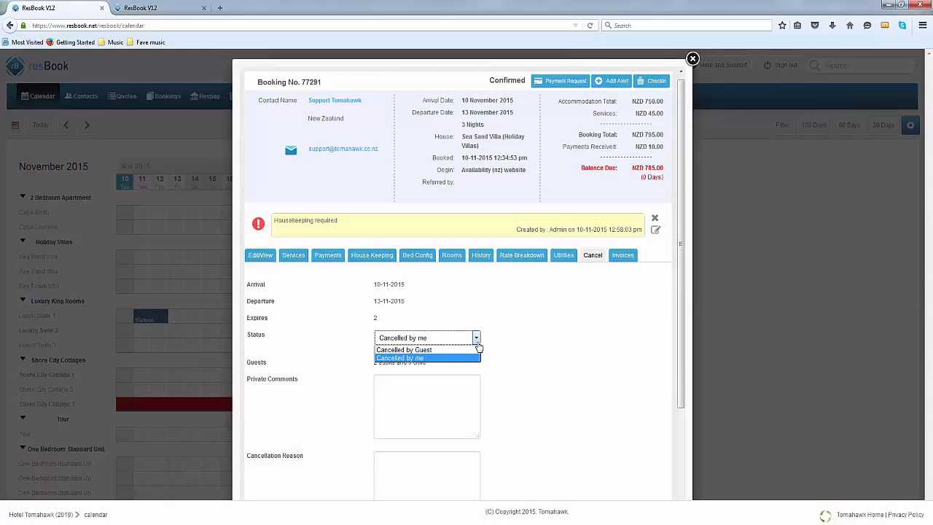
click(400, 358)
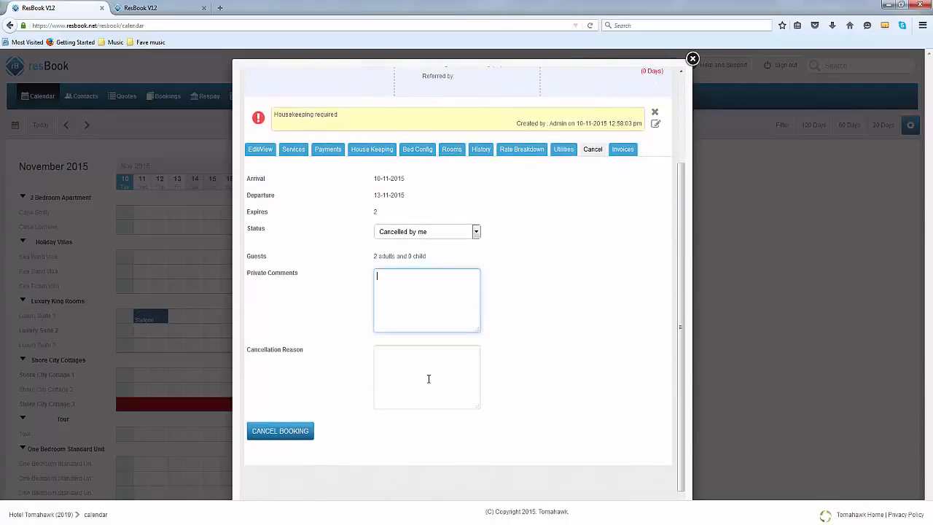
click(429, 377)
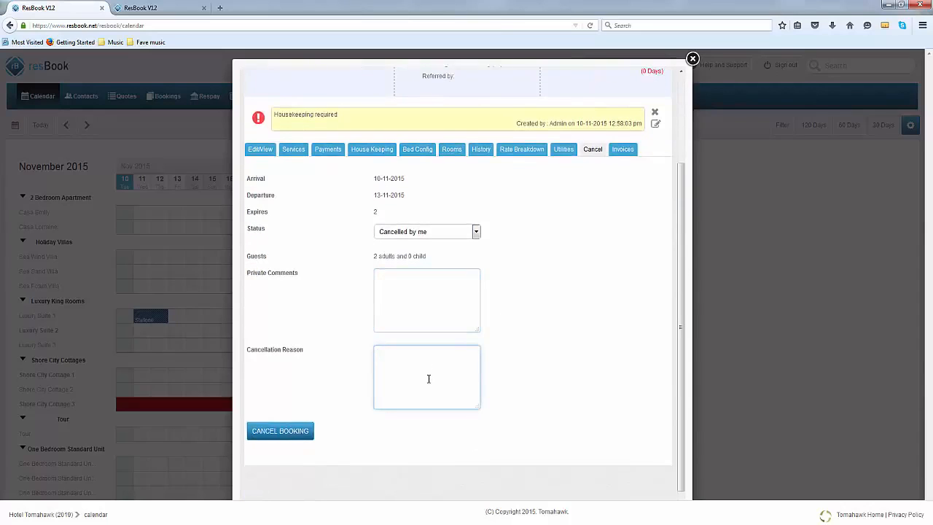
click(427, 377)
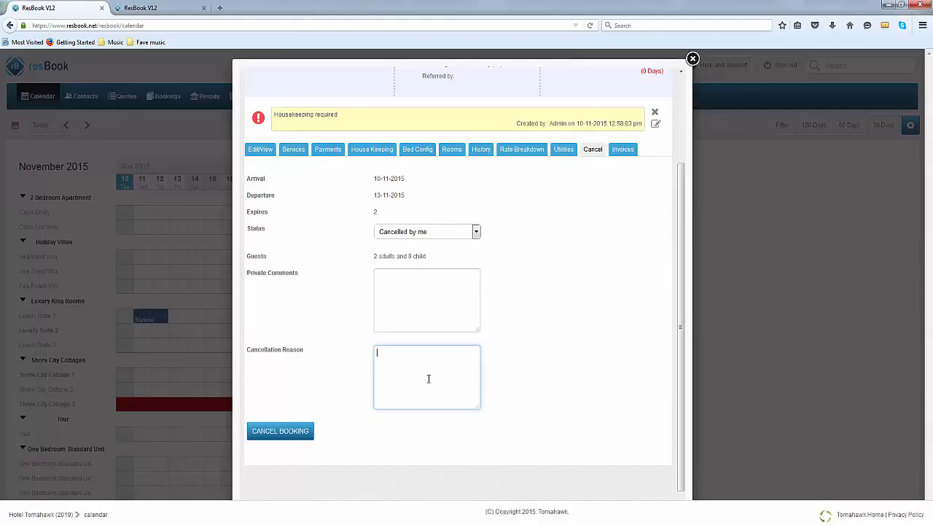
mouse_move(281, 430)
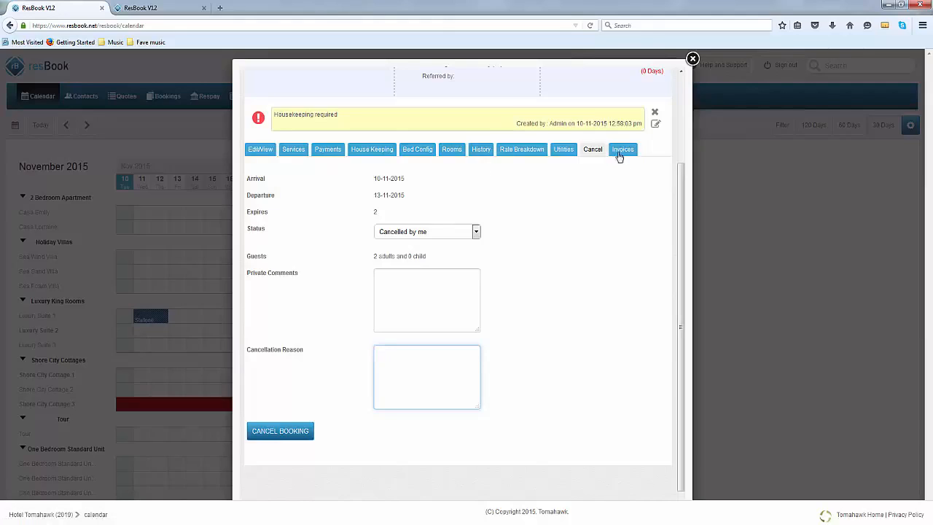
click(623, 149)
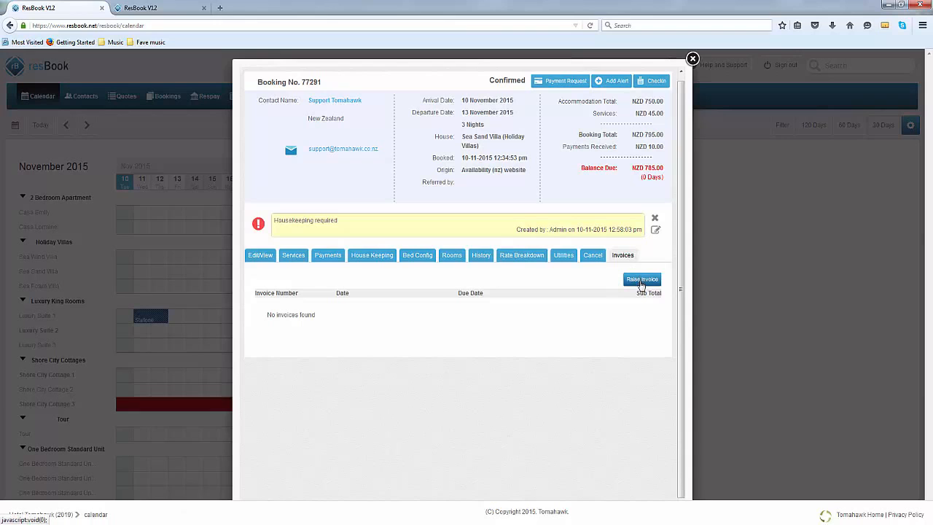
Raise invoice #146 for booking 77291 and open its NZD 785 tax invoice.
click(642, 280)
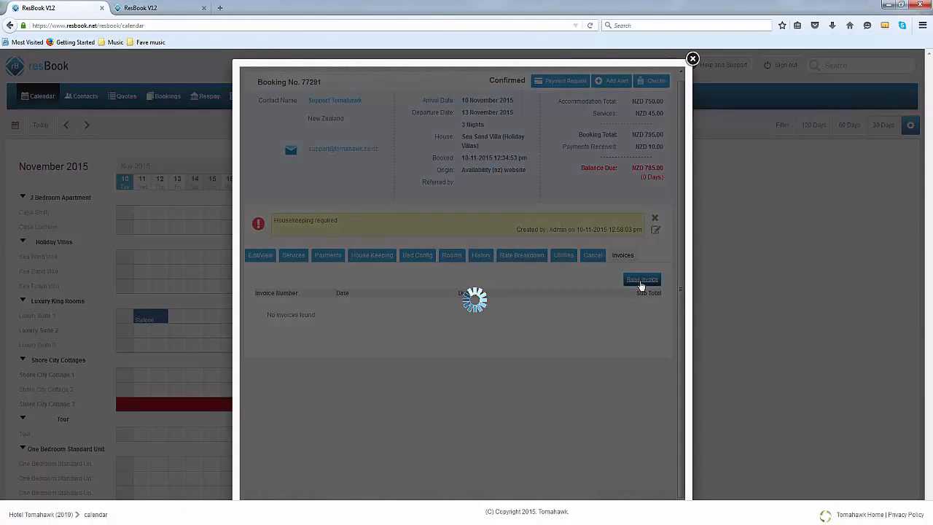
click(642, 279)
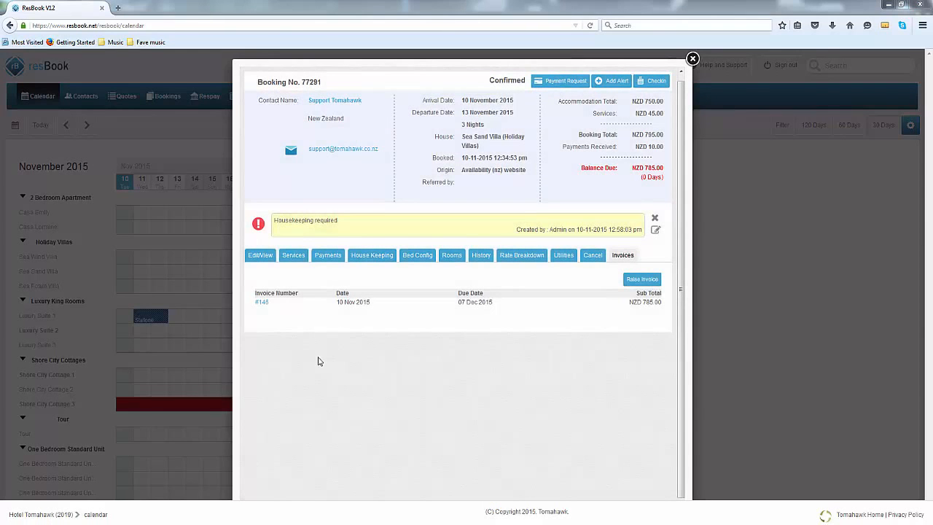
click(262, 302)
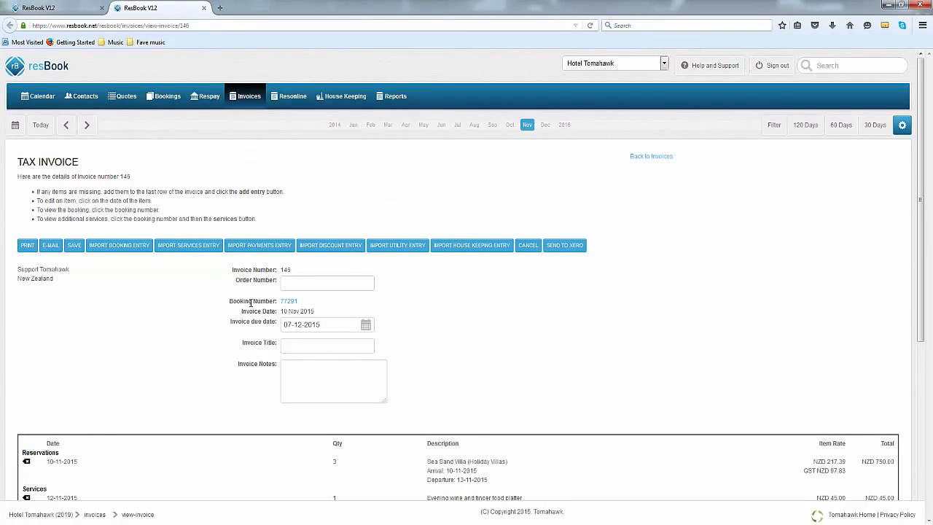
Export invoice 146 as a PDF and email it to the guest.
click(27, 245)
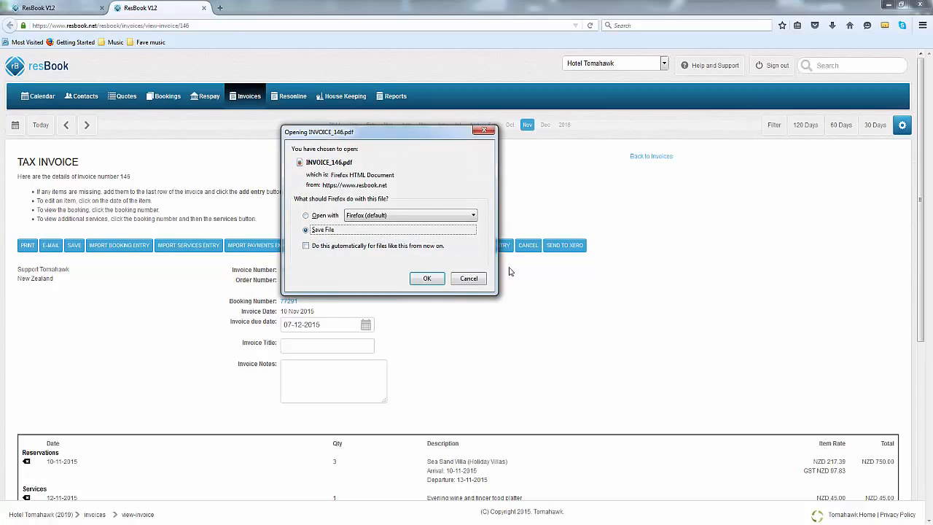
click(427, 278)
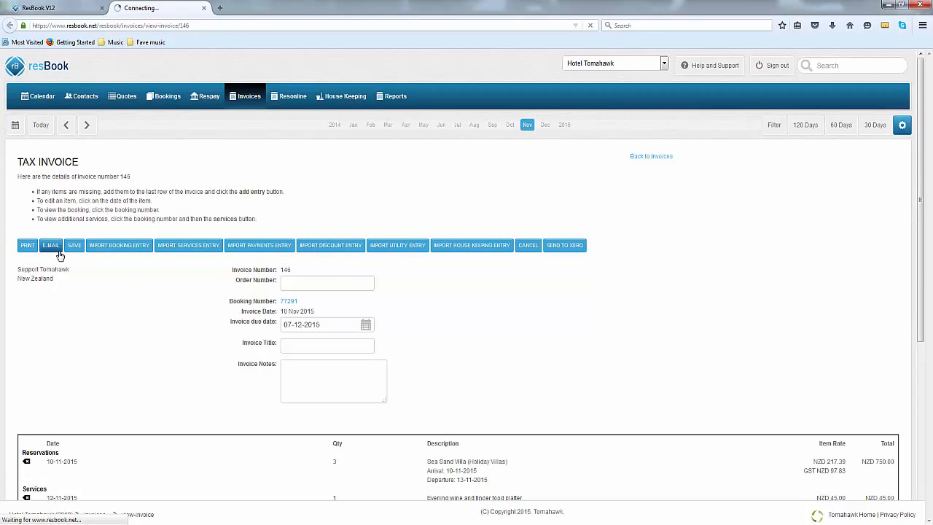
click(51, 245)
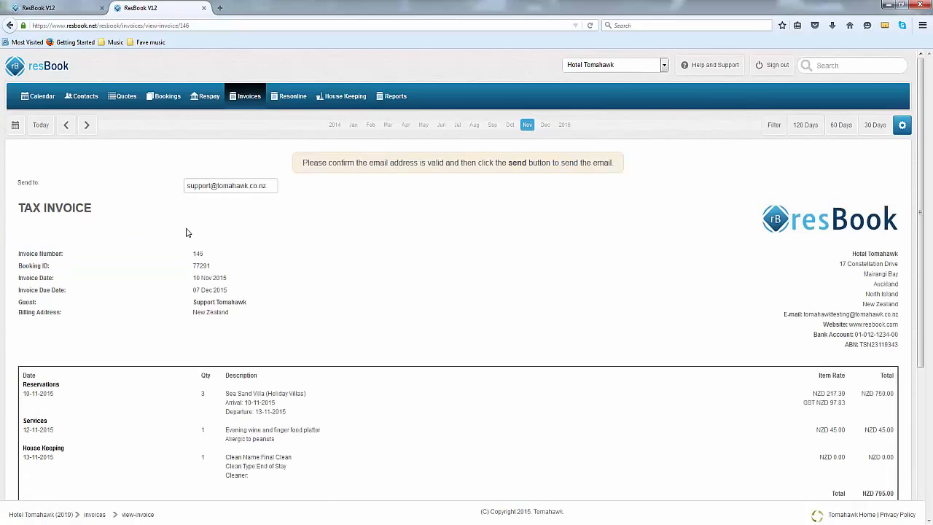
scroll(down, 3)
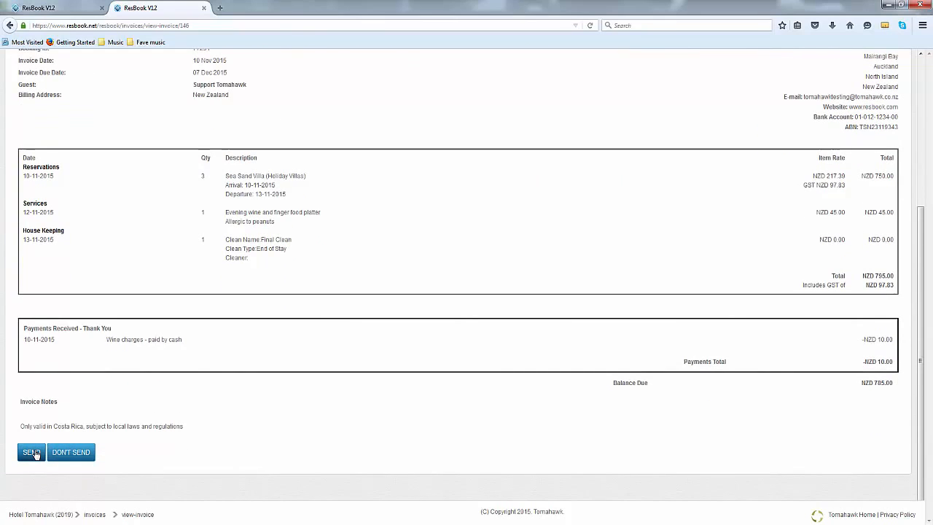
click(31, 452)
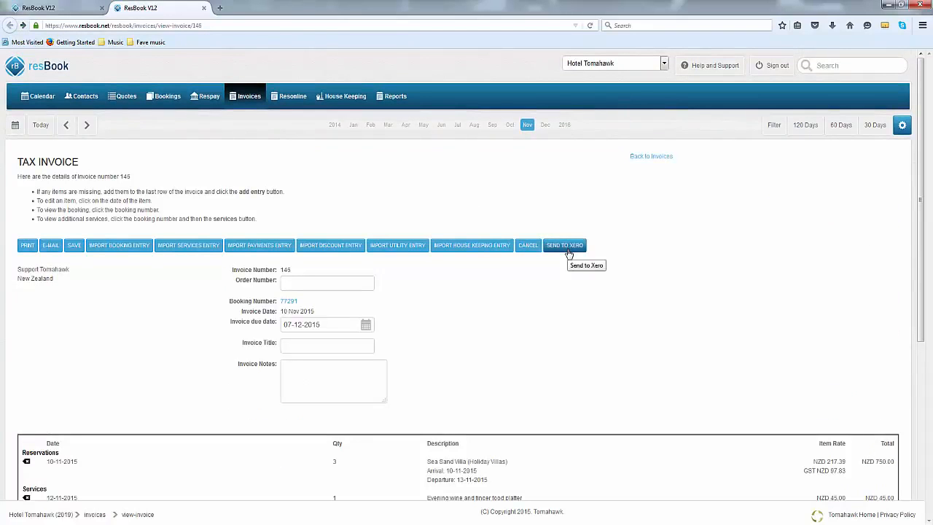
mouse_move(529, 285)
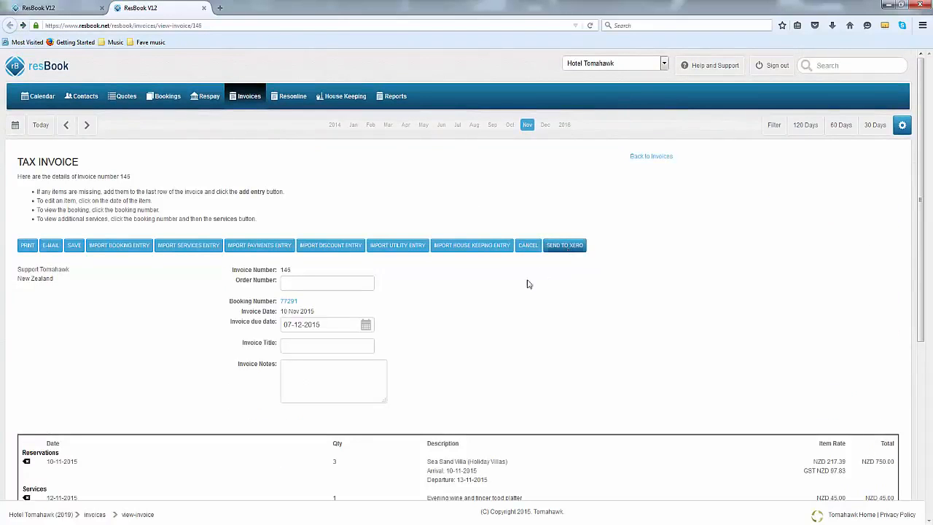
mouse_move(517, 288)
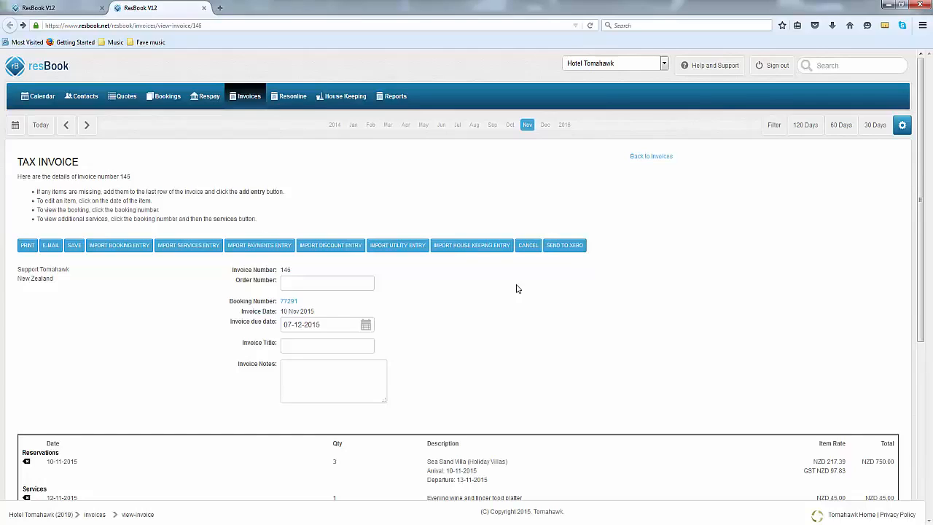
mouse_move(702, 72)
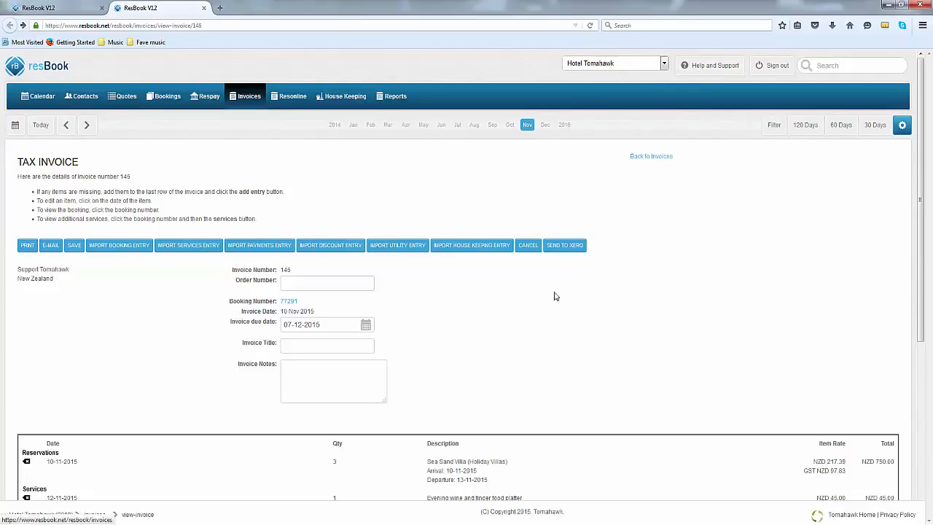
mouse_move(518, 333)
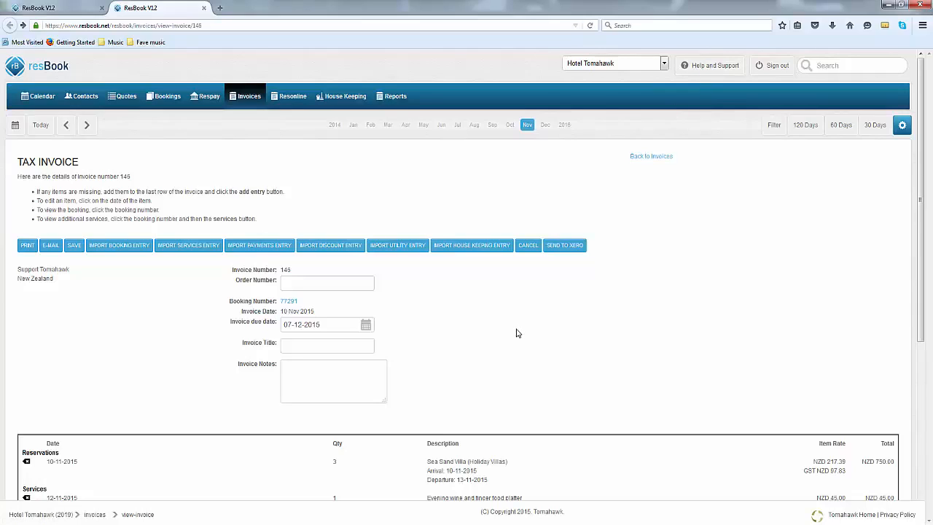